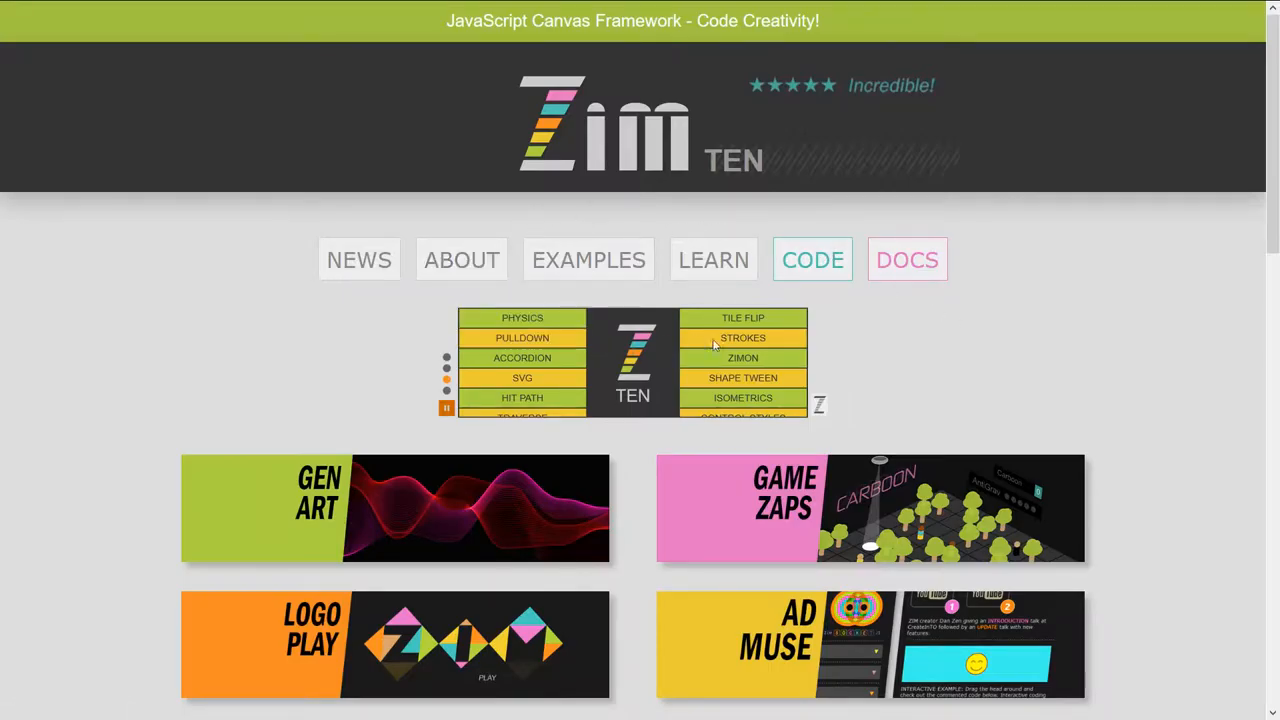
# Go from the ZIM homepage through DOCS to the ZIM Updates change list.
pyautogui.click(906, 260)
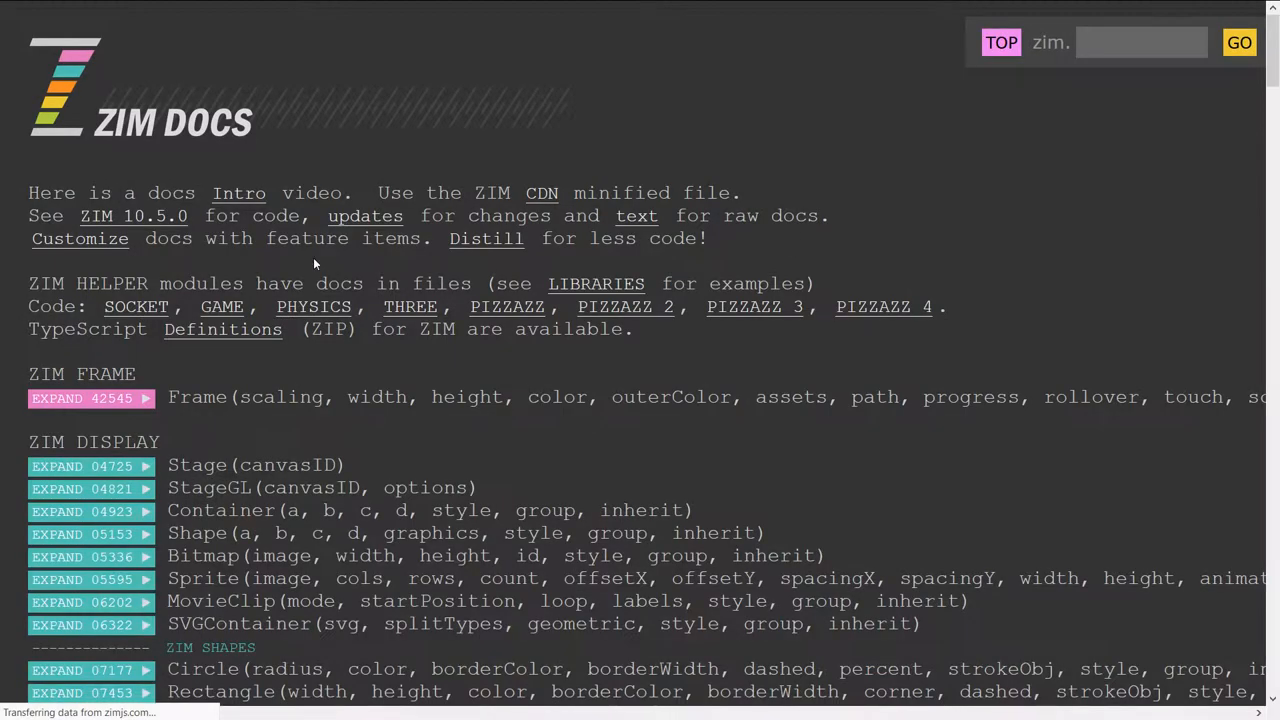
pyautogui.moveTo(364, 216)
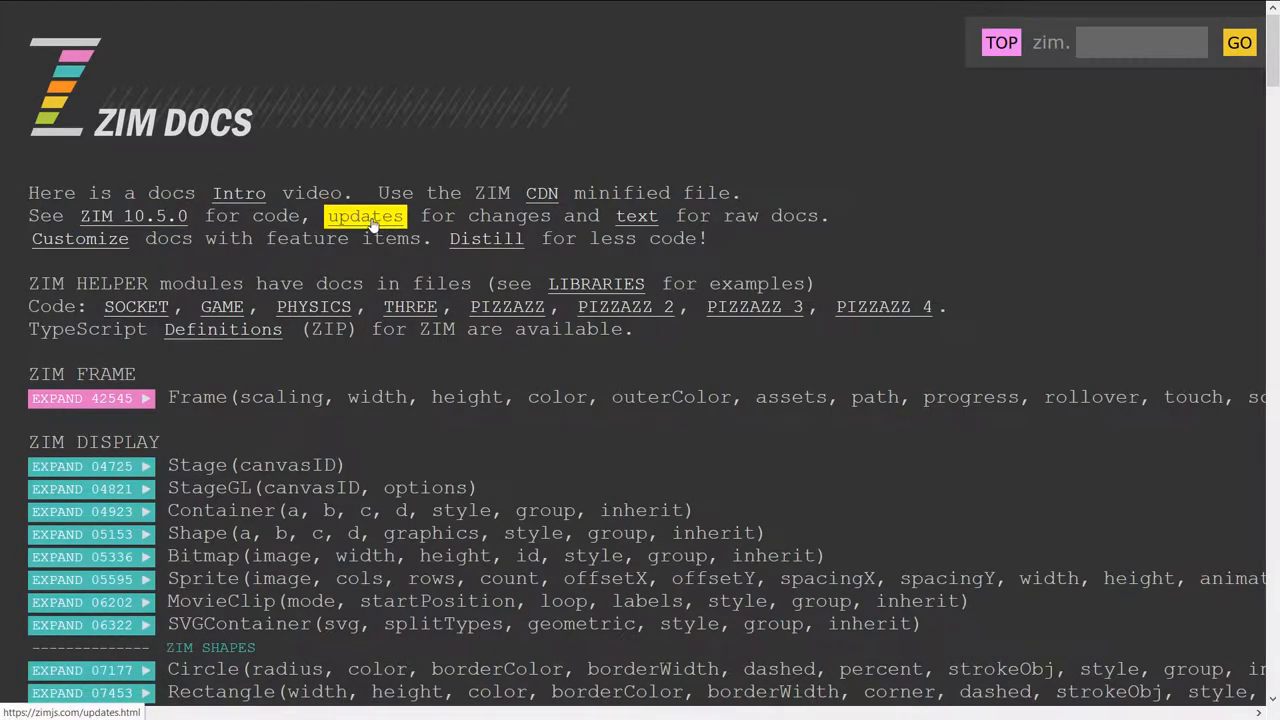
pyautogui.click(364, 216)
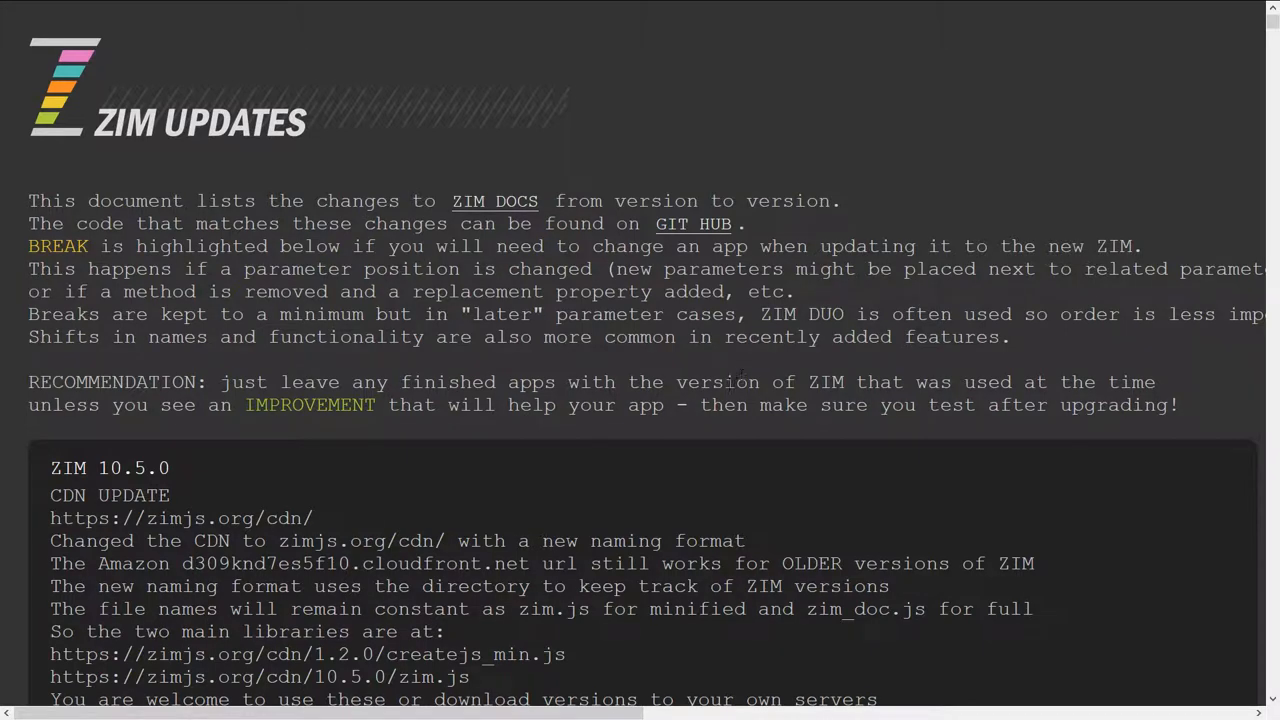
pyautogui.scroll(-3)
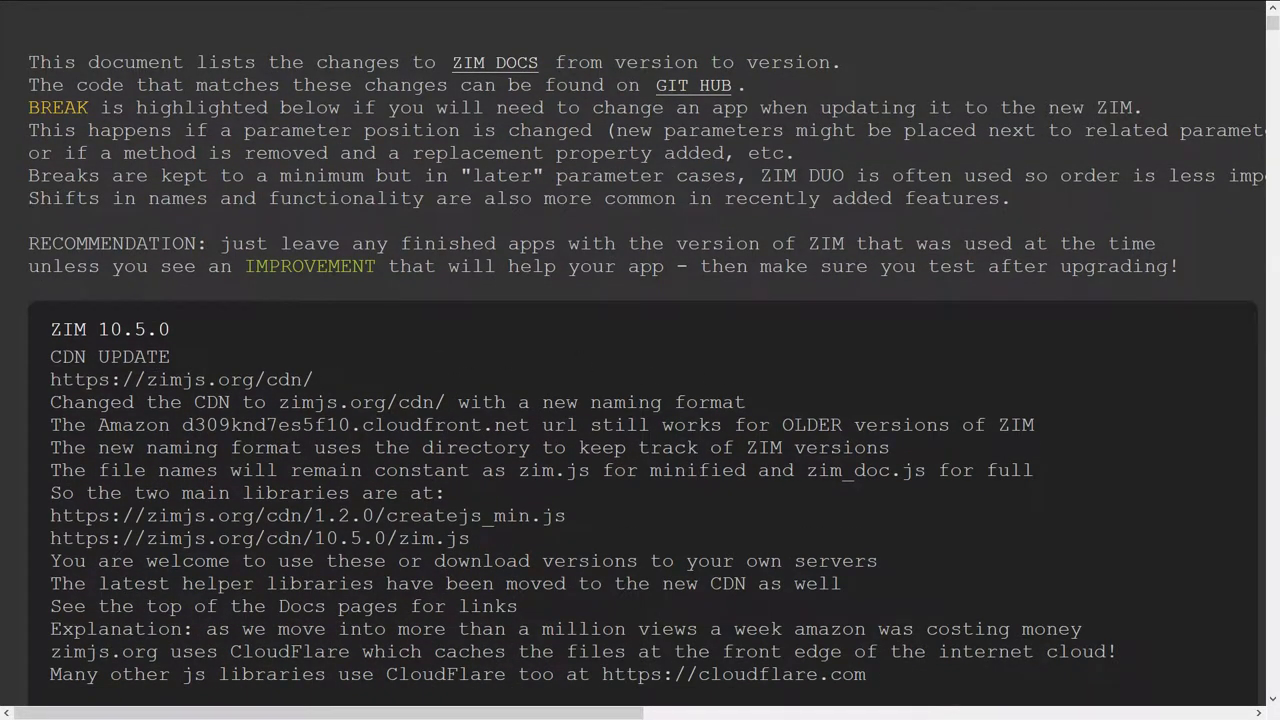
pyautogui.scroll(-3)
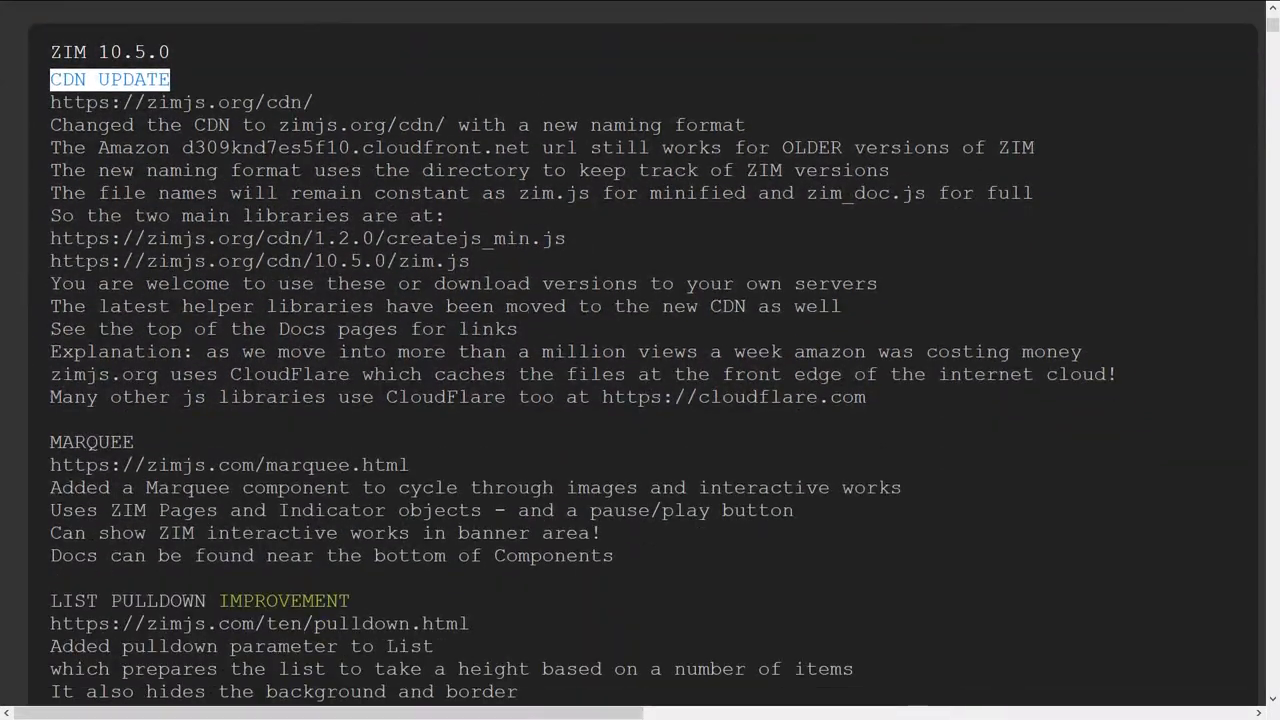
pyautogui.scroll(-3)
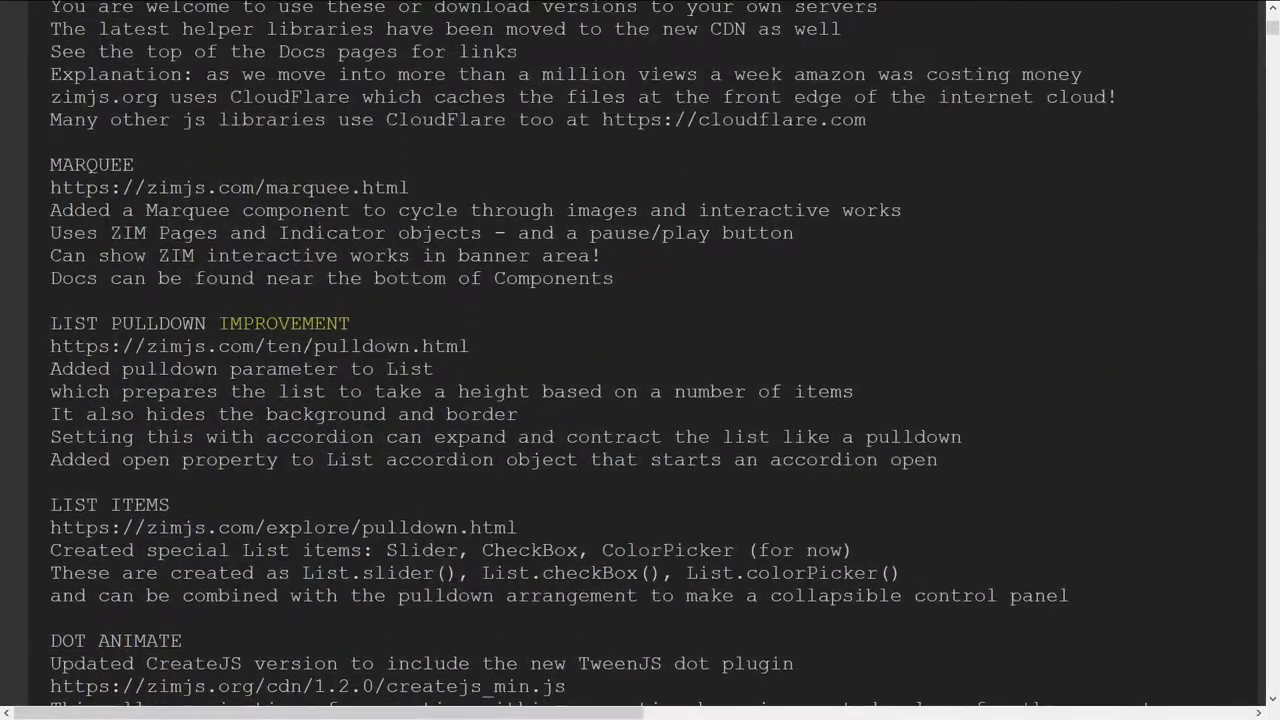
pyautogui.doubleClick(92, 164)
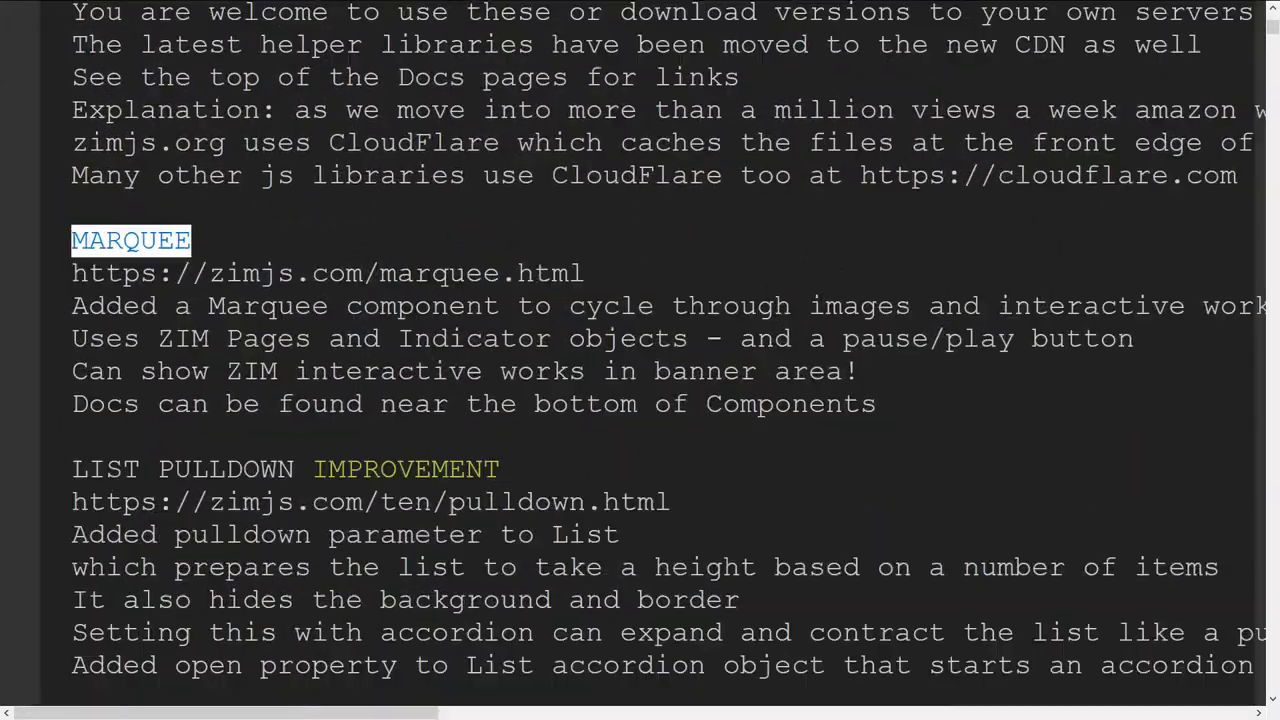
pyautogui.scroll(-3)
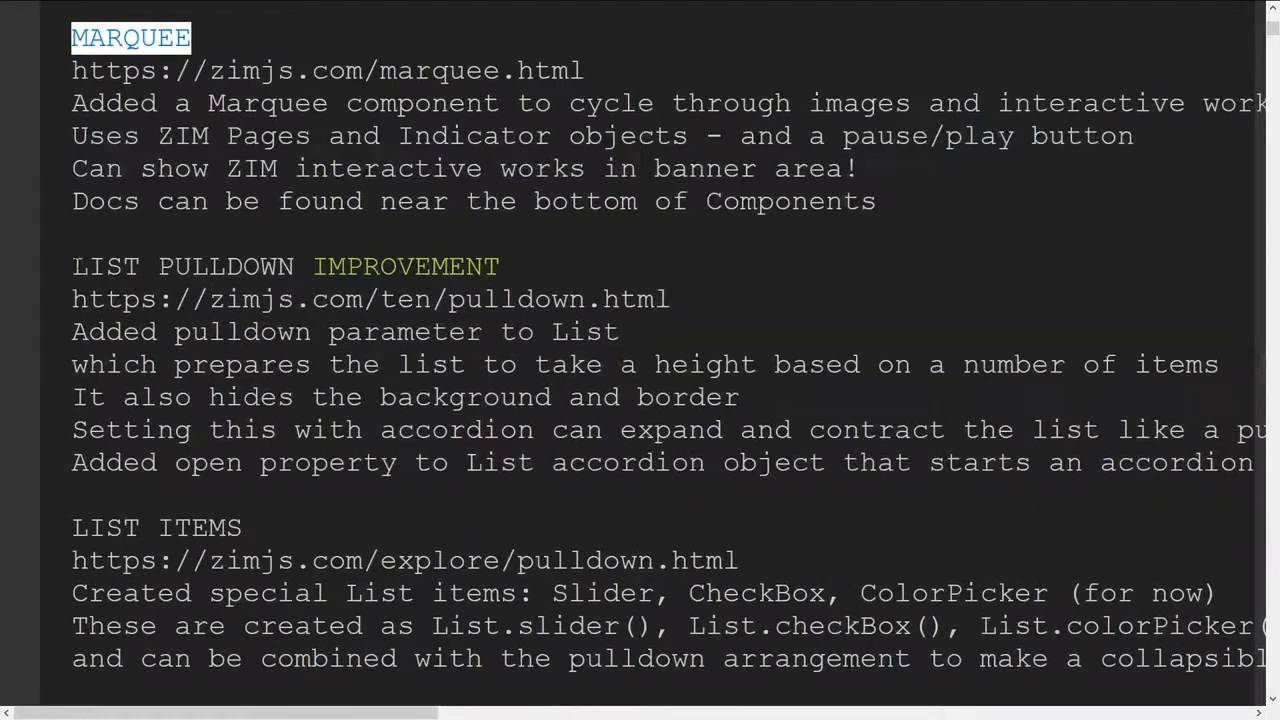
pyautogui.scroll(-3)
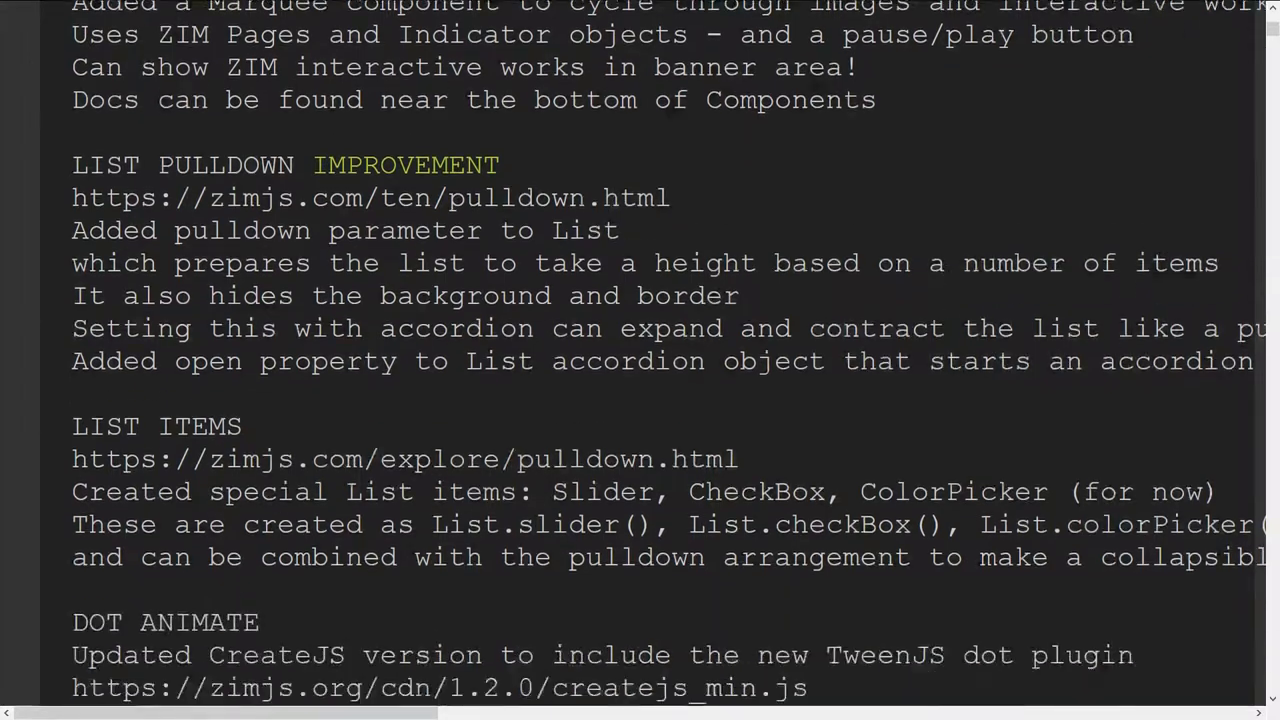
pyautogui.scroll(-3)
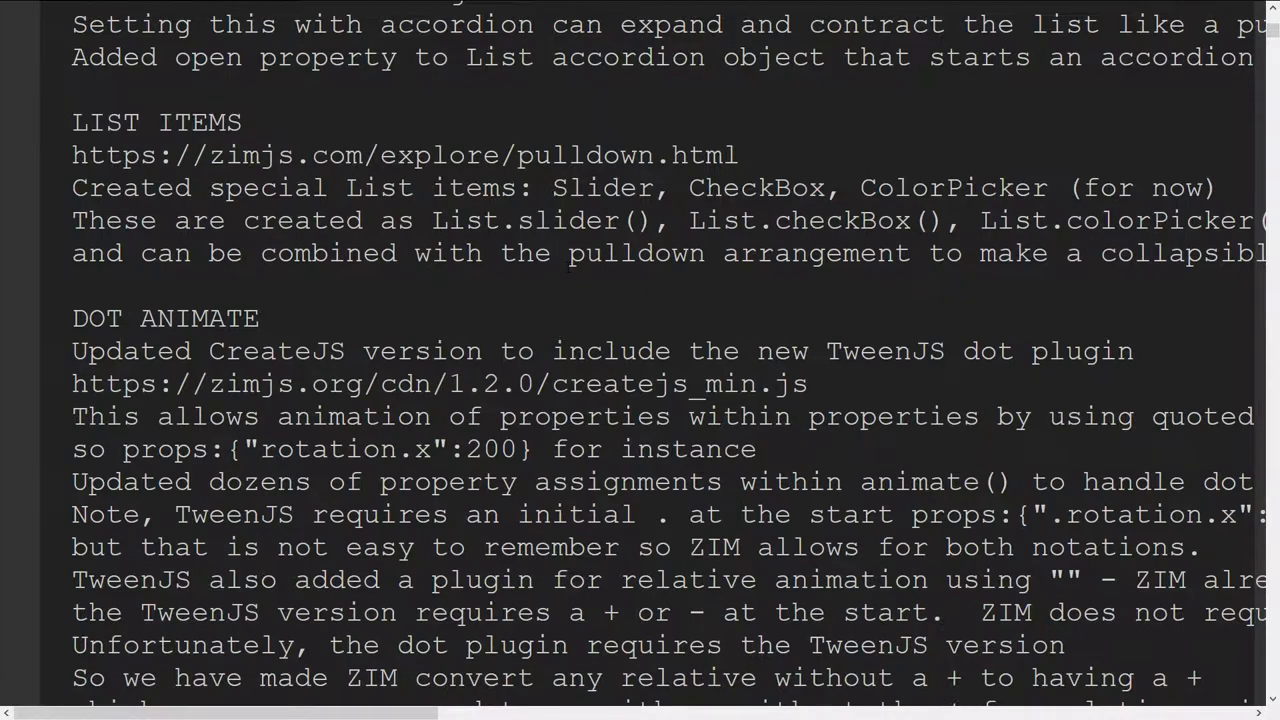
pyautogui.moveTo(460, 316)
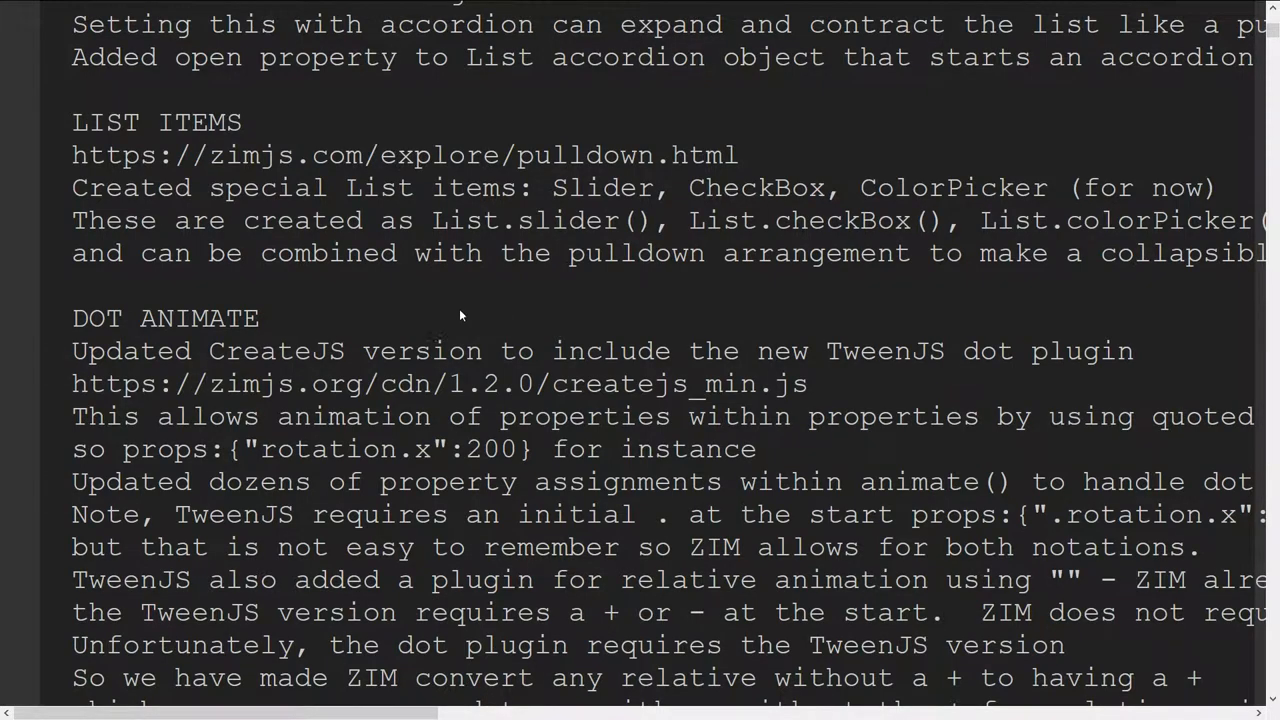
pyautogui.scroll(-3)
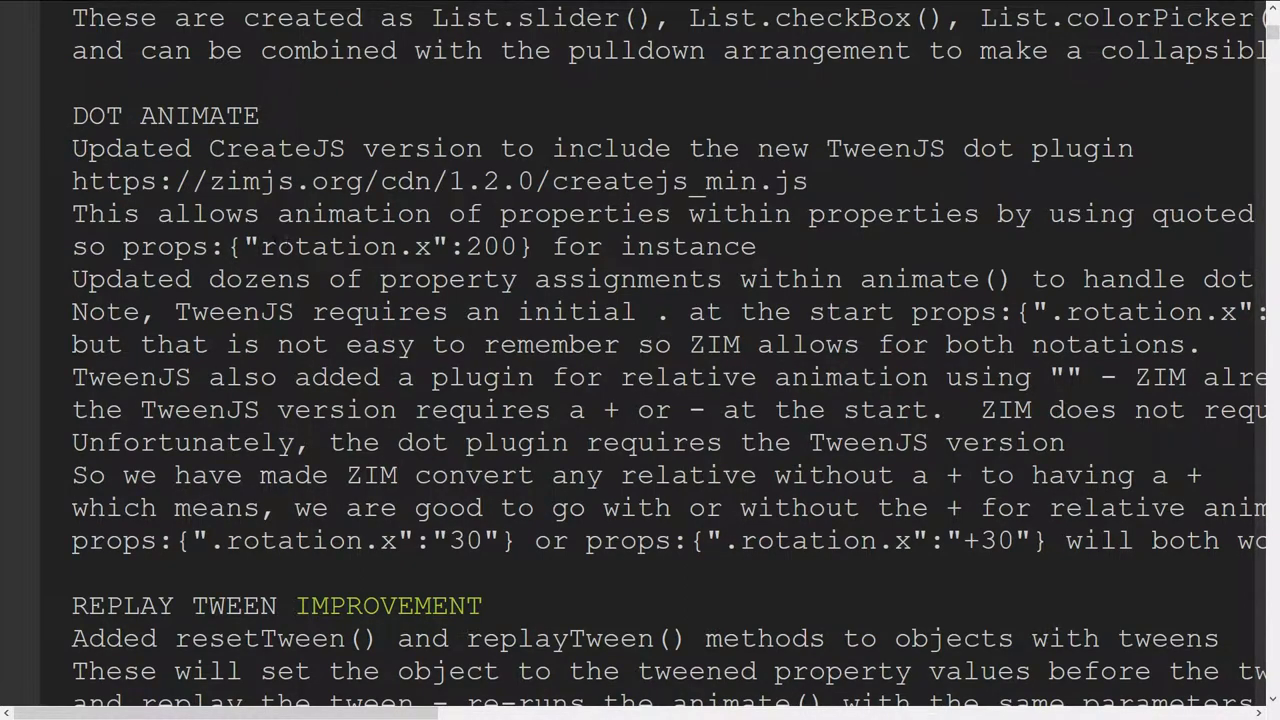
pyautogui.doubleClick(344, 246)
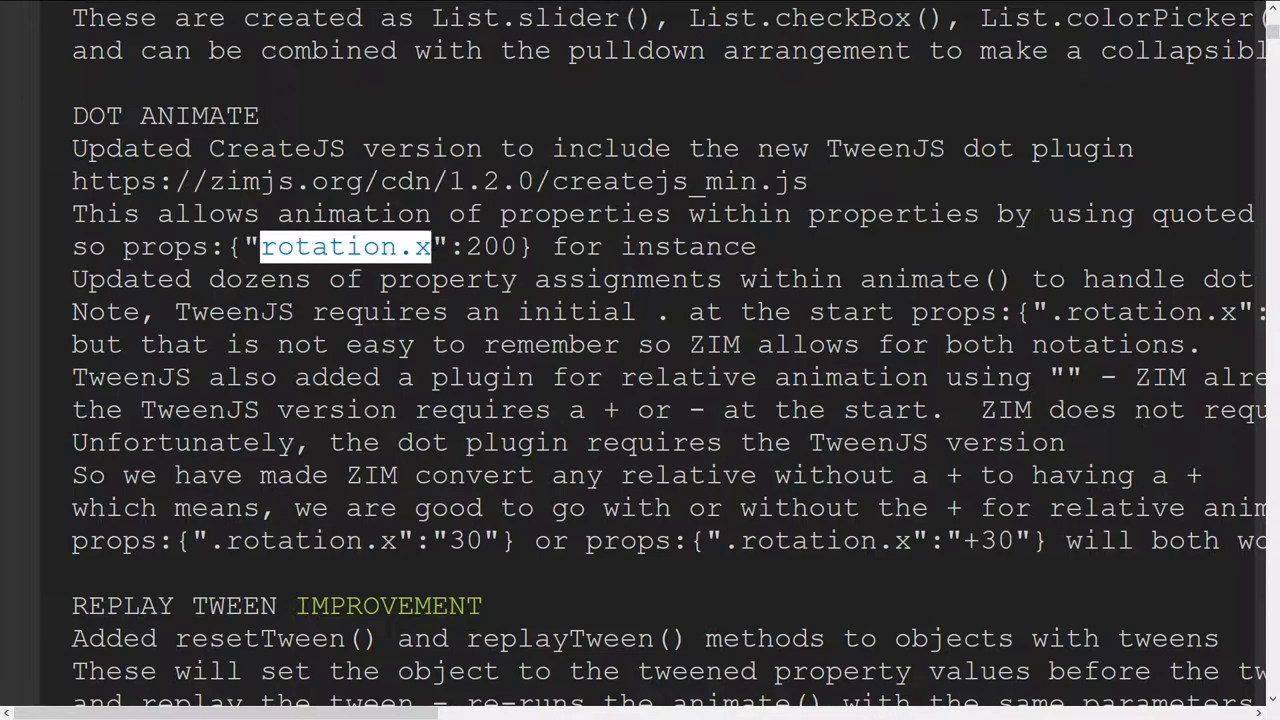
pyautogui.click(128, 246)
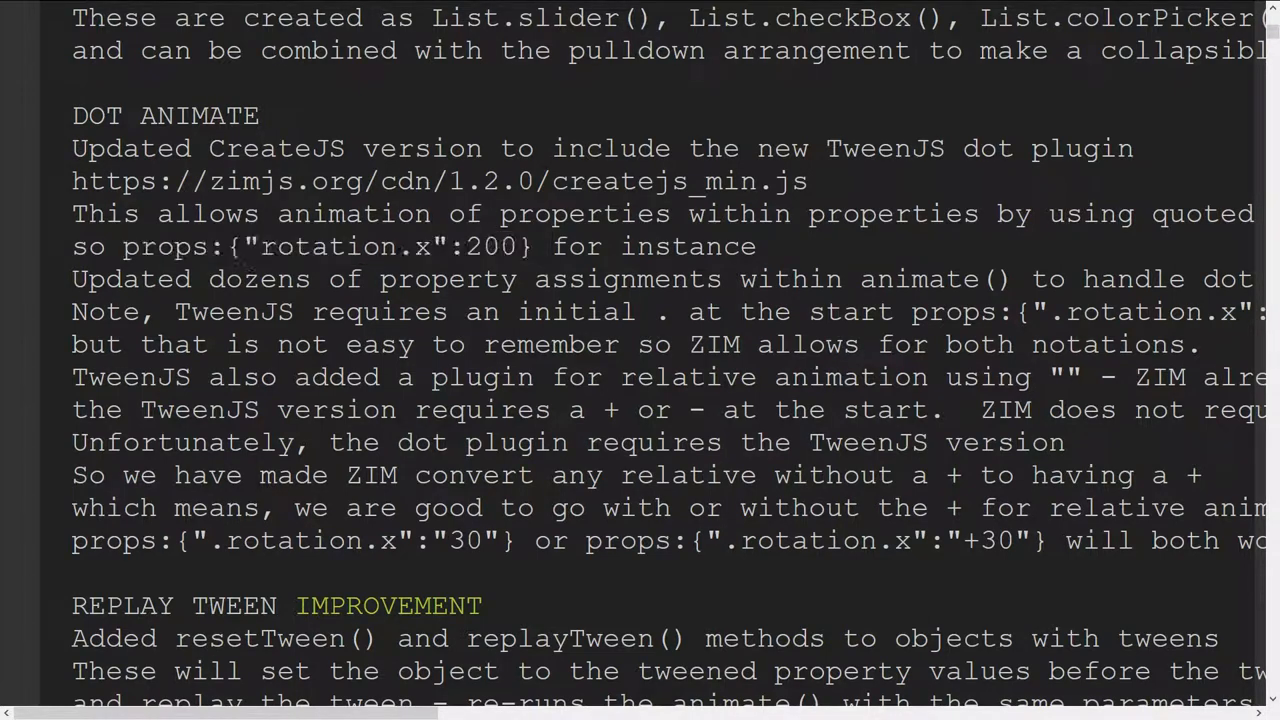
pyautogui.doubleClick(320, 246)
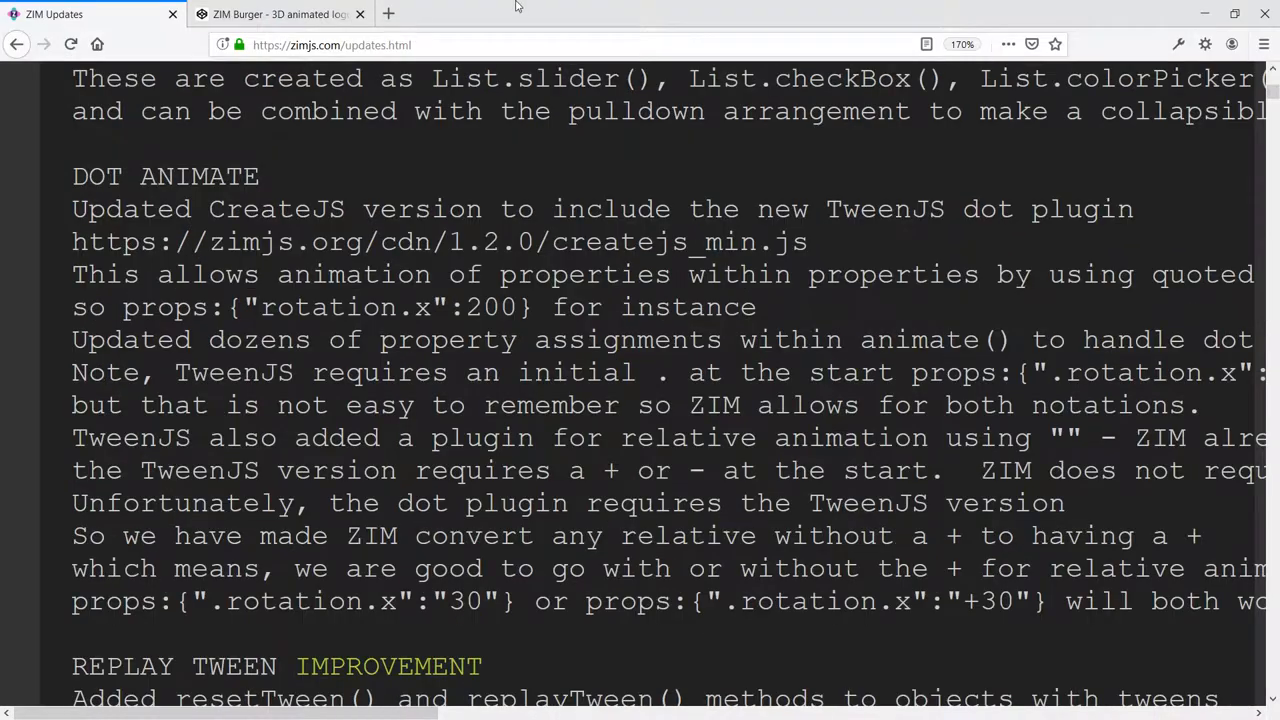
# Switch to the ZIM Burger pen, drag-rotate the burger and reset it upright.
pyautogui.click(280, 14)
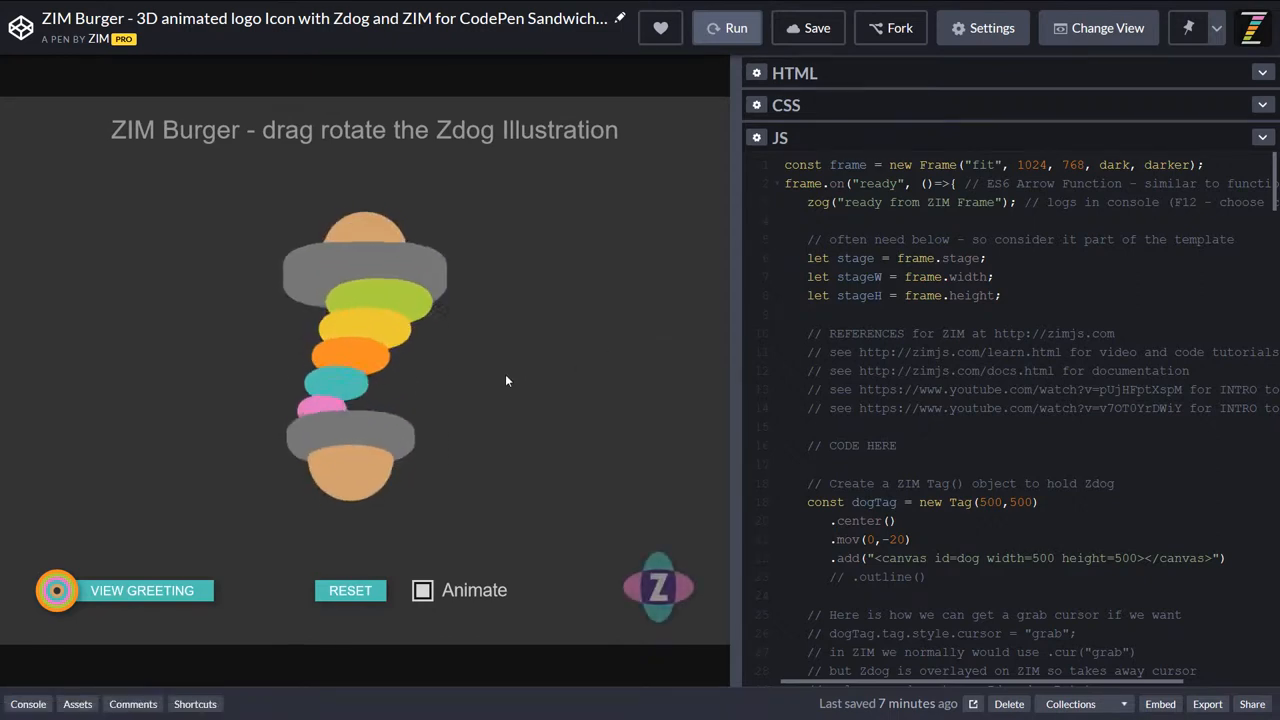
pyautogui.moveTo(504, 380); pyautogui.dragTo(296, 290)
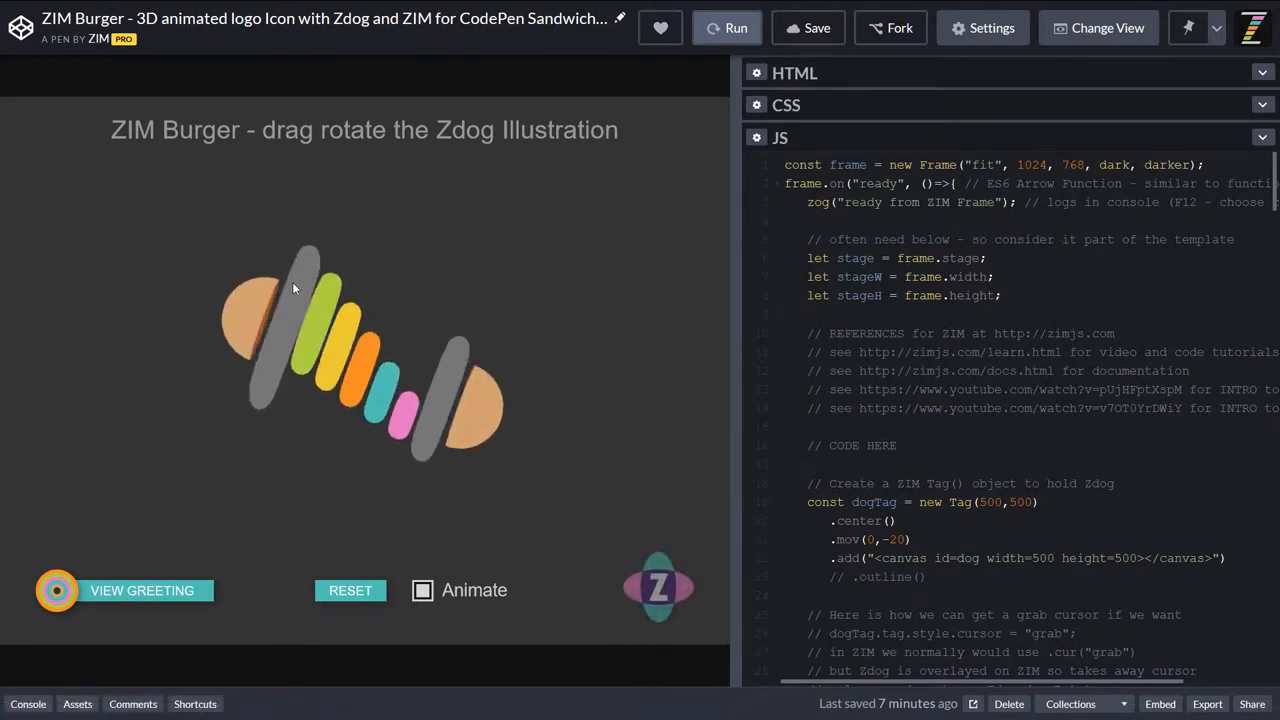
pyautogui.moveTo(296, 290); pyautogui.dragTo(484, 268)
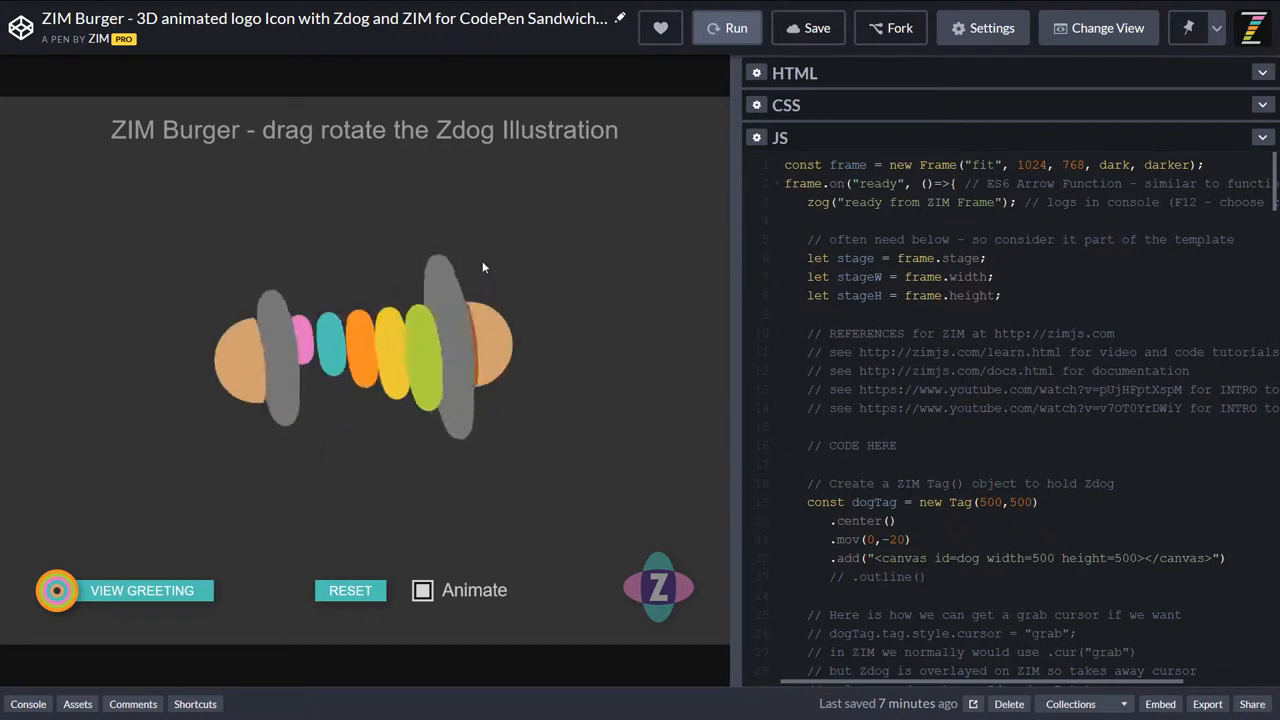
pyautogui.moveTo(484, 268); pyautogui.dragTo(358, 348)
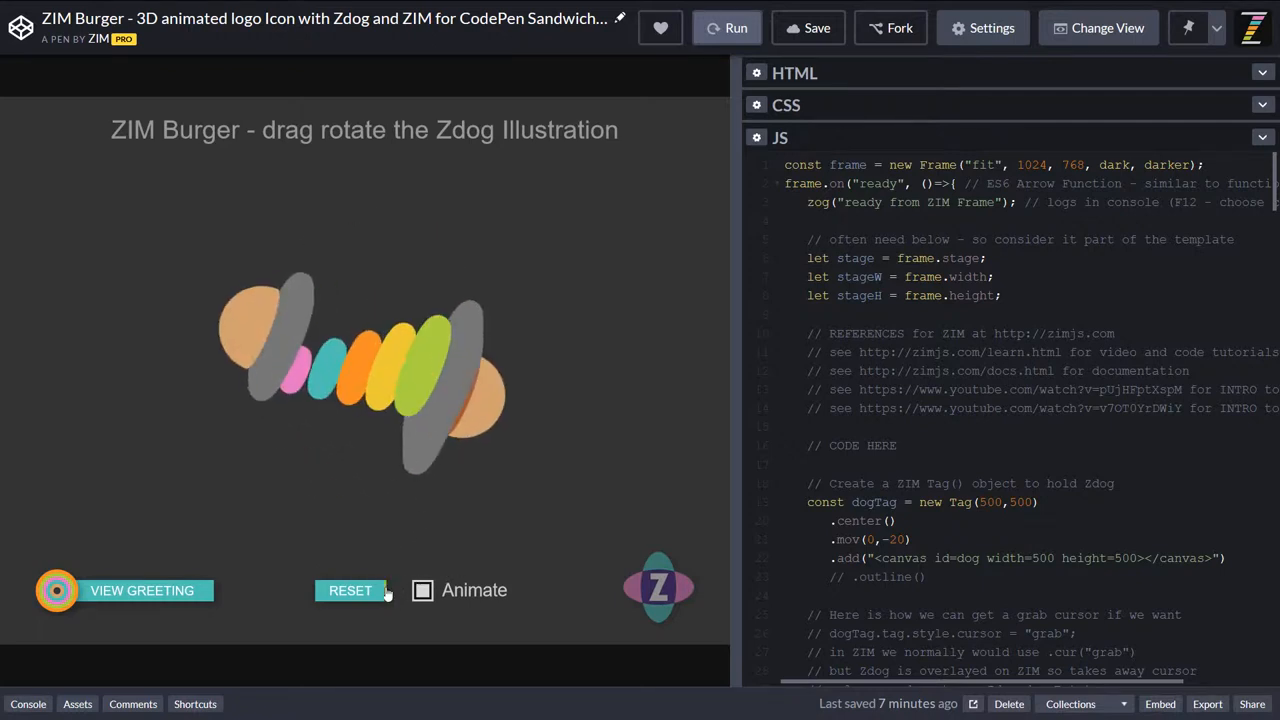
pyautogui.click(348, 590)
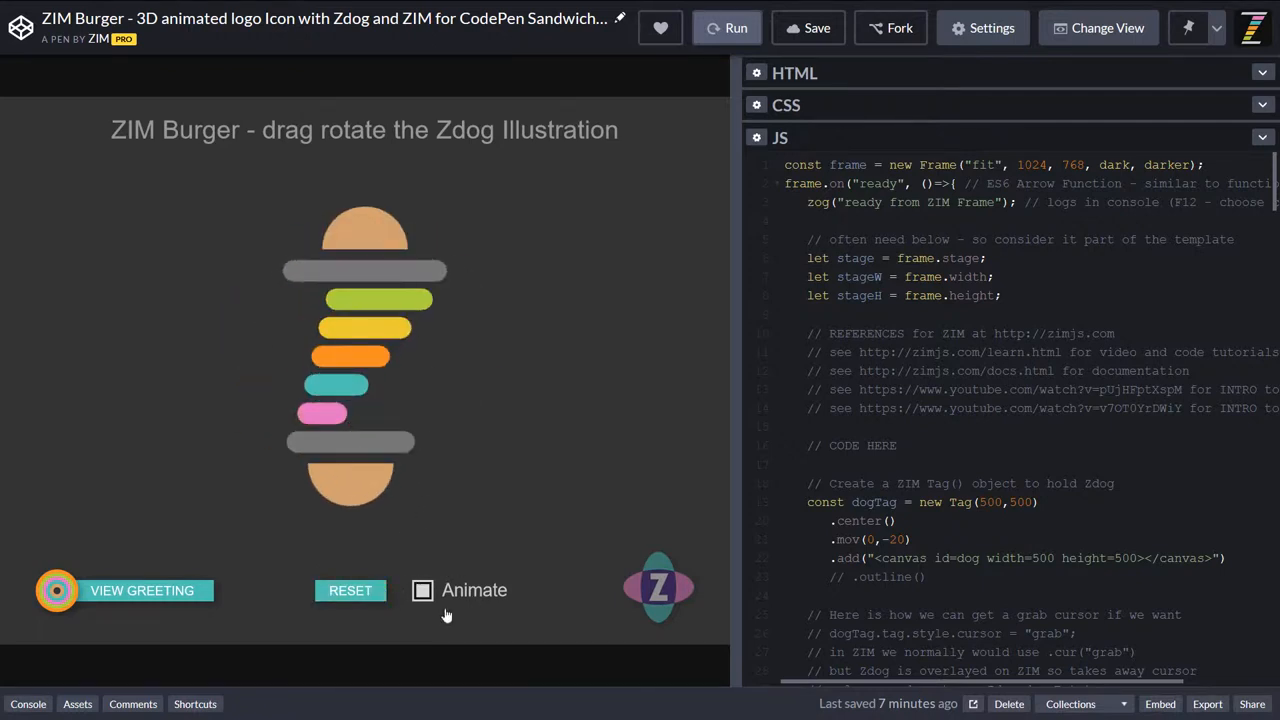
# Turn on Animate, spin the animated burger by hand, then reset its rotation again.
pyautogui.click(422, 590)
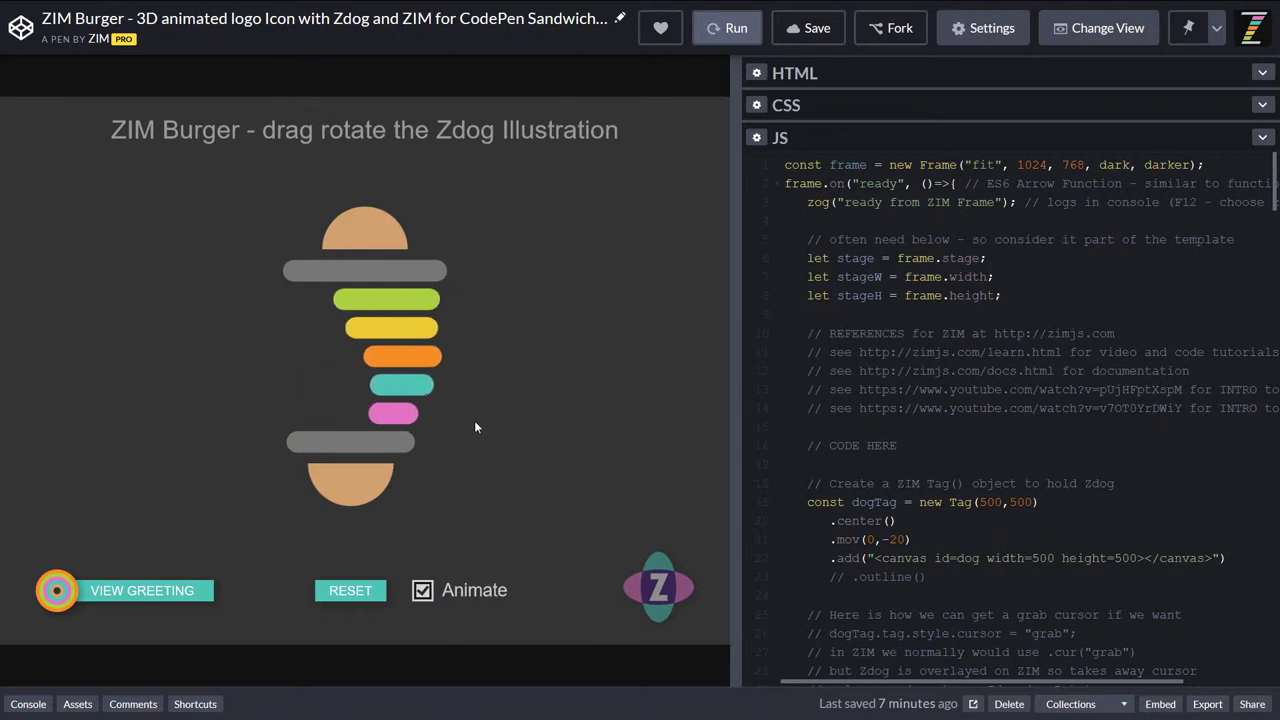
pyautogui.moveTo(476, 428); pyautogui.dragTo(336, 420)
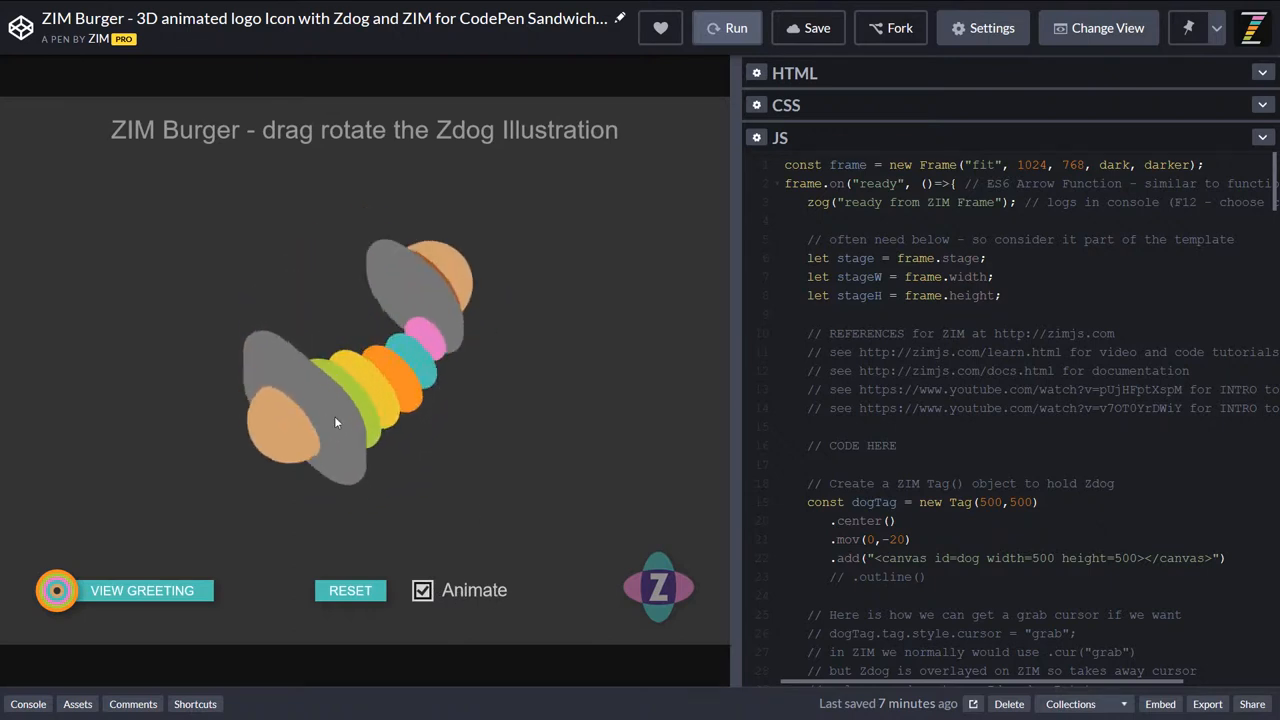
pyautogui.moveTo(336, 420); pyautogui.dragTo(350, 308)
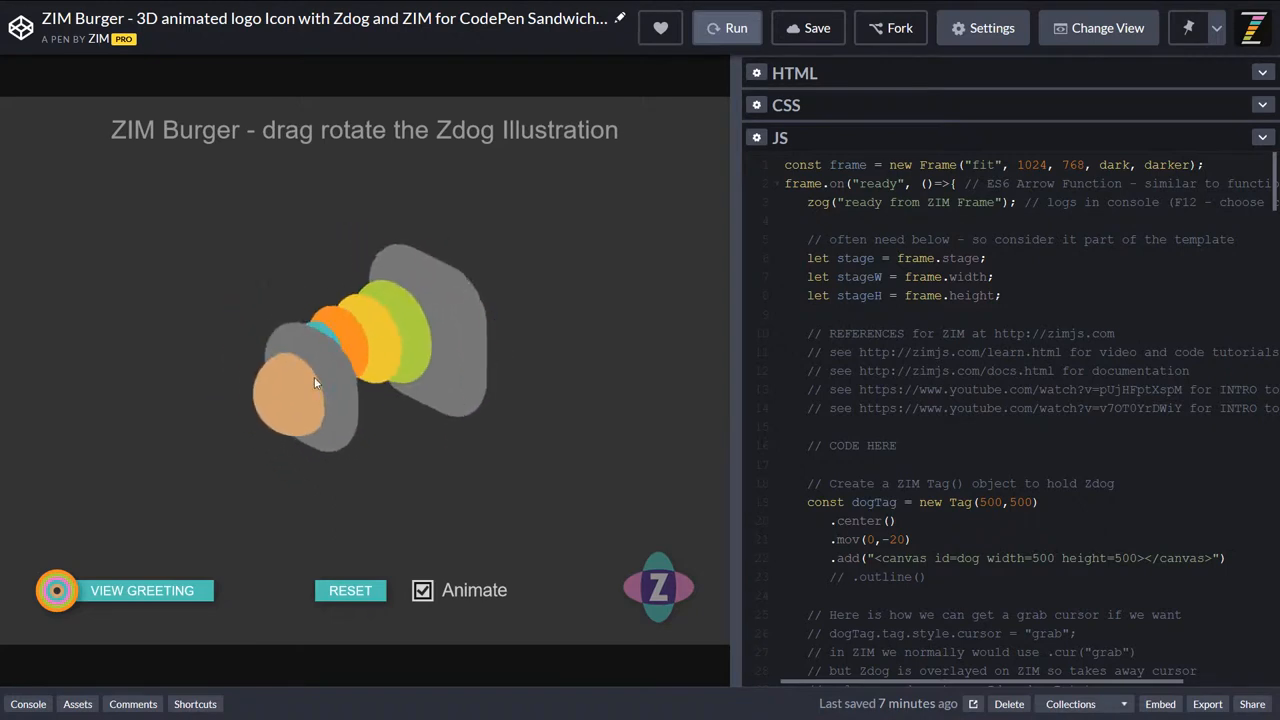
pyautogui.moveTo(316, 384); pyautogui.dragTo(328, 370)
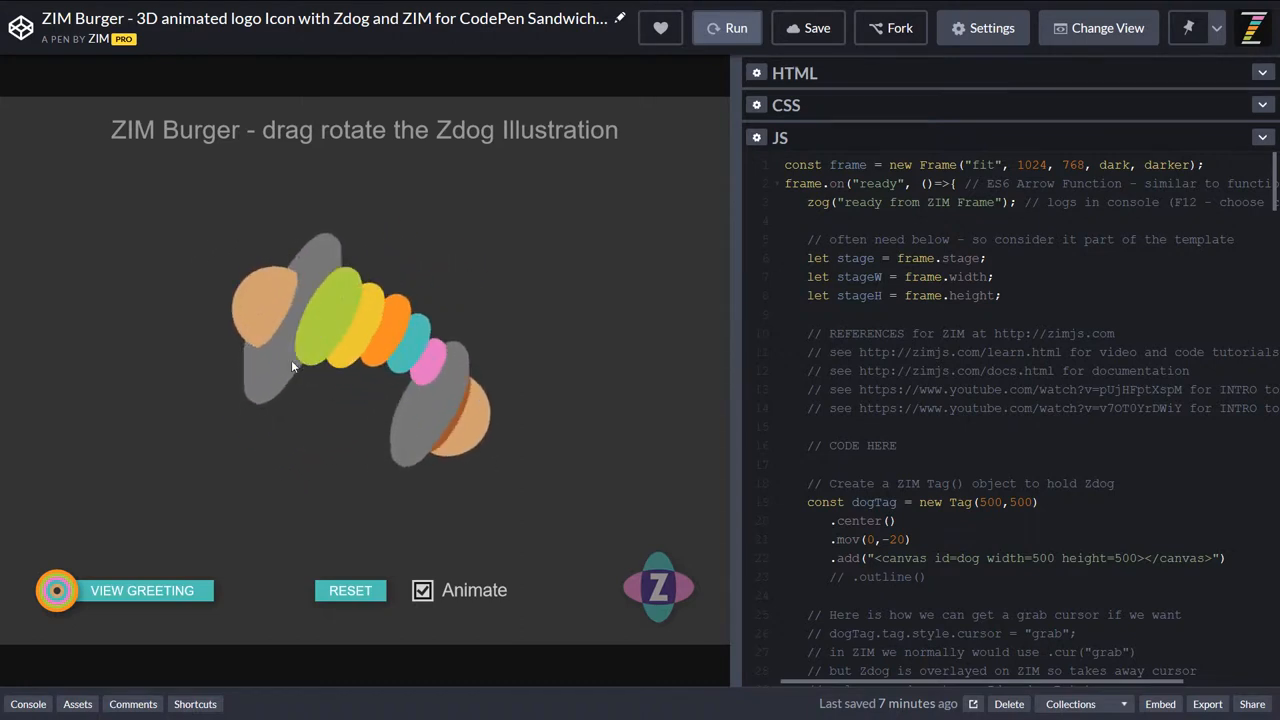
pyautogui.click(350, 590)
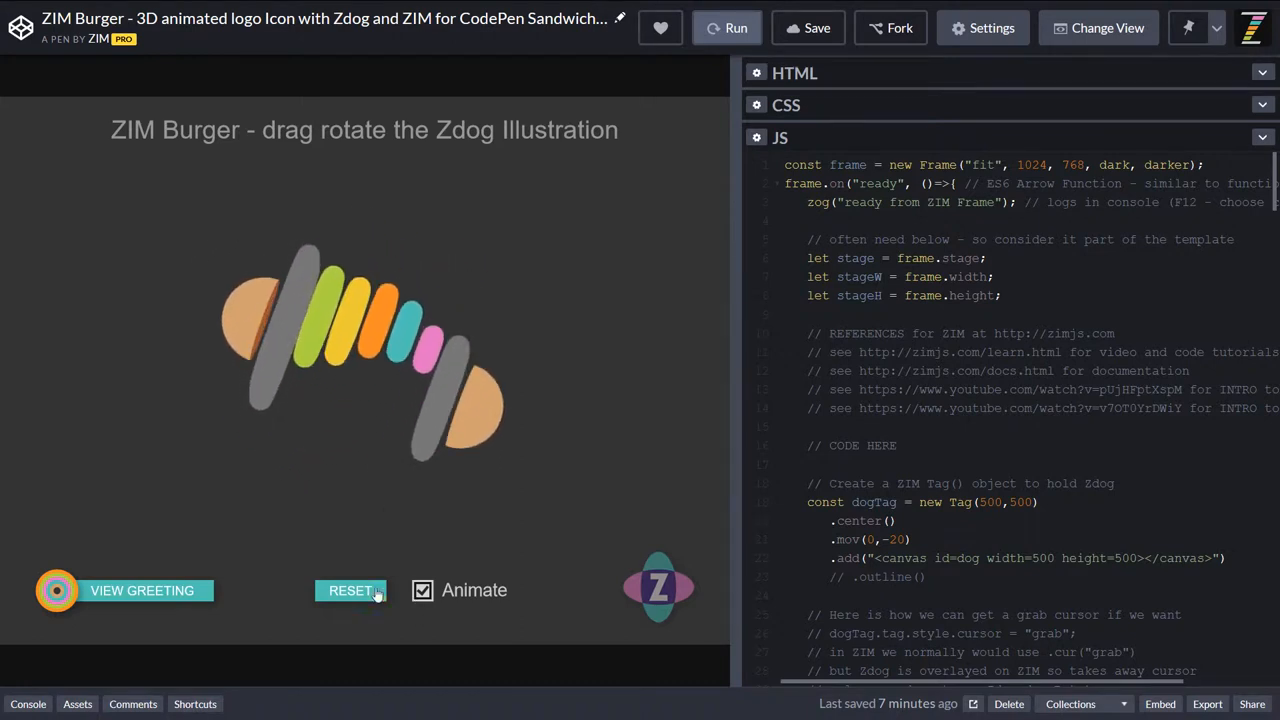
pyautogui.click(422, 590)
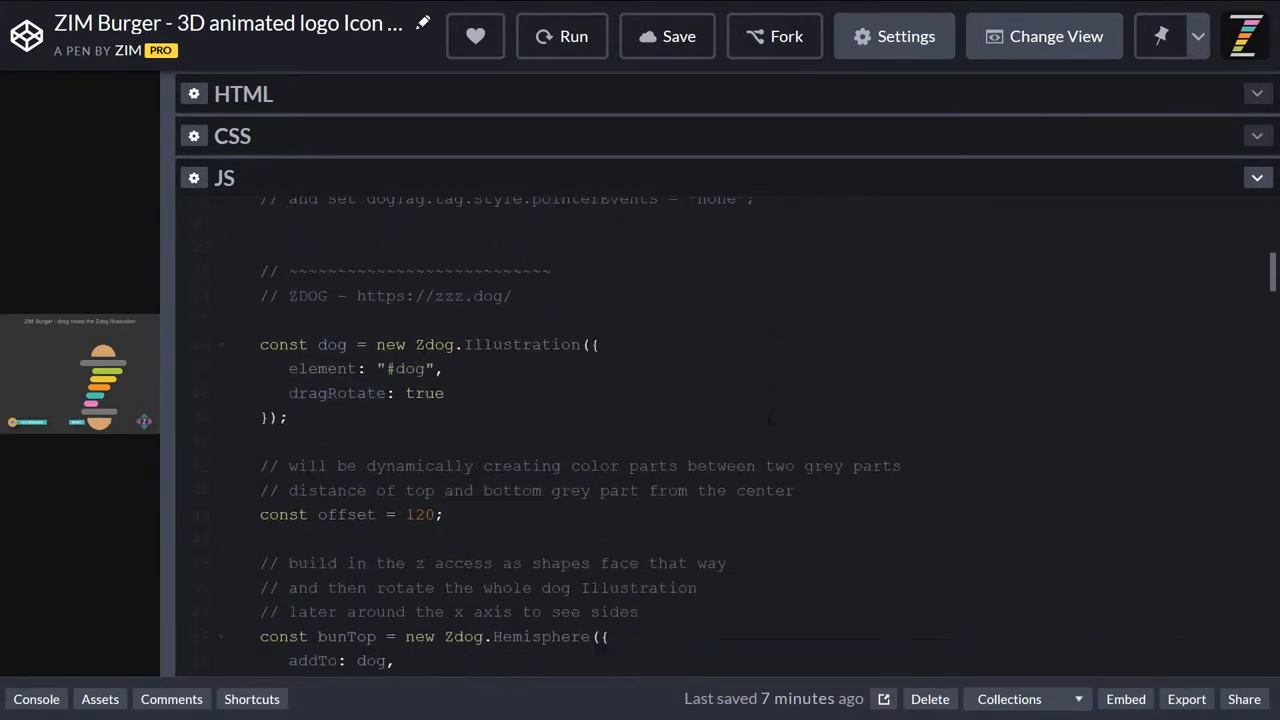
# Scroll through the ZIM Burger pen's JS down to the animation sections.
pyautogui.scroll(-3)
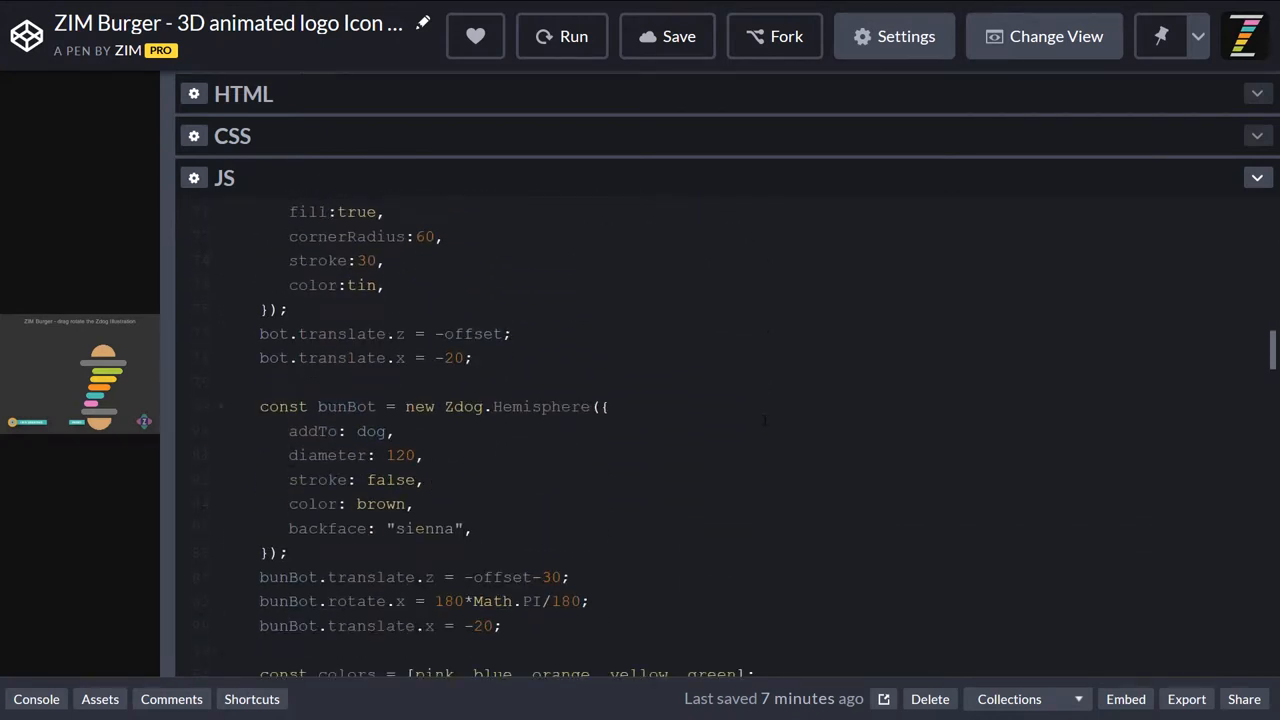
pyautogui.scroll(-3)
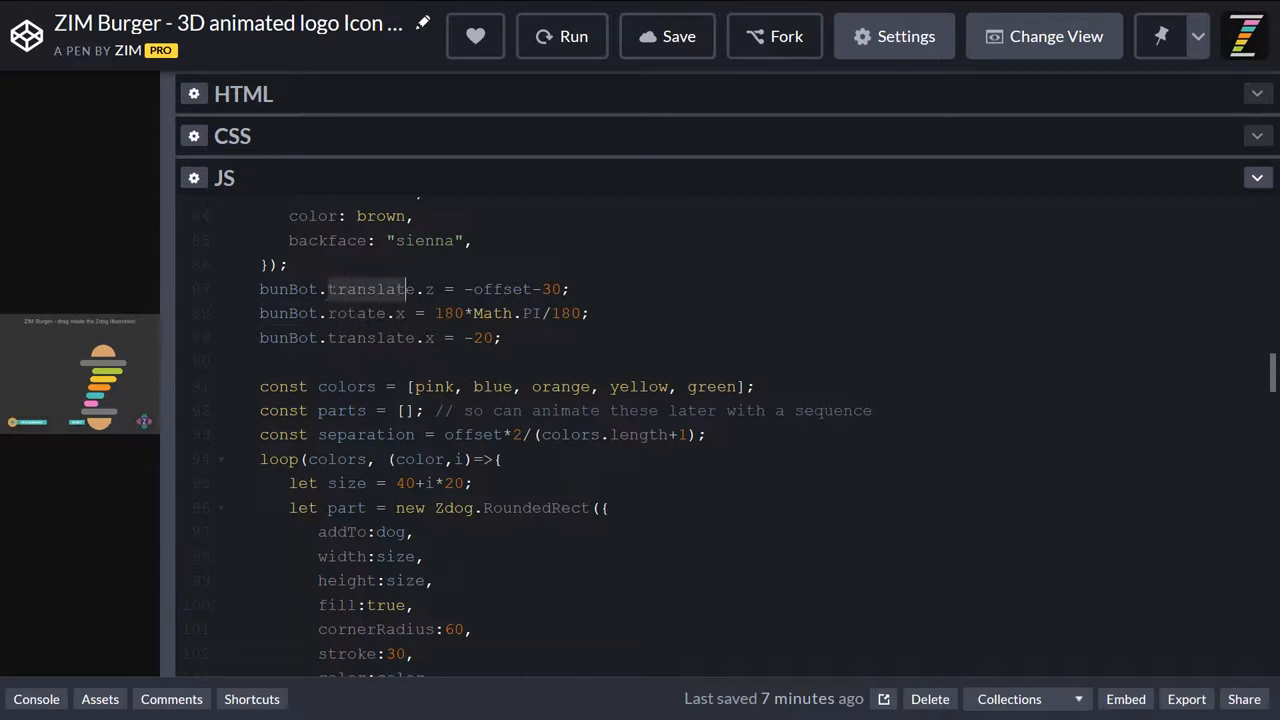
pyautogui.scroll(3)
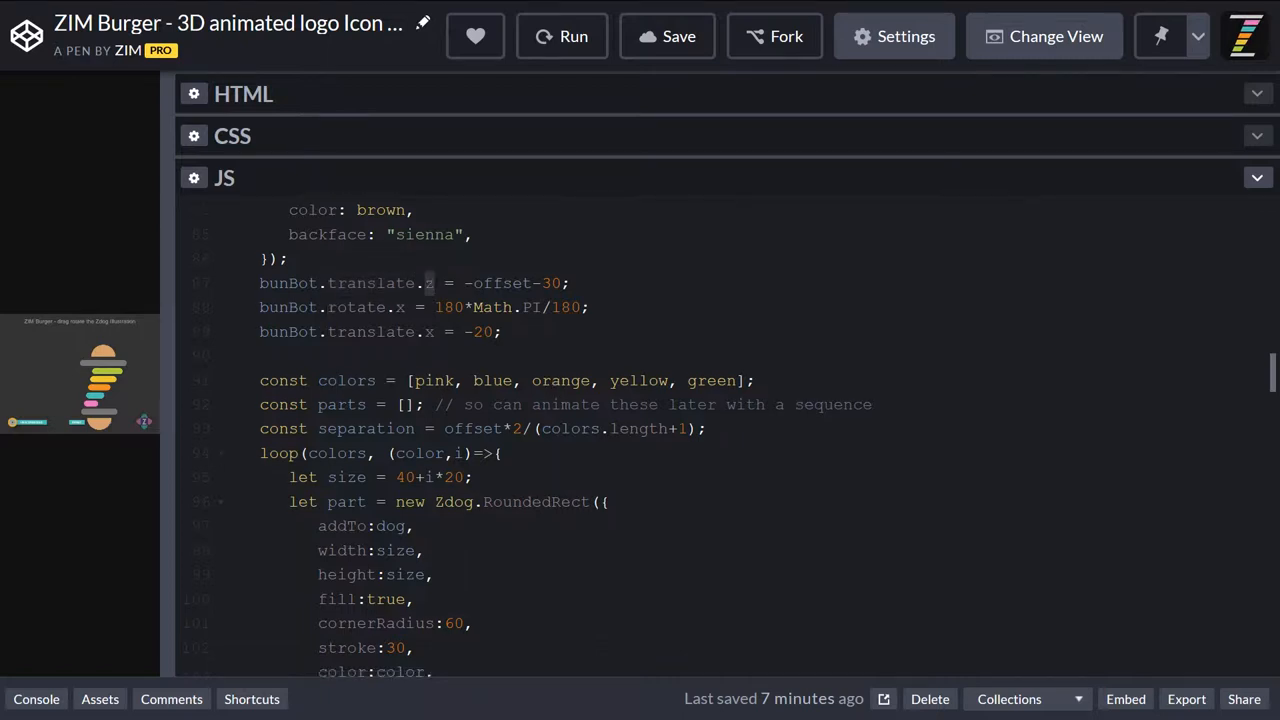
pyautogui.scroll(-3)
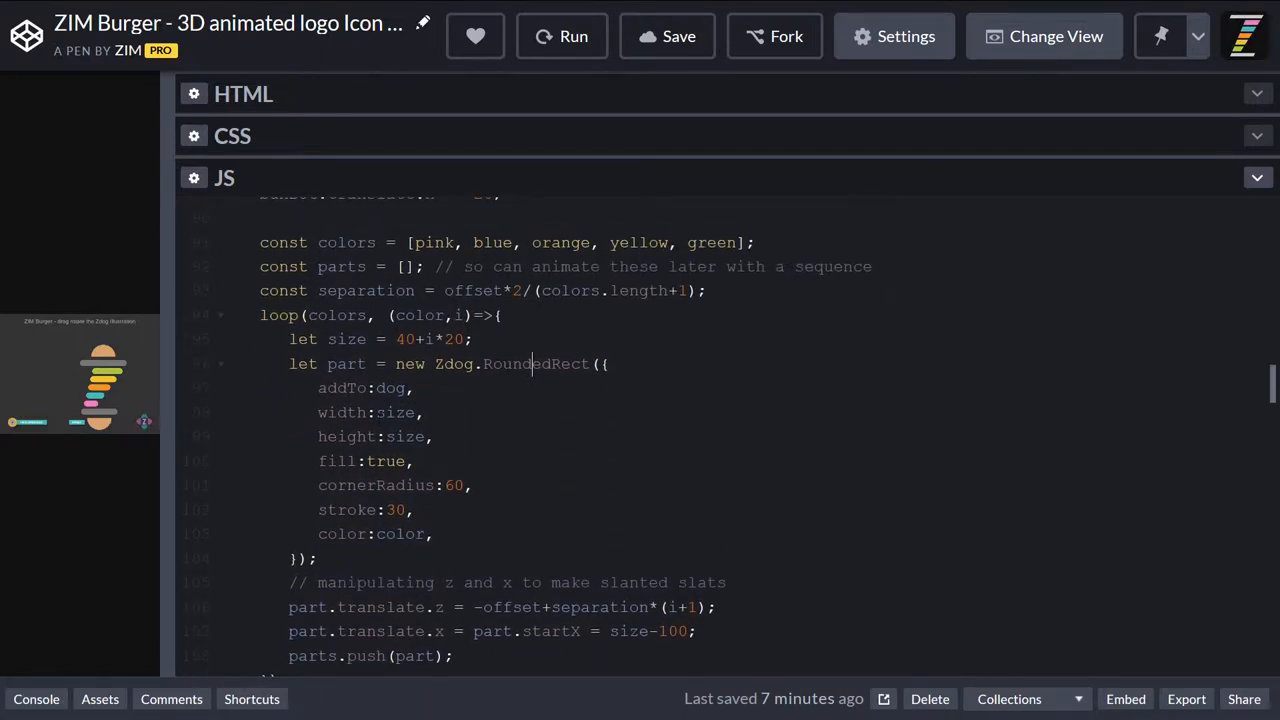
pyautogui.scroll(-3)
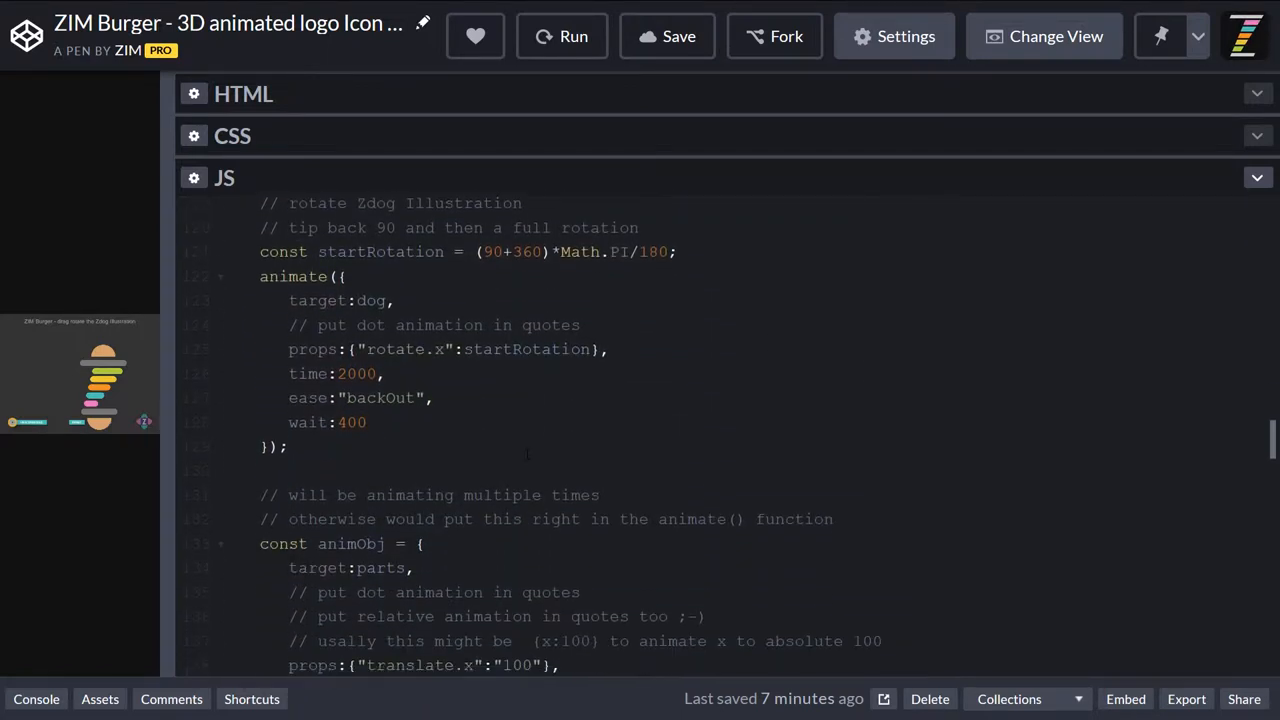
pyautogui.scroll(-3)
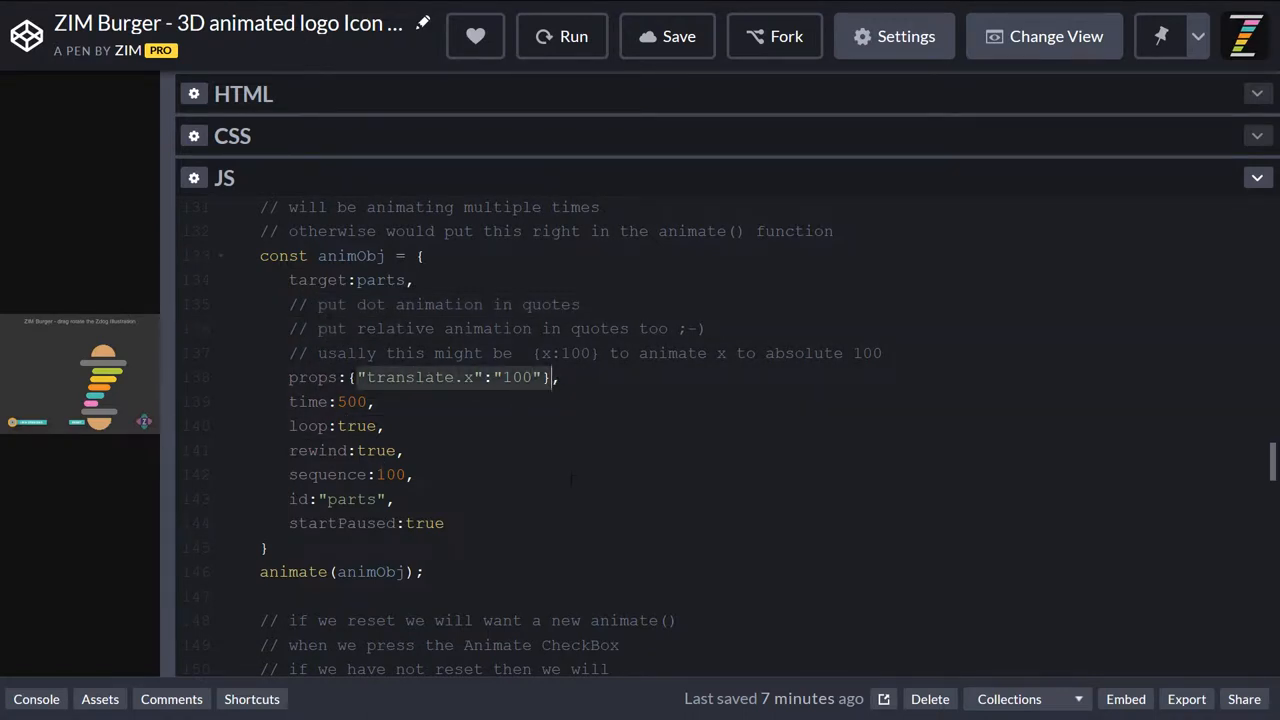
pyautogui.scroll(-3)
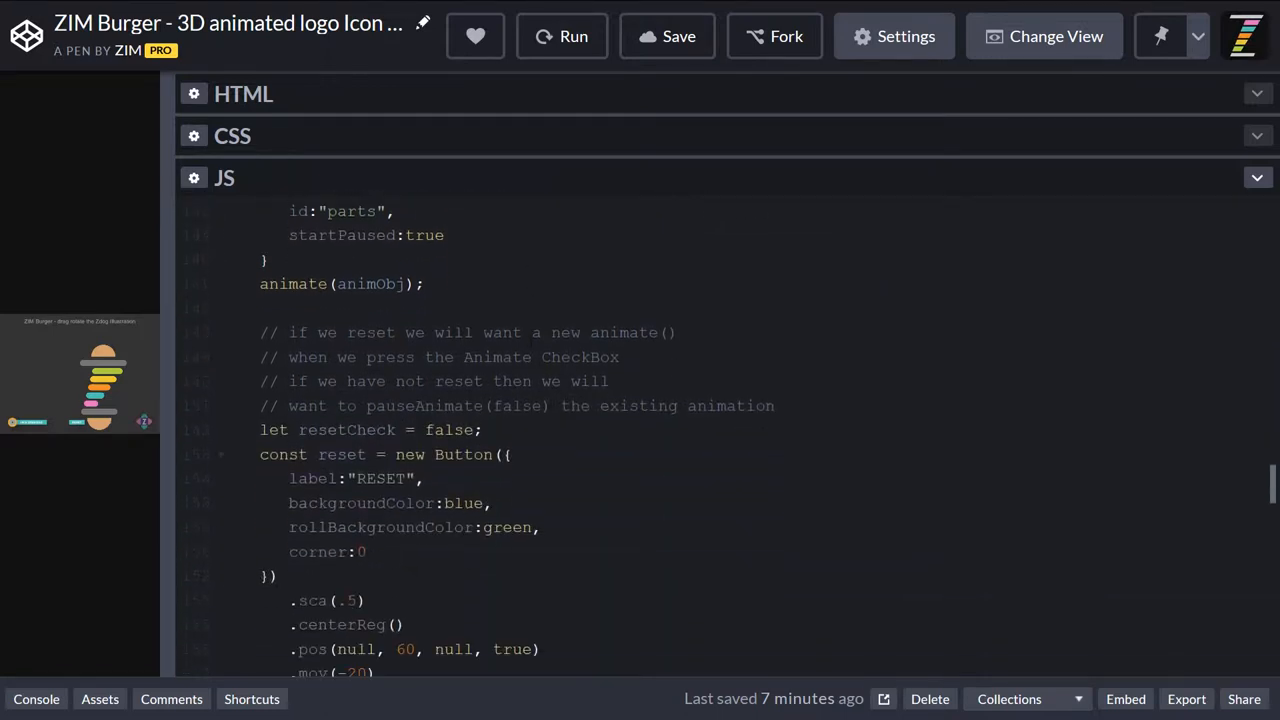
pyautogui.scroll(-3)
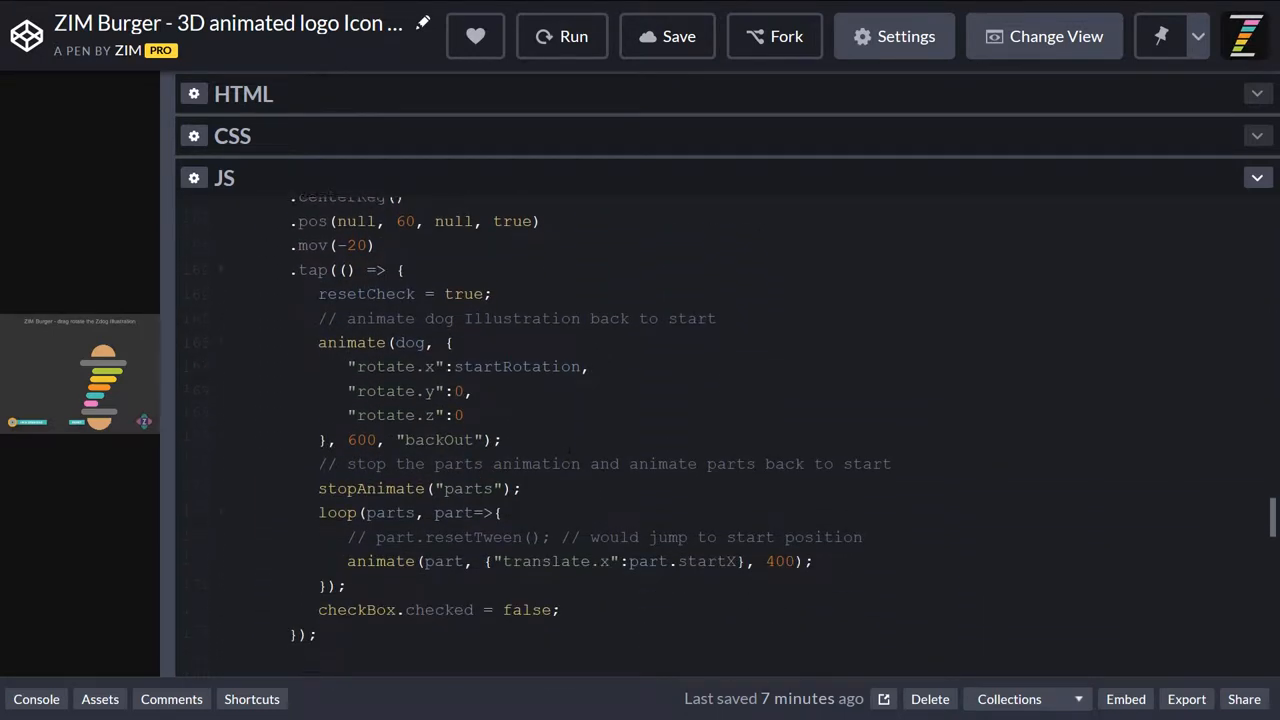
pyautogui.scroll(-3)
pyautogui.write('.')
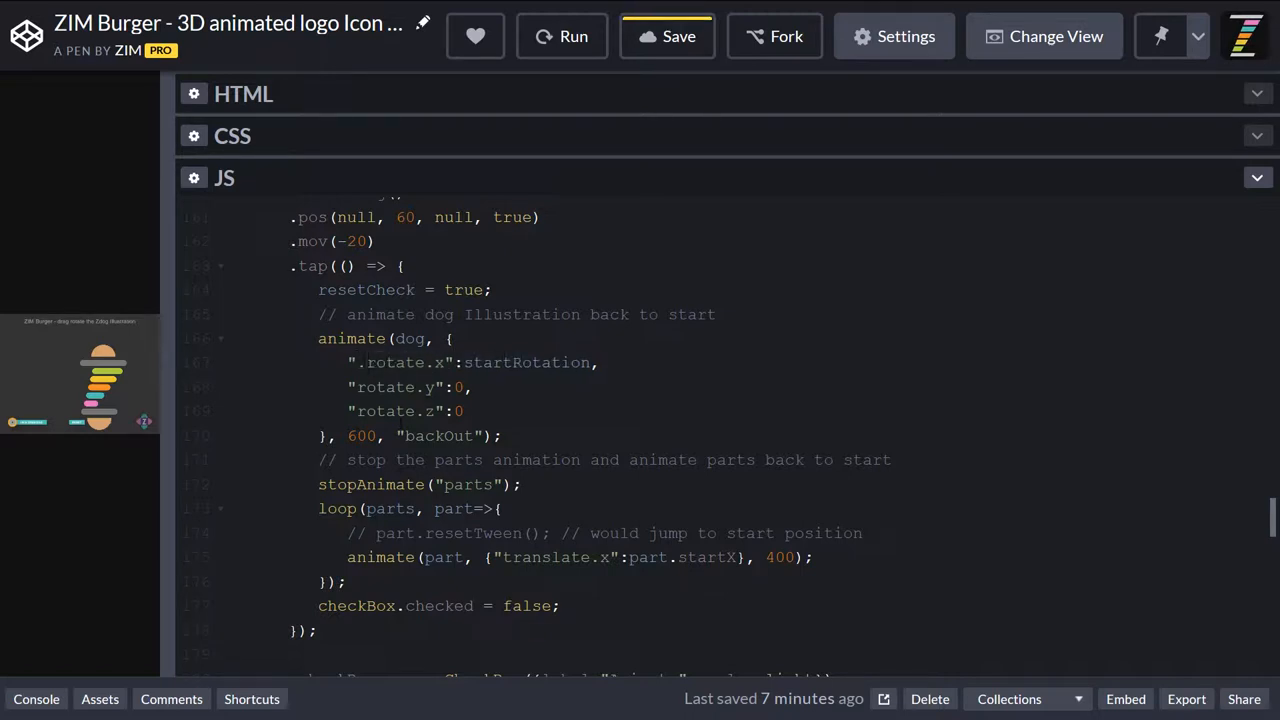
# Edit the rotate.x / translate.x animate props with '+', then show the preview beside the code.
pyautogui.click(368, 362)
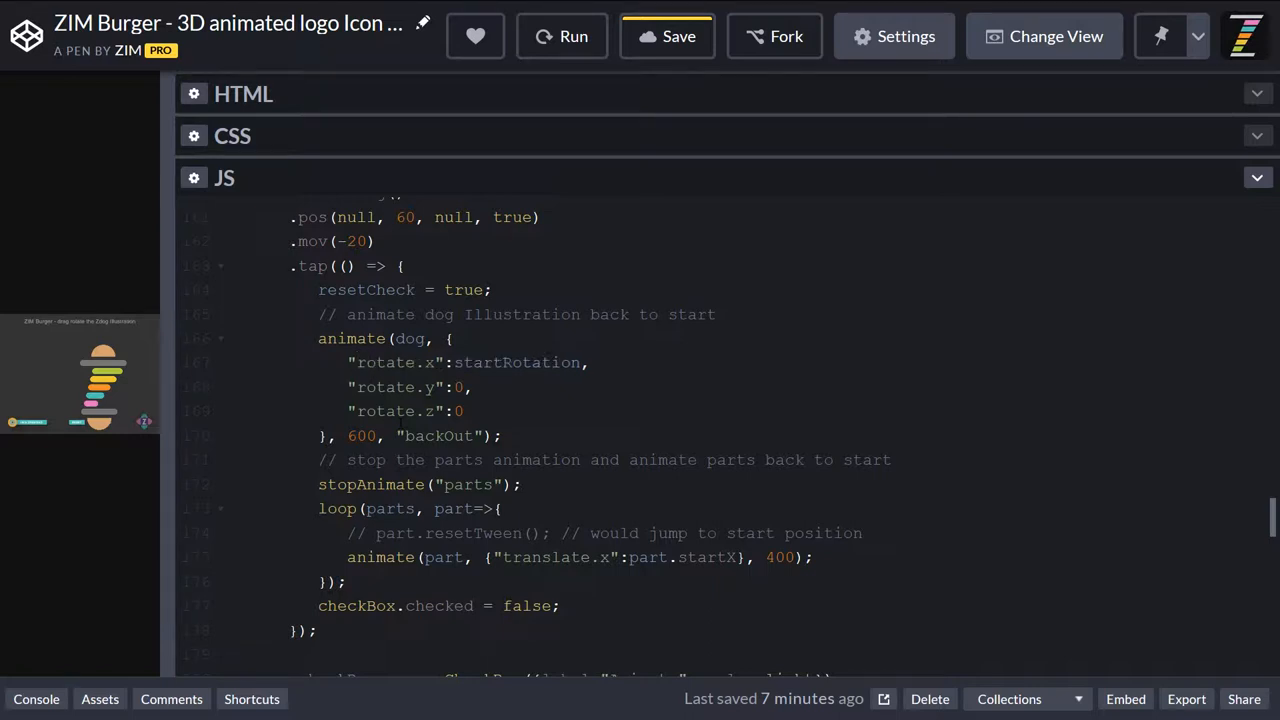
pyautogui.scroll(3)
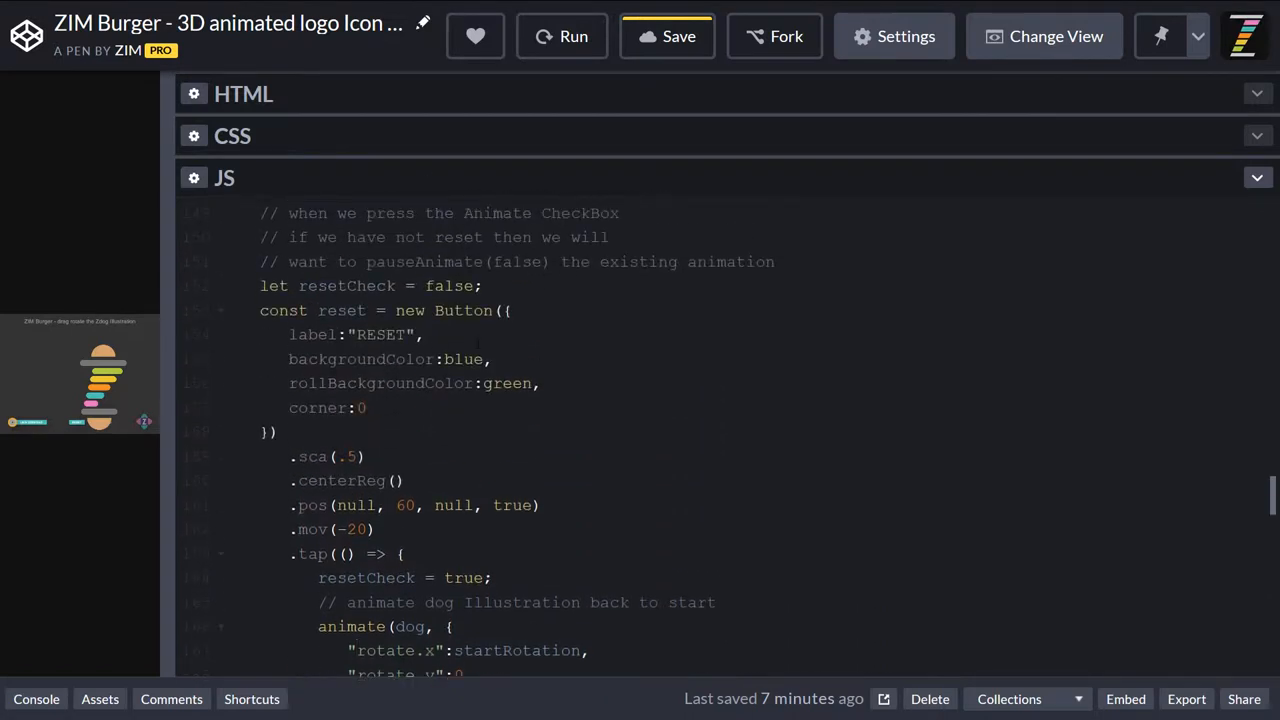
pyautogui.scroll(-3)
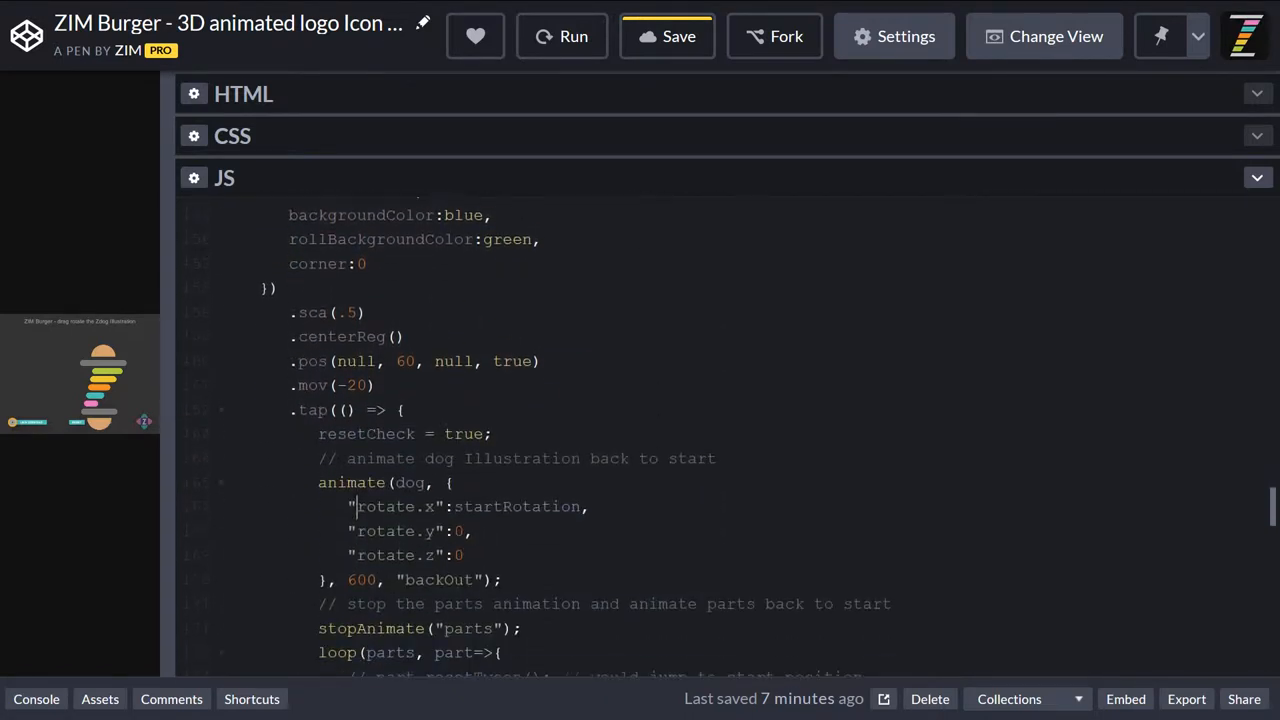
pyautogui.scroll(-3)
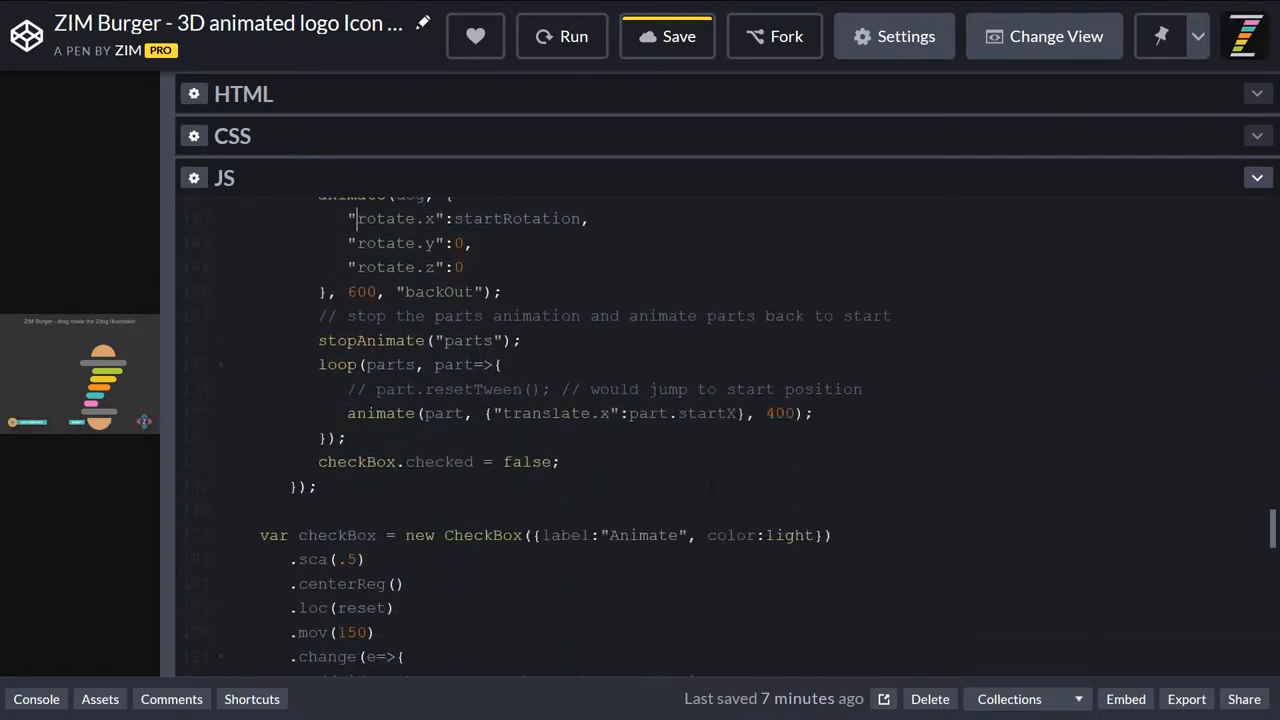
pyautogui.scroll(3)
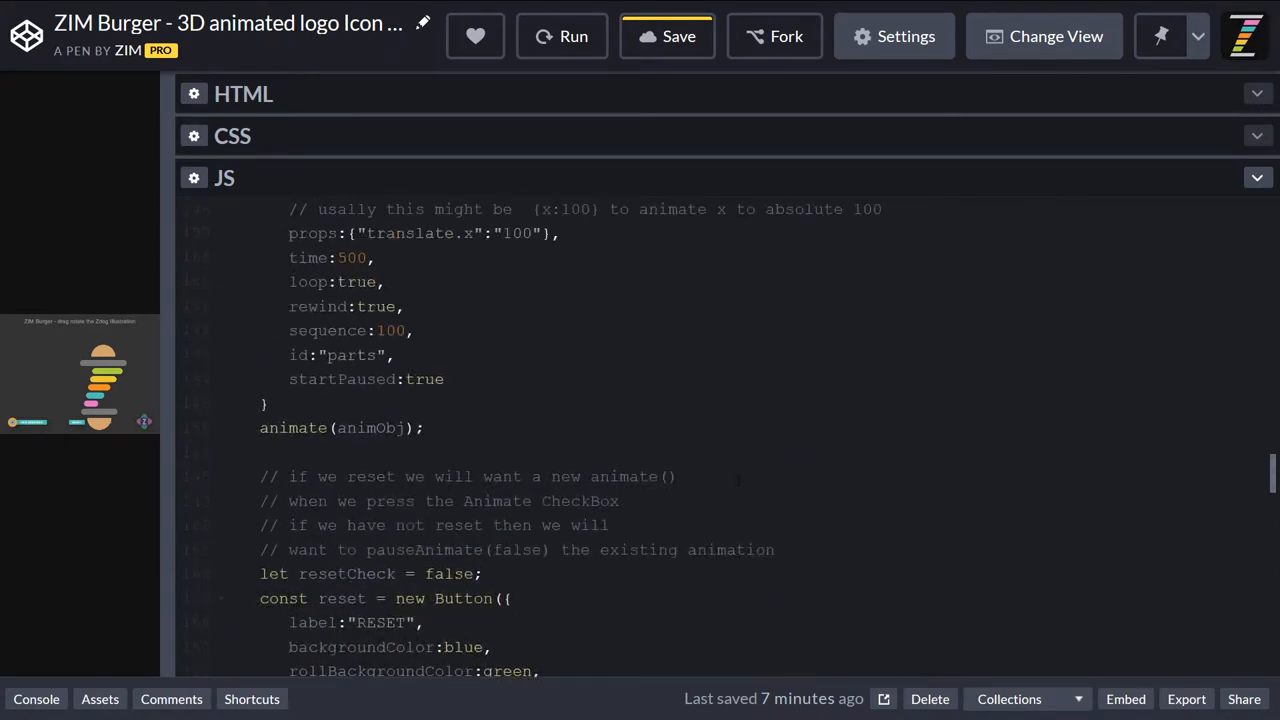
pyautogui.scroll(3)
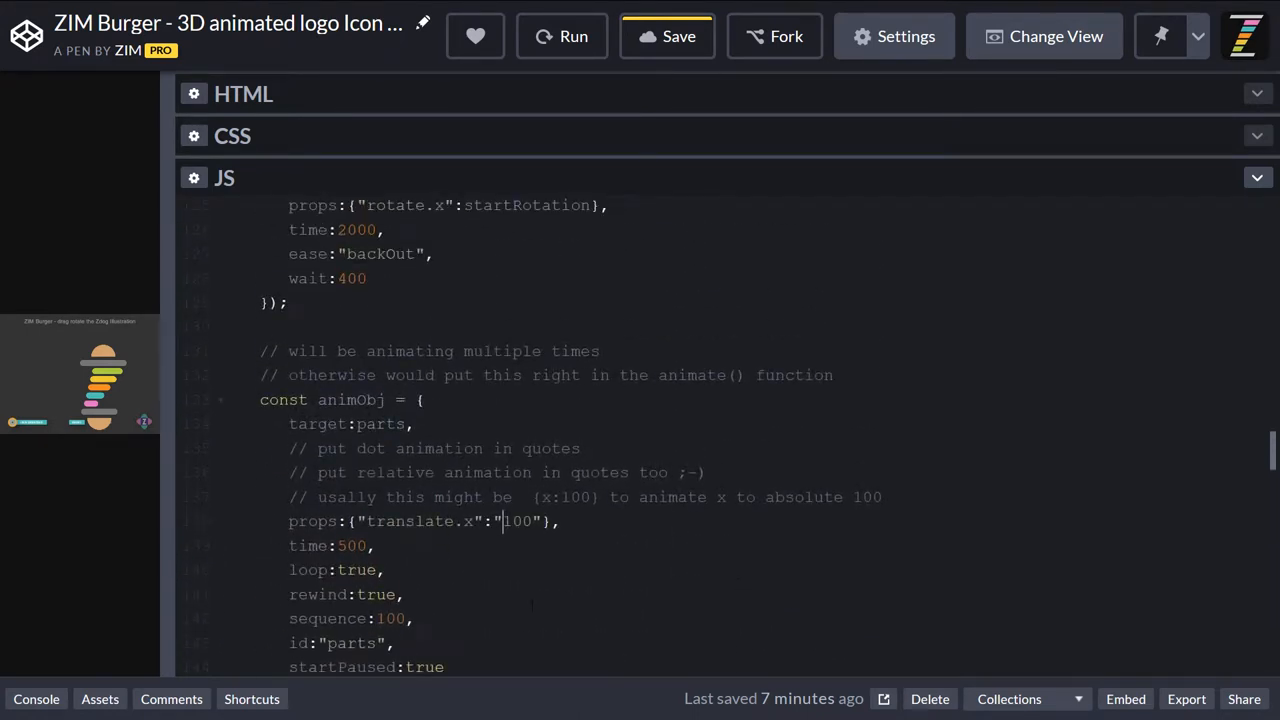
pyautogui.write('+')
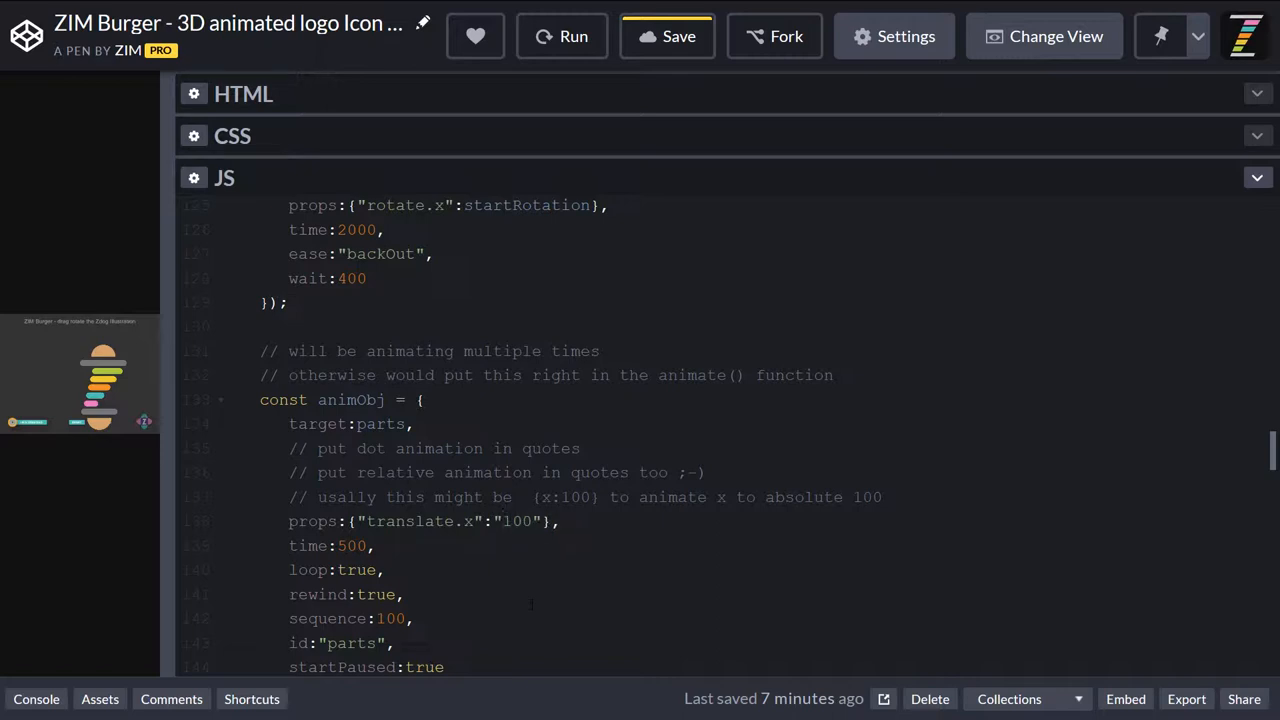
pyautogui.click(500, 520)
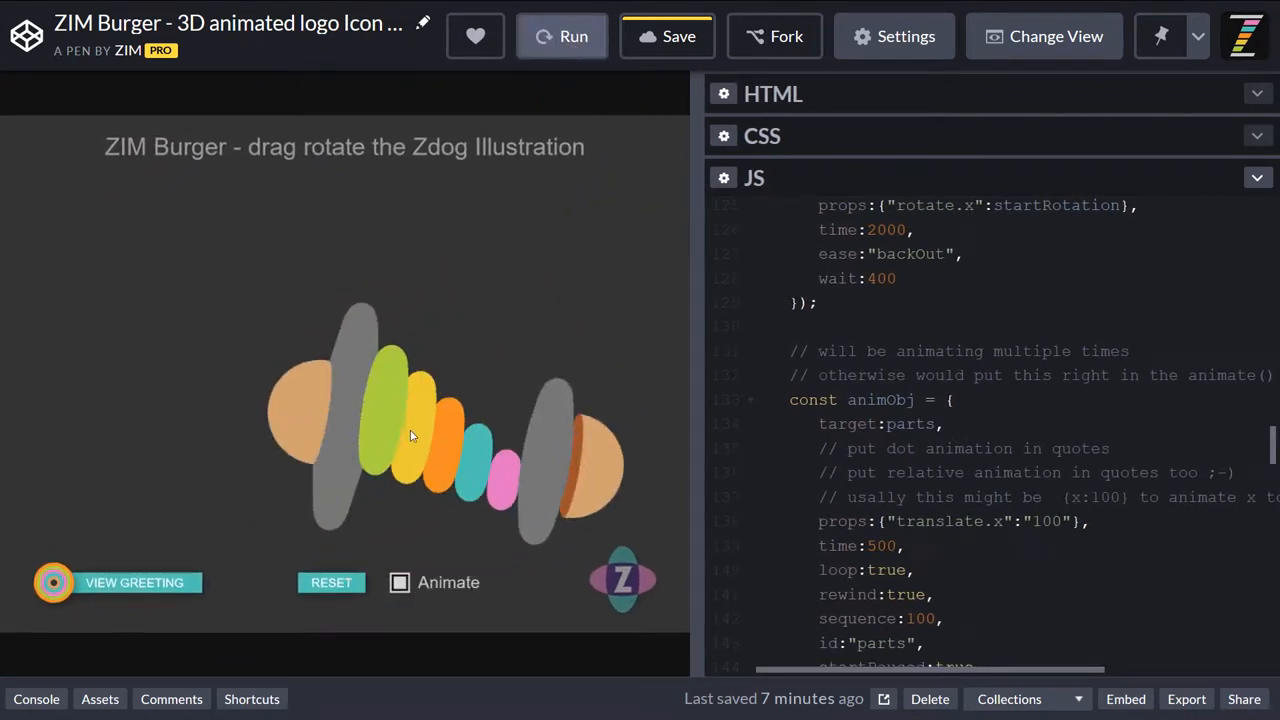
# Rerun the burger pen, then return to the ZIM Updates browser tab.
pyautogui.click(562, 36)
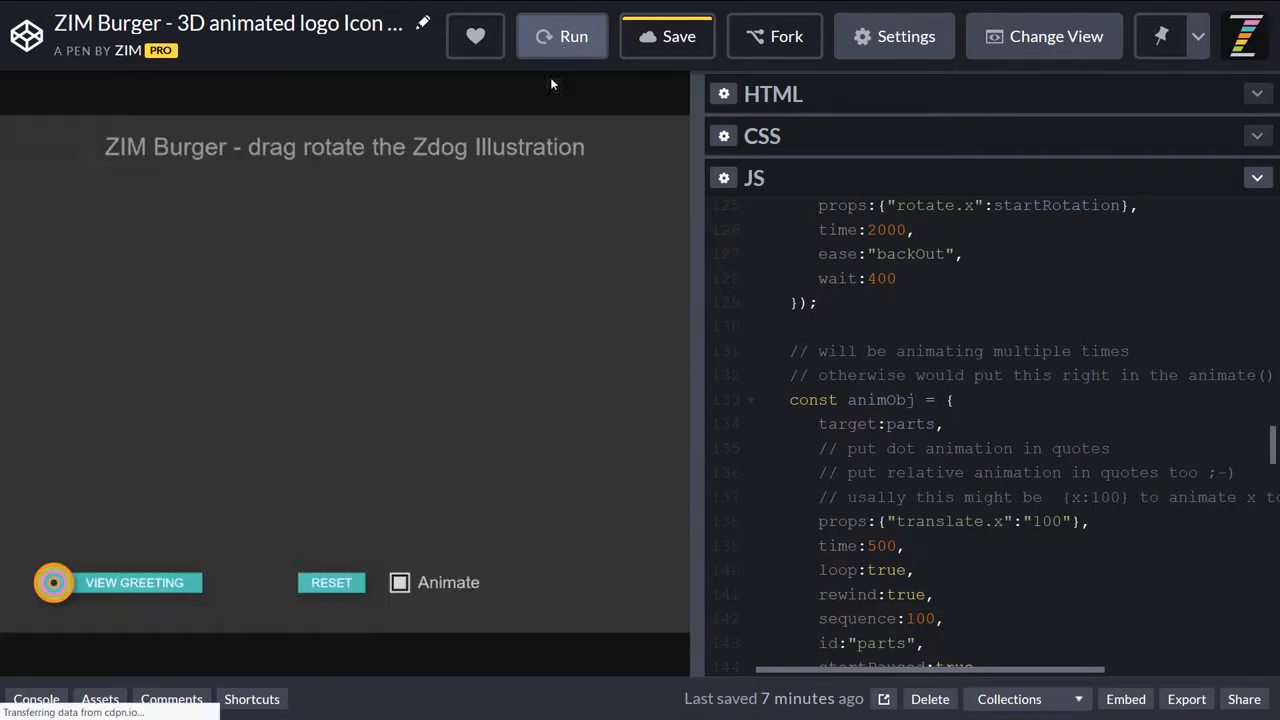
pyautogui.click(572, 36)
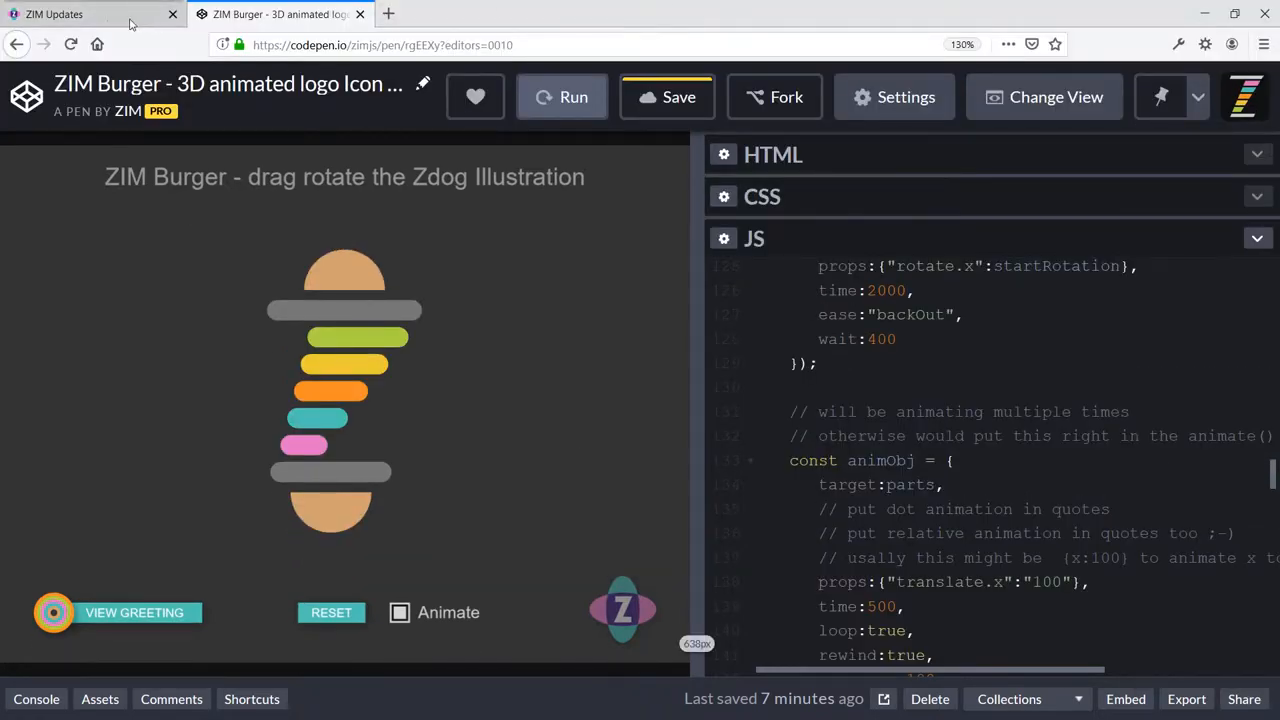
pyautogui.click(54, 14)
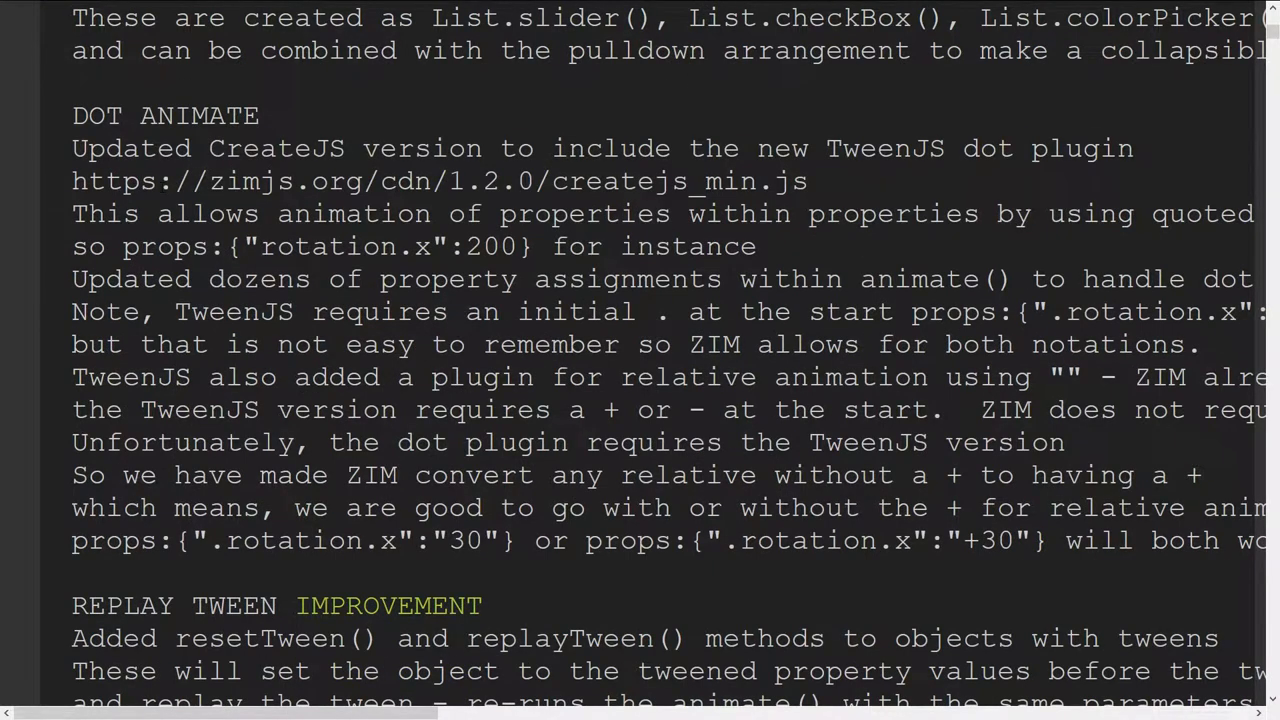
pyautogui.scroll(-3)
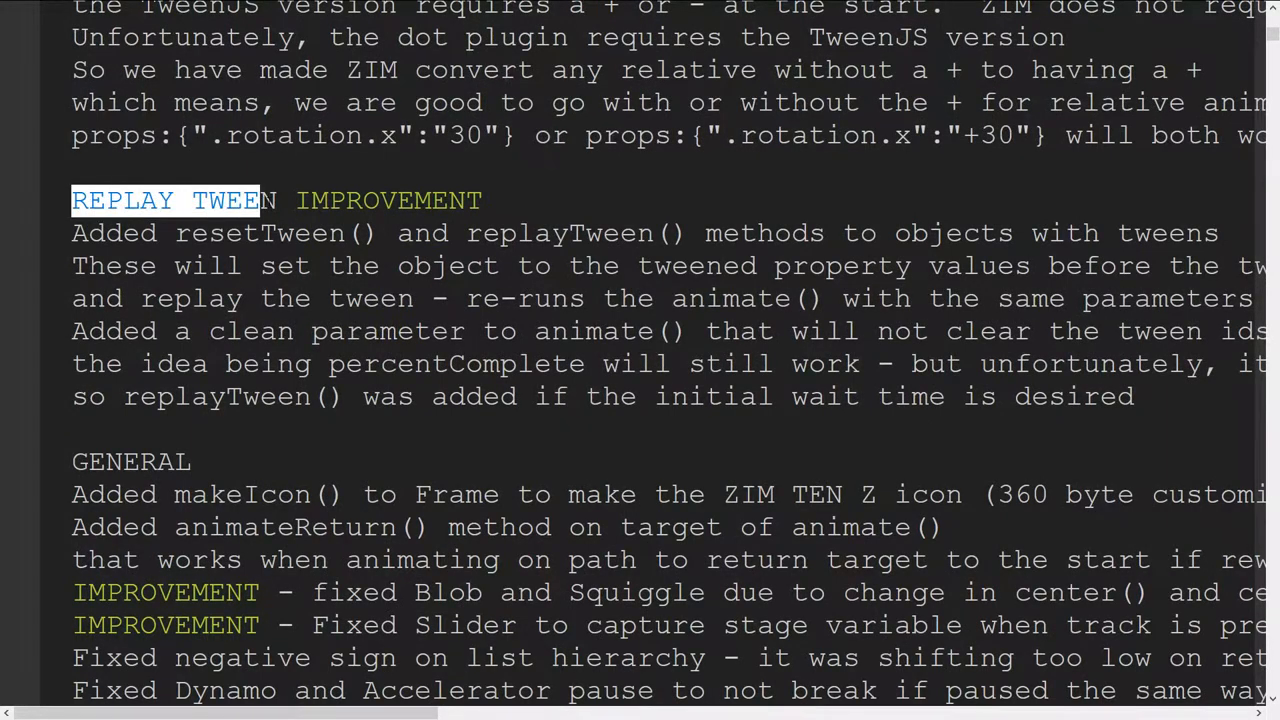
pyautogui.doubleClick(260, 232)
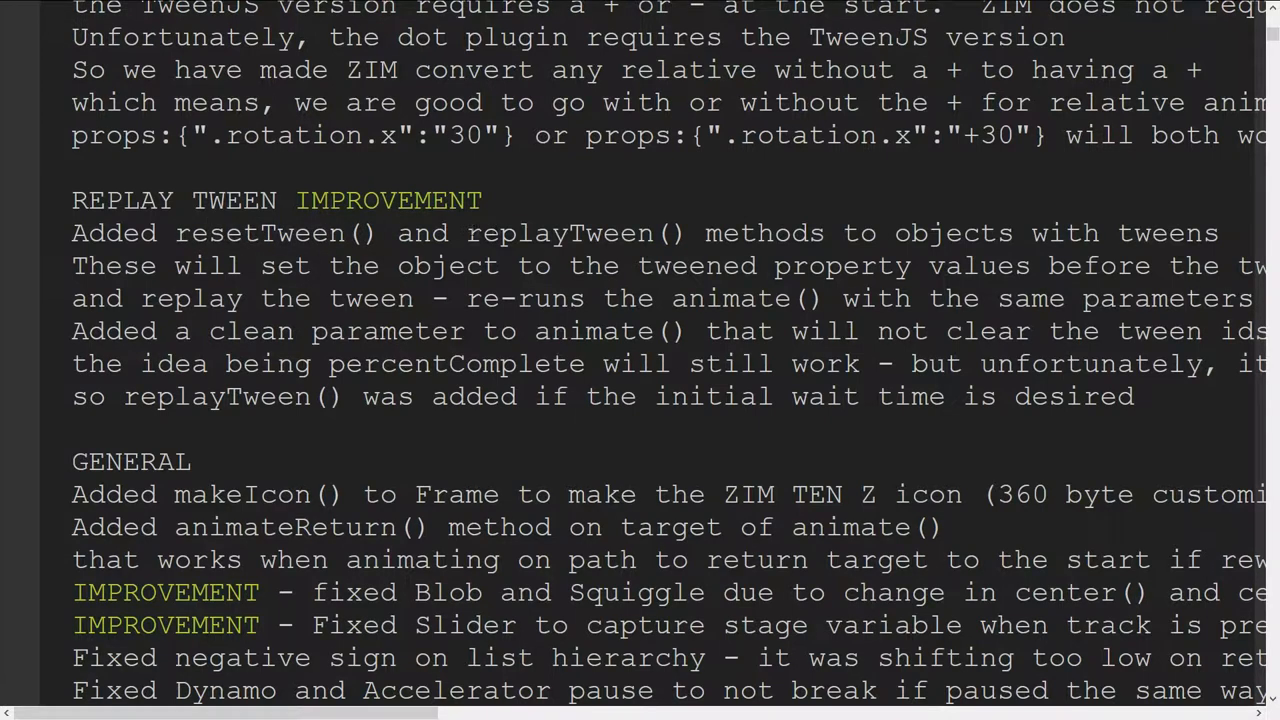
pyautogui.doubleClick(576, 232)
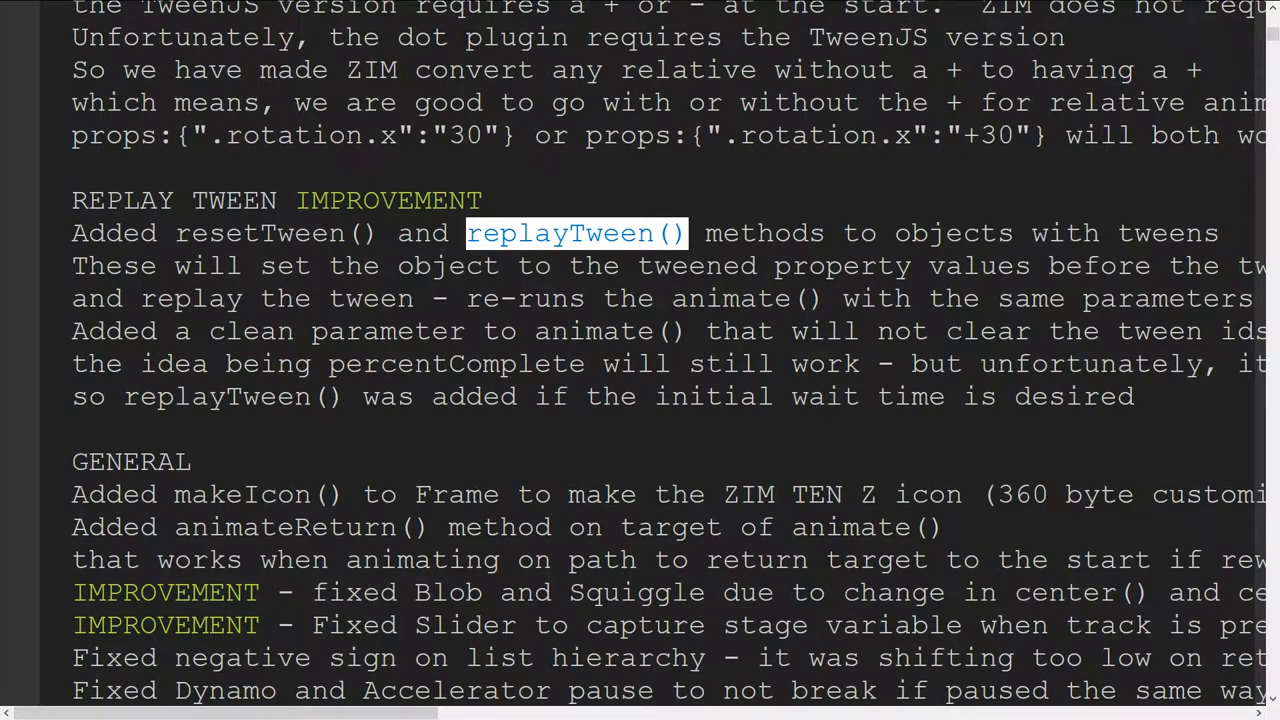
pyautogui.click(576, 232)
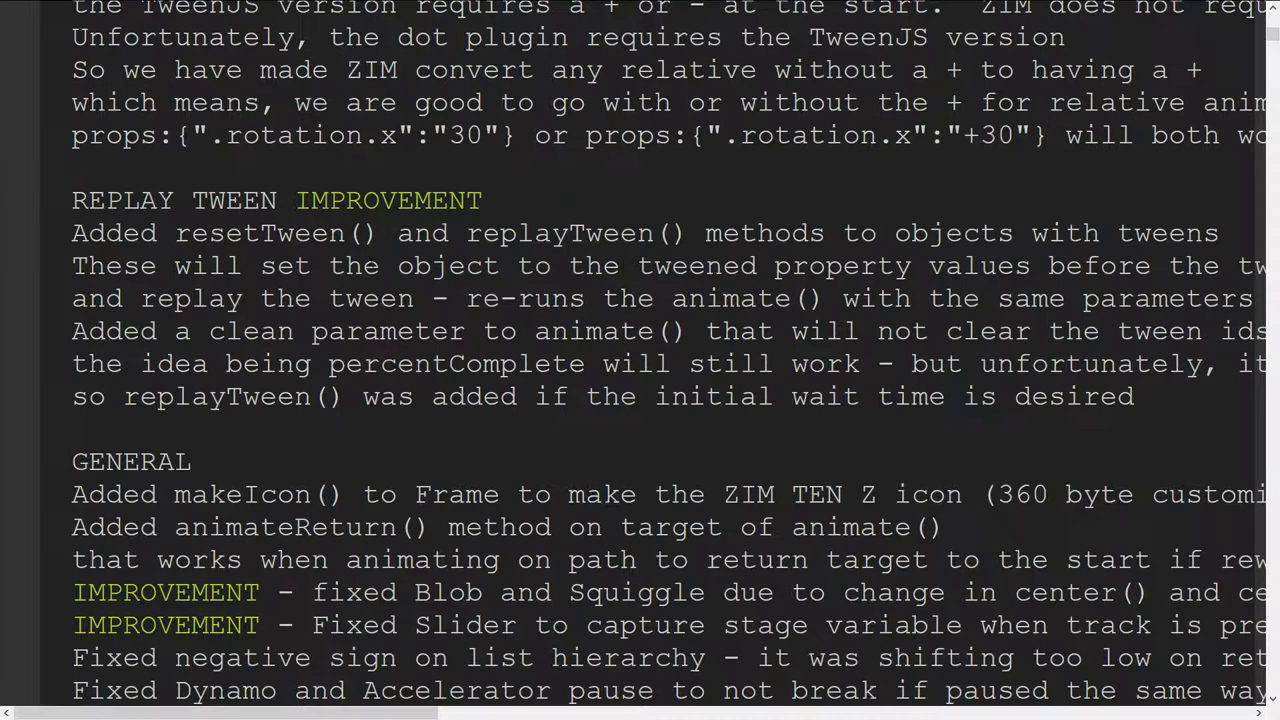
pyautogui.moveTo(410, 464)
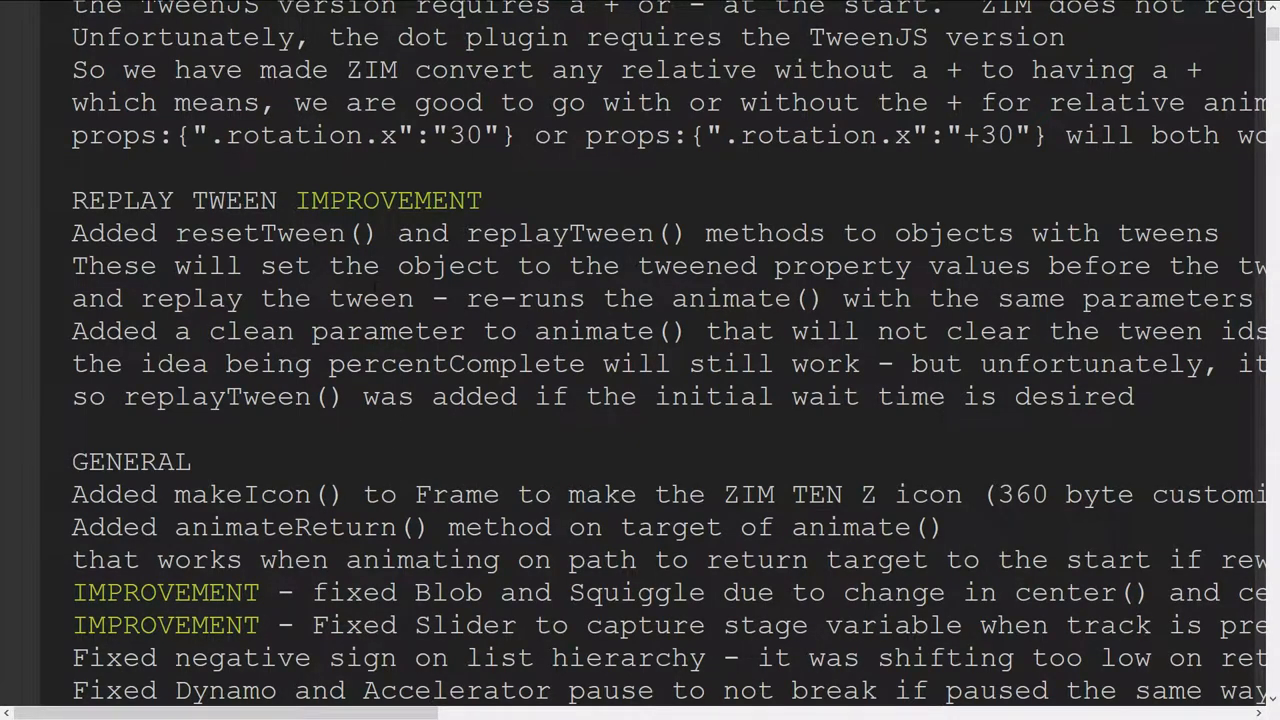
pyautogui.scroll(-3)
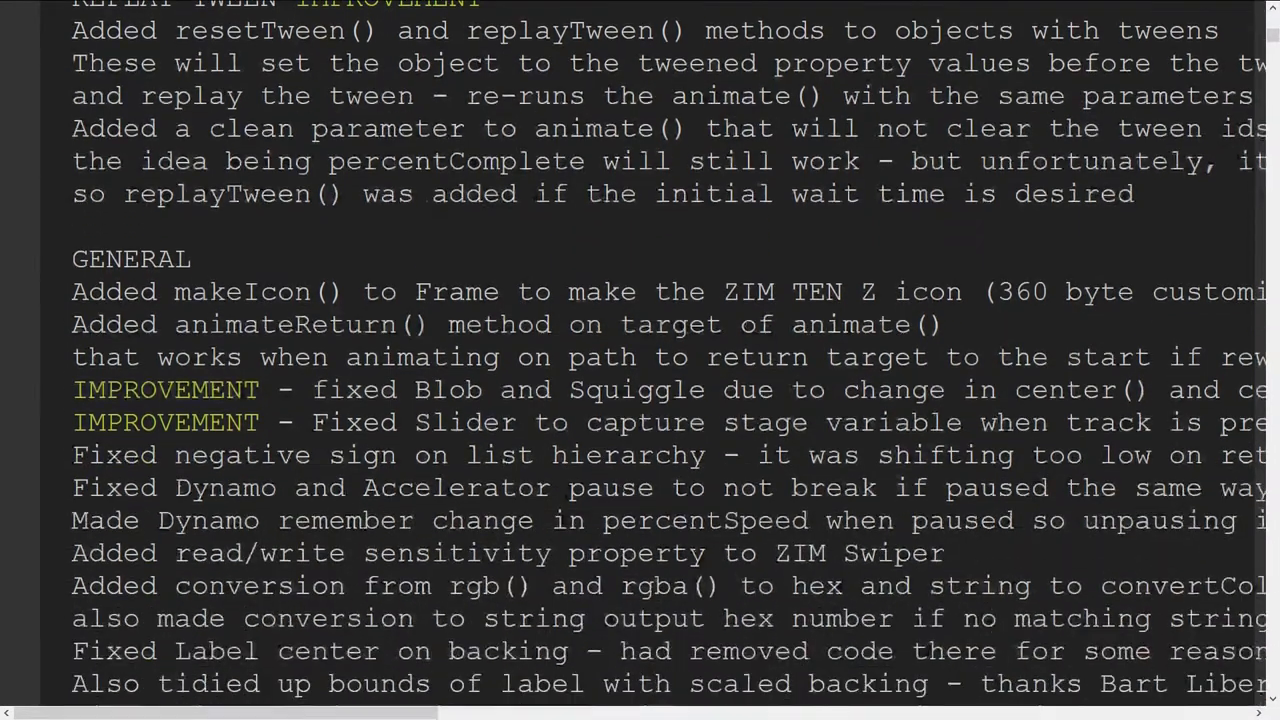
pyautogui.scroll(-3)
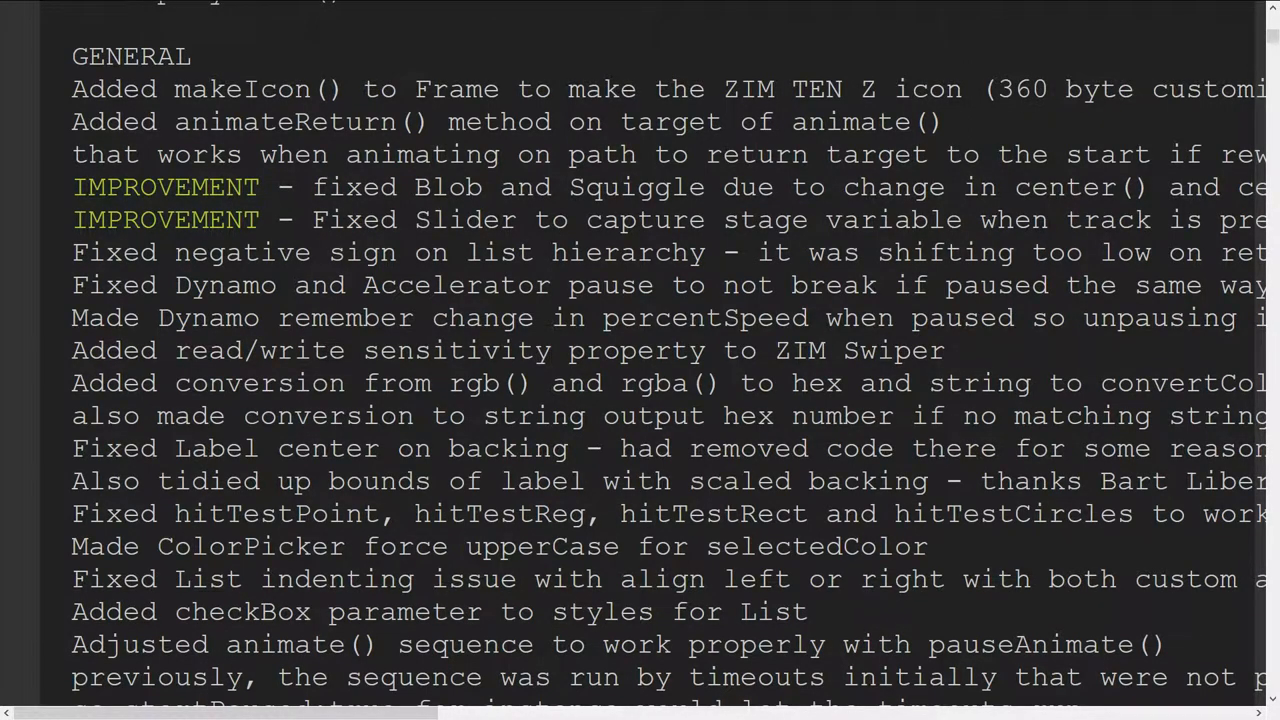
pyautogui.doubleClick(284, 122)
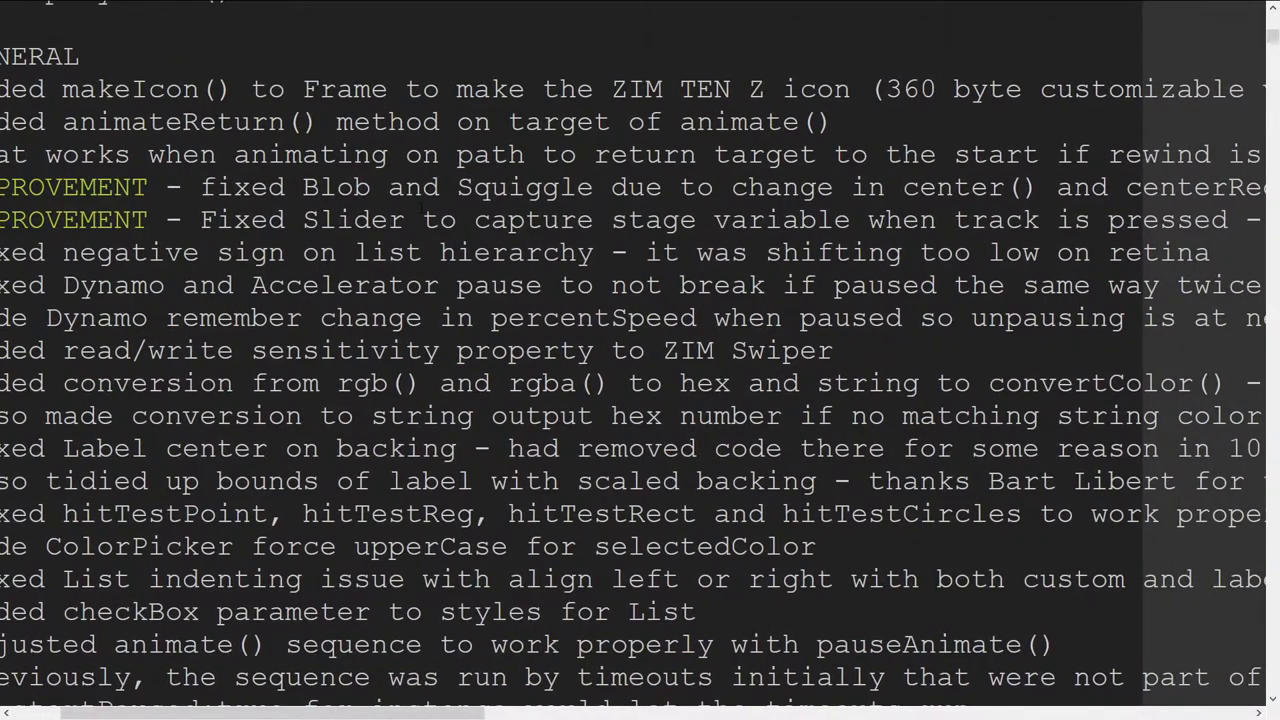
pyautogui.hscroll(3)
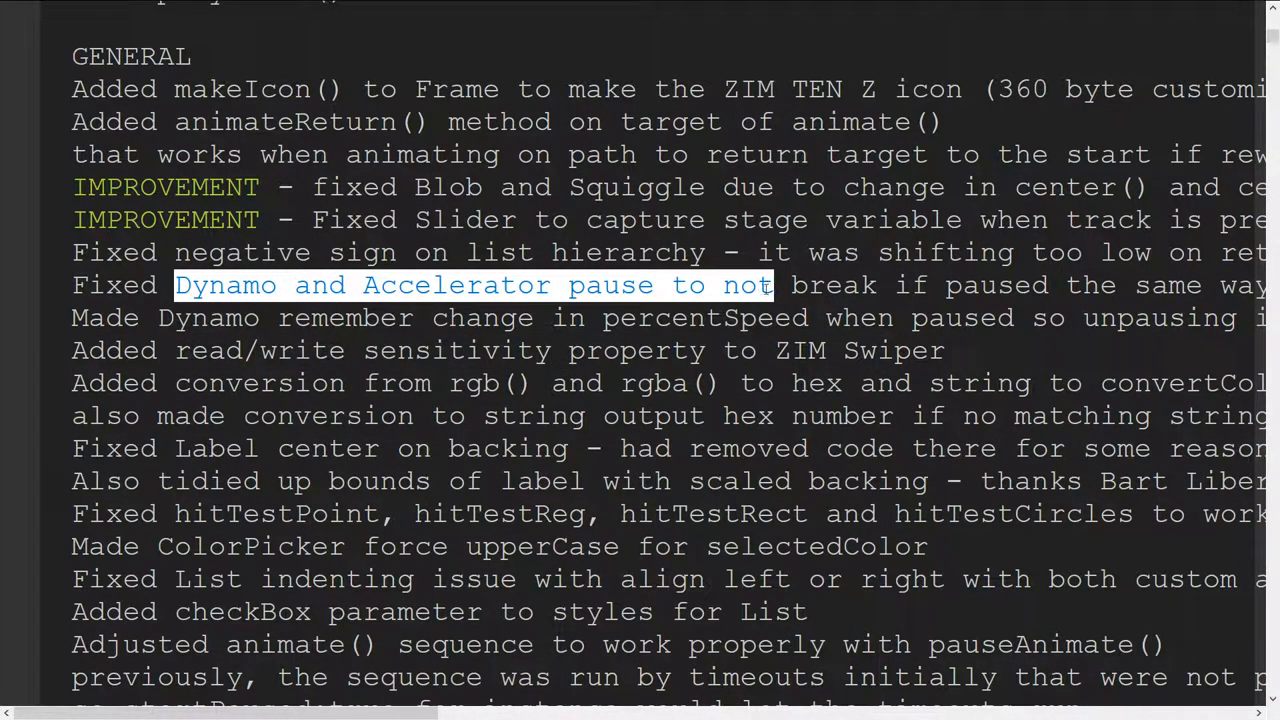
pyautogui.moveTo(772, 284); pyautogui.dragTo(858, 284)
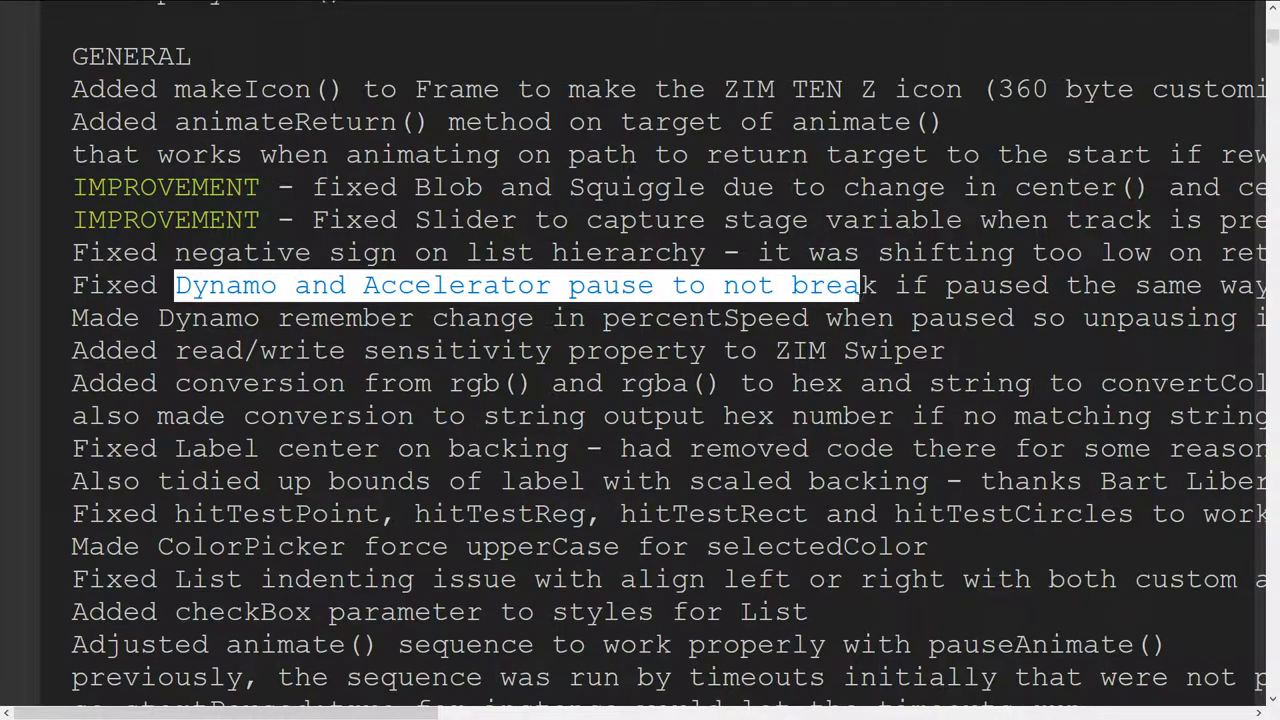
pyautogui.scroll(-3)
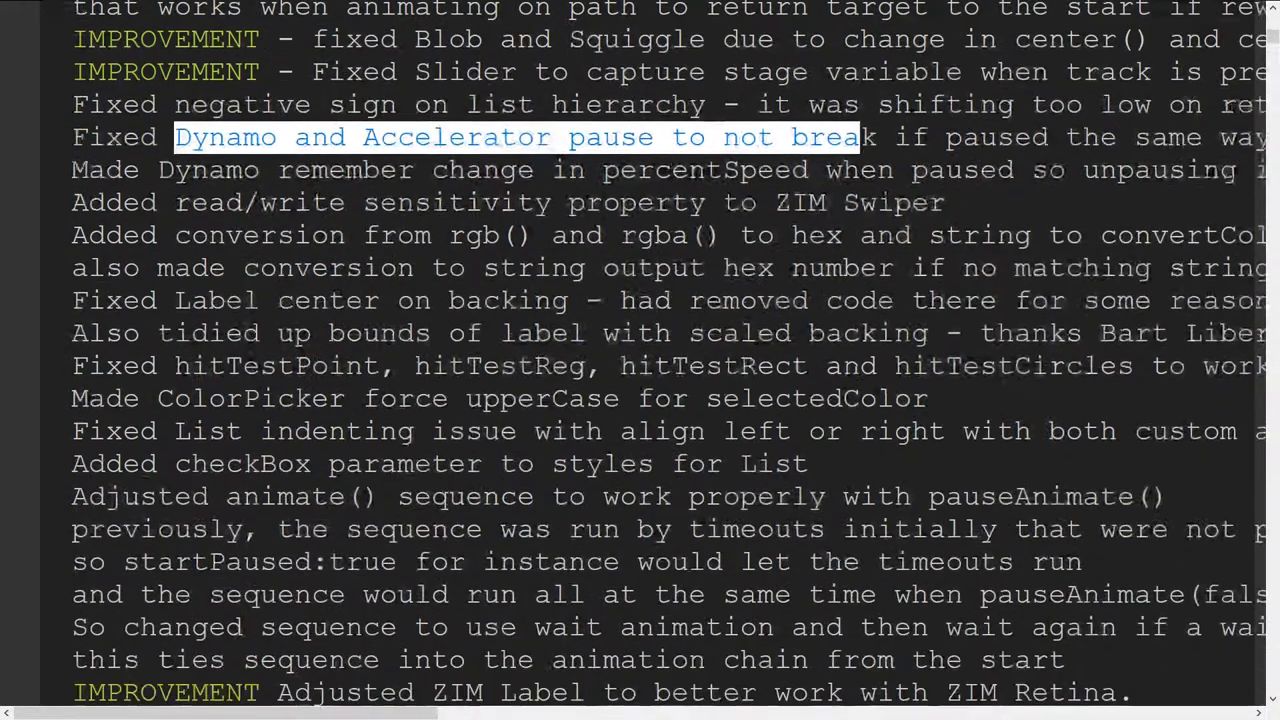
pyautogui.scroll(-3)
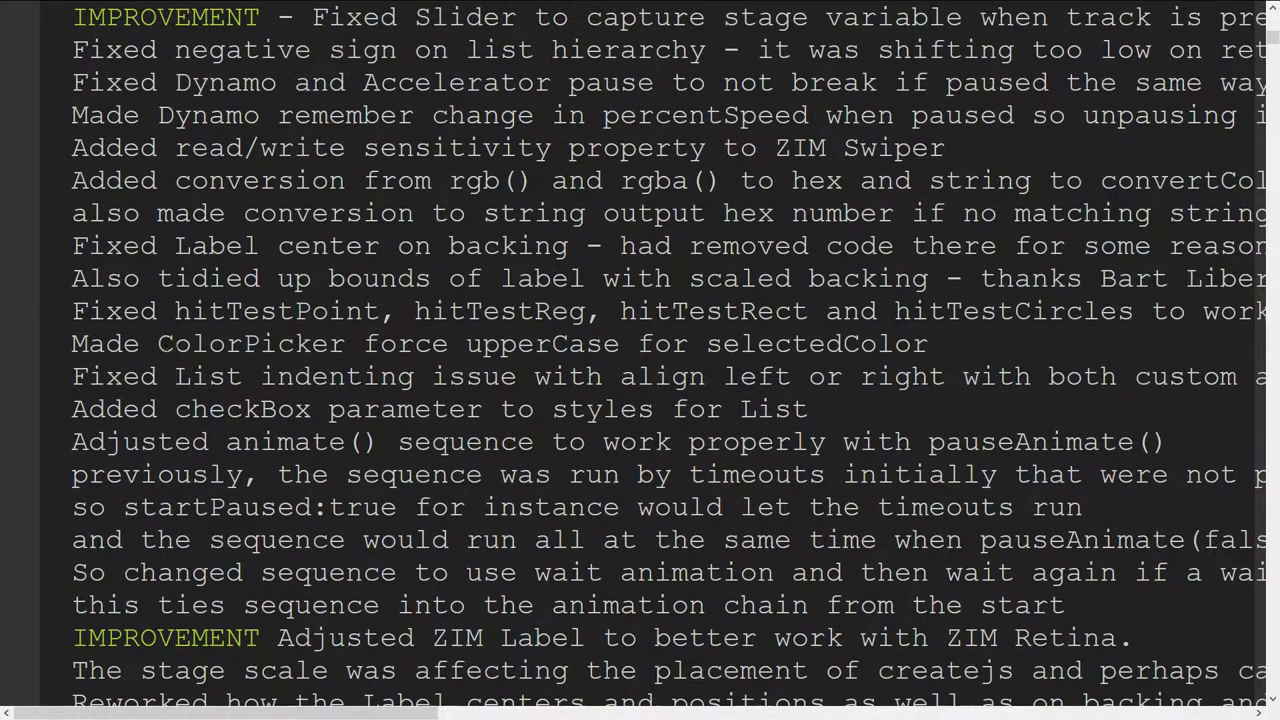
pyautogui.doubleClick(500, 344)
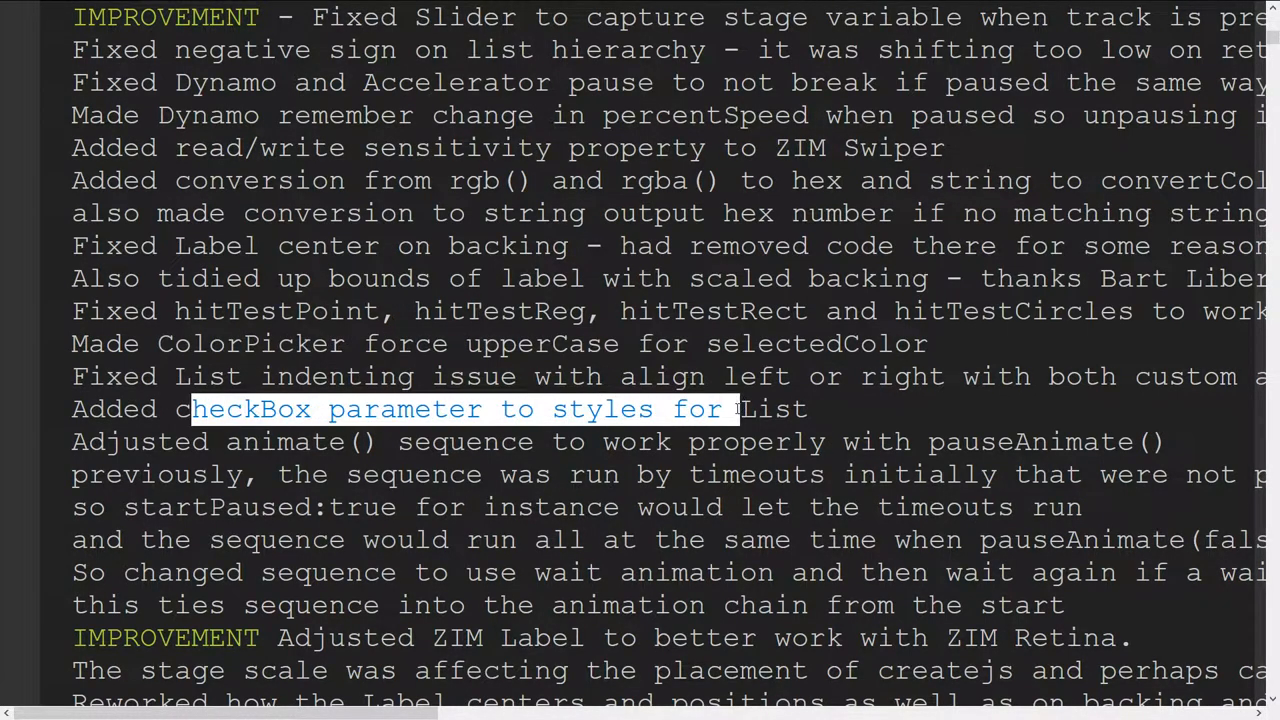
pyautogui.scroll(-3)
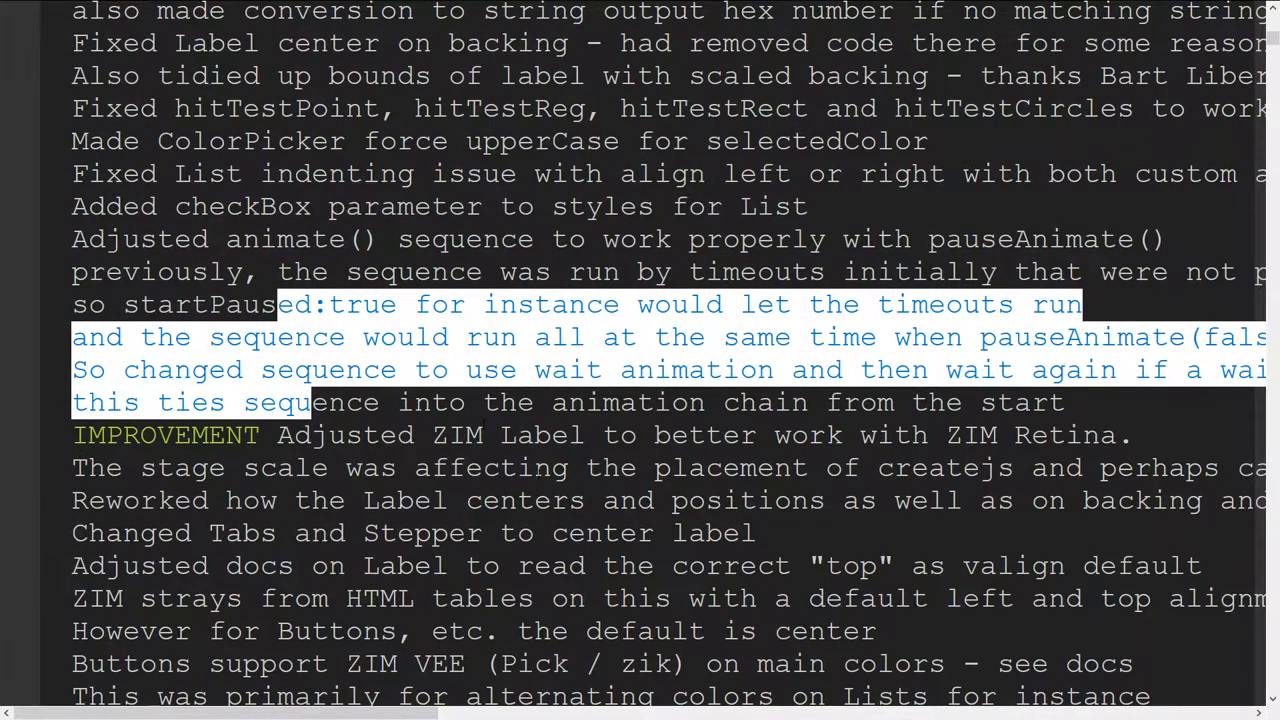
pyautogui.scroll(-3)
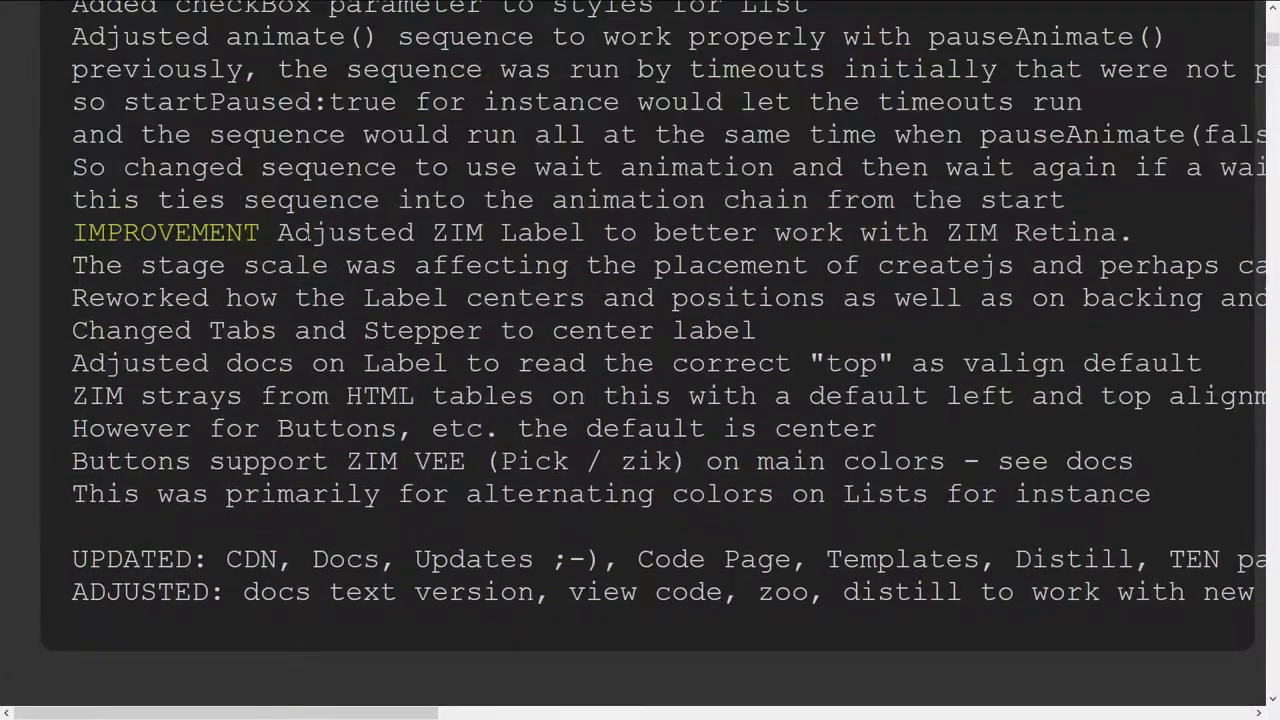
pyautogui.moveTo(310, 264); pyautogui.dragTo(348, 364)
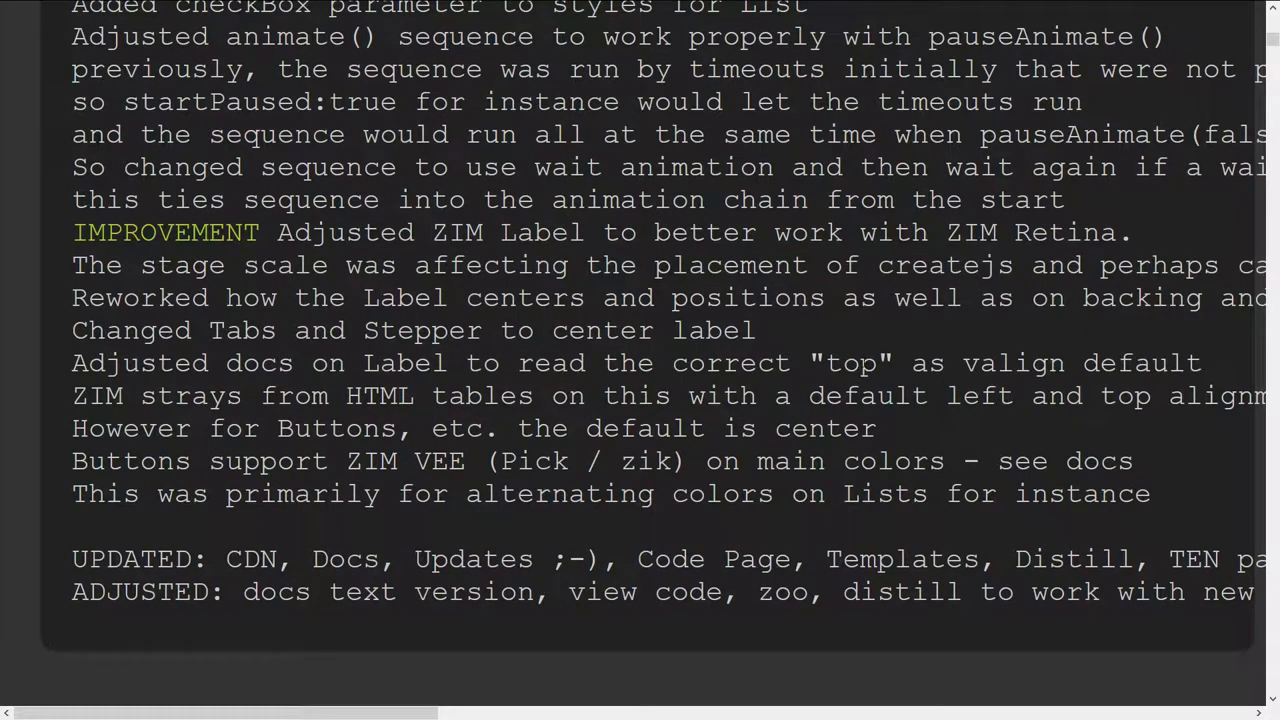
pyautogui.doubleClick(848, 364)
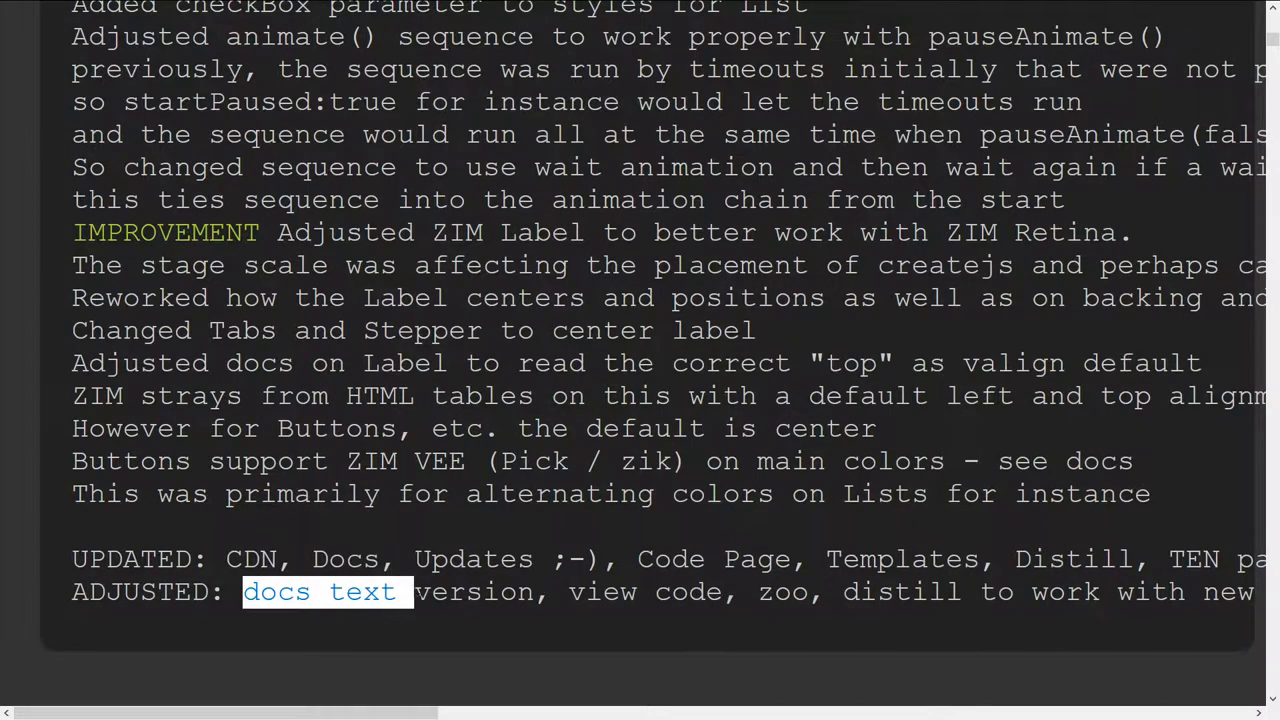
pyautogui.doubleClick(472, 592)
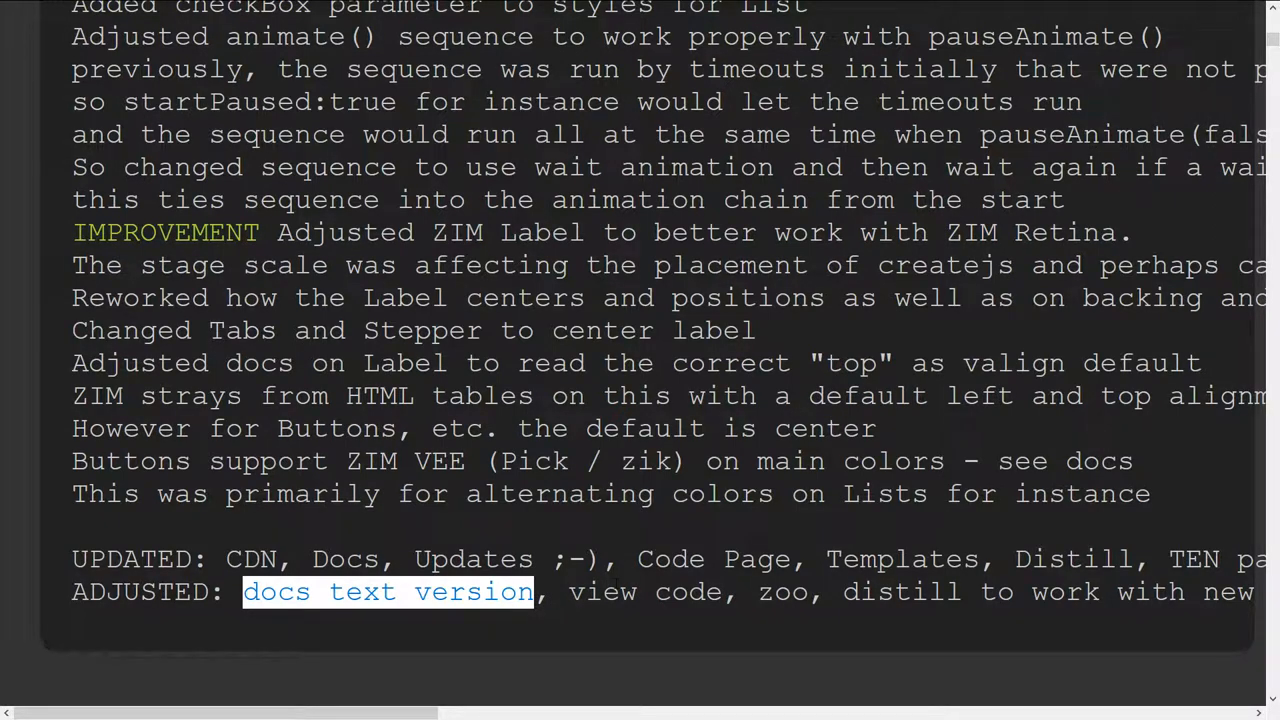
pyautogui.doubleClick(636, 592)
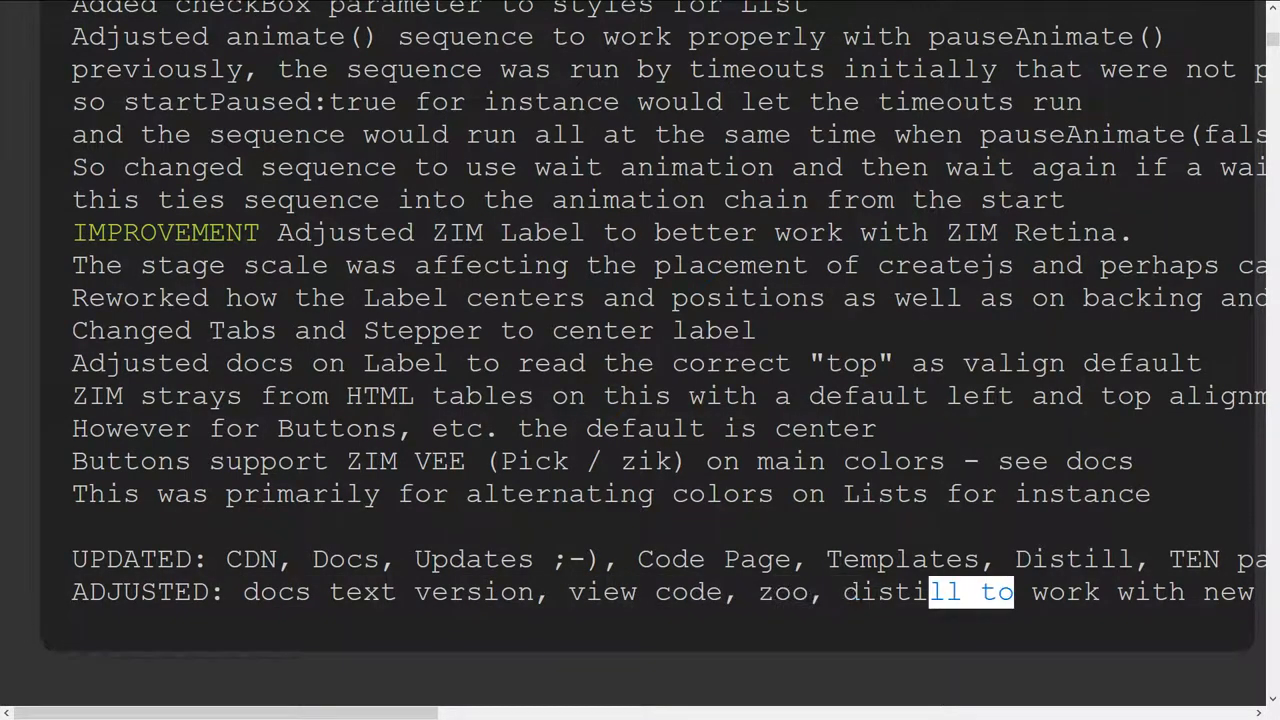
pyautogui.hscroll(3)
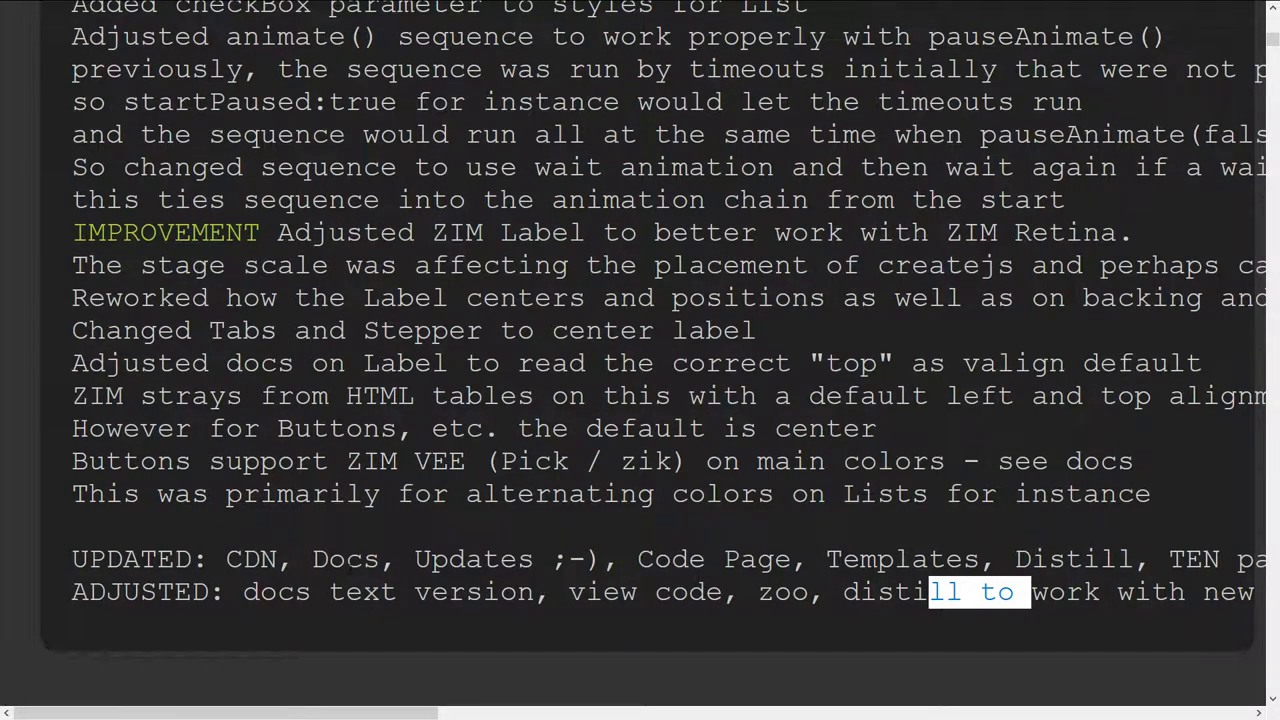
pyautogui.hscroll(3)
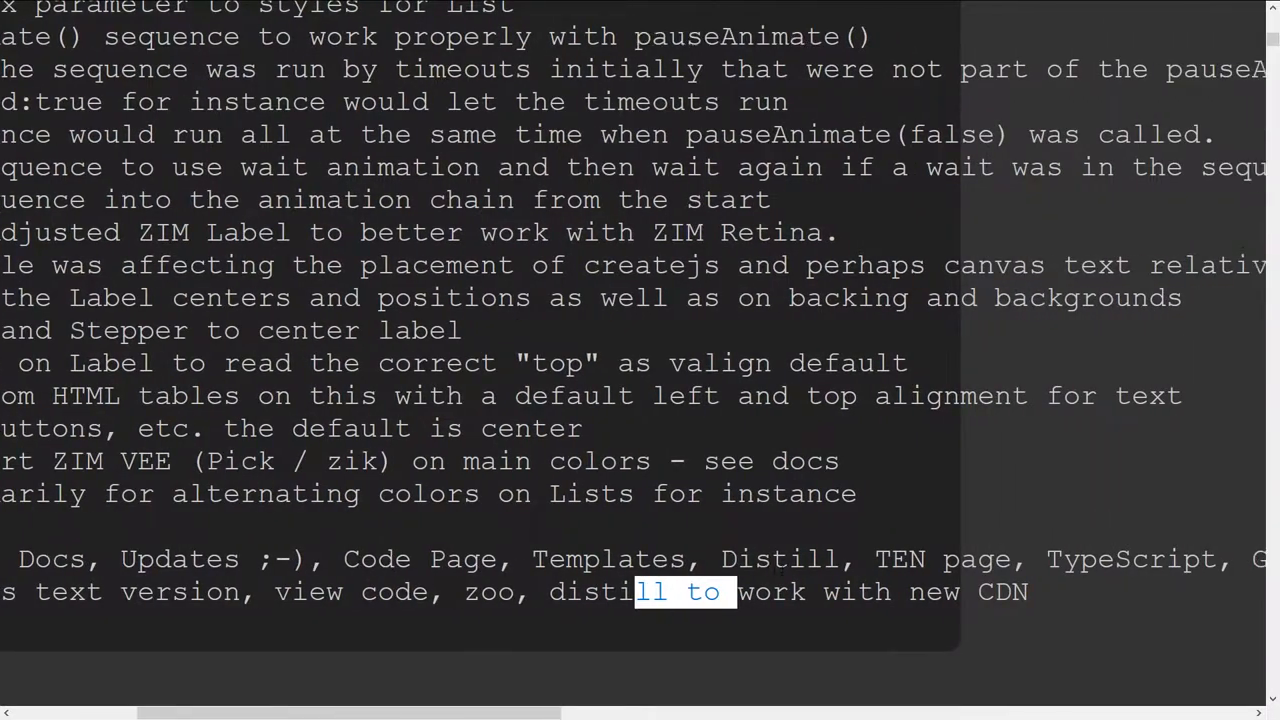
pyautogui.hscroll(3)
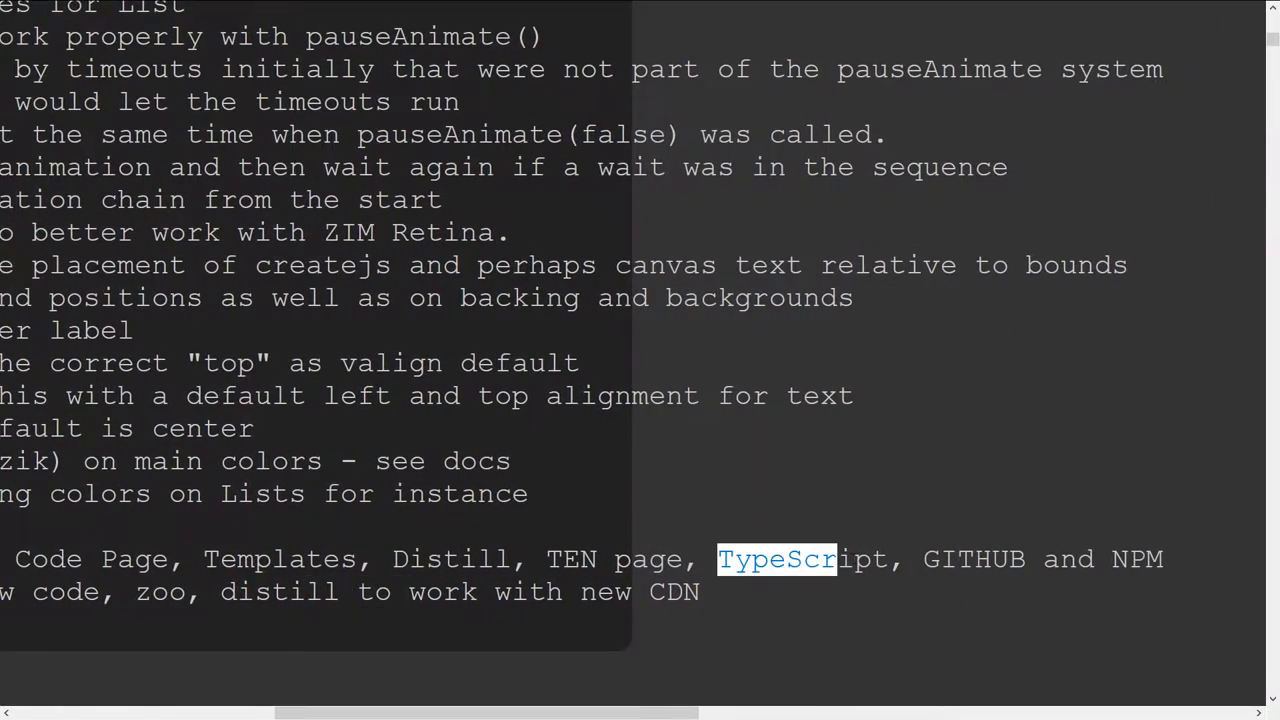
pyautogui.doubleClick(1136, 560)
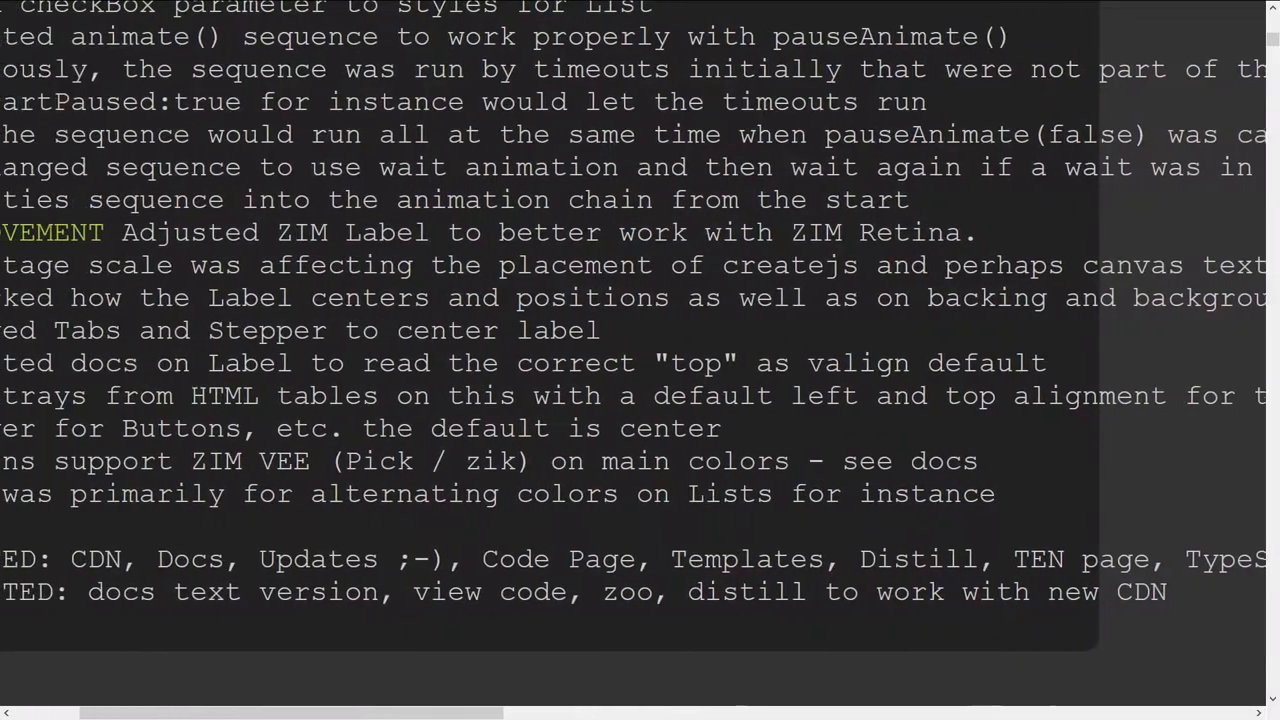
pyautogui.hscroll(-3)
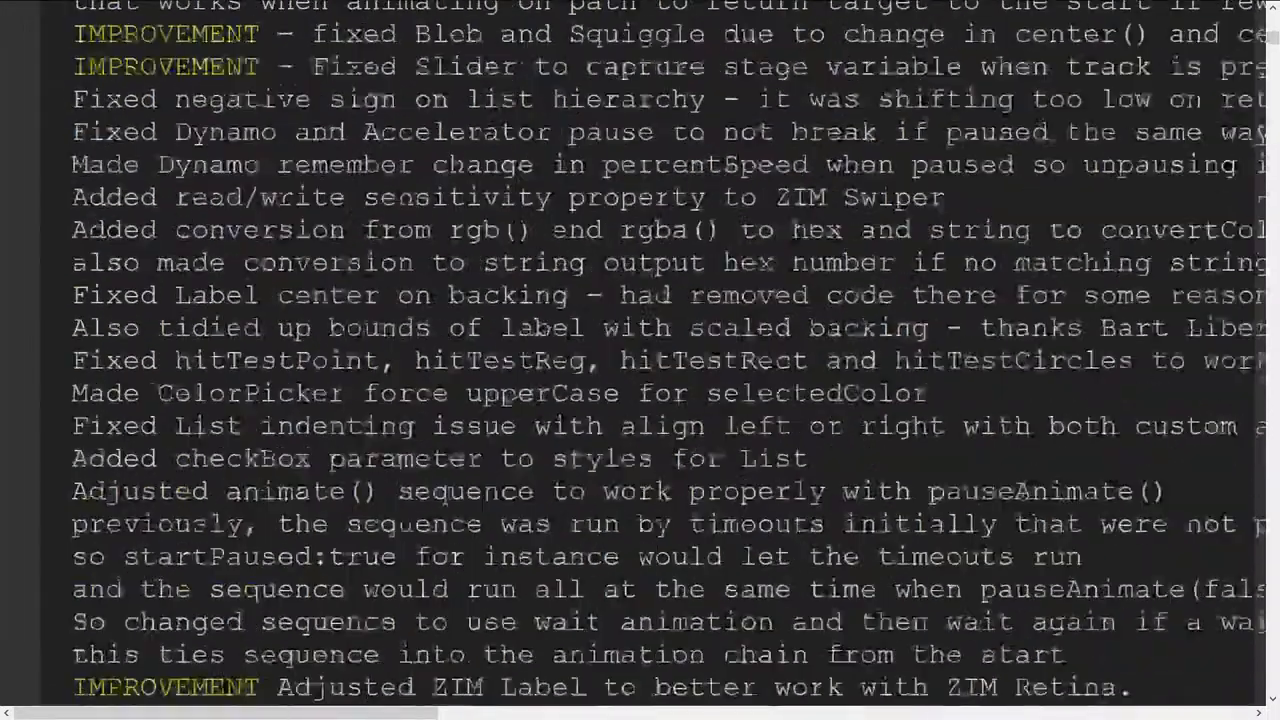
# Scroll the ZIM home page over the Game Zaps, Gen Art and Logo Play category tiles.
pyautogui.scroll(3)
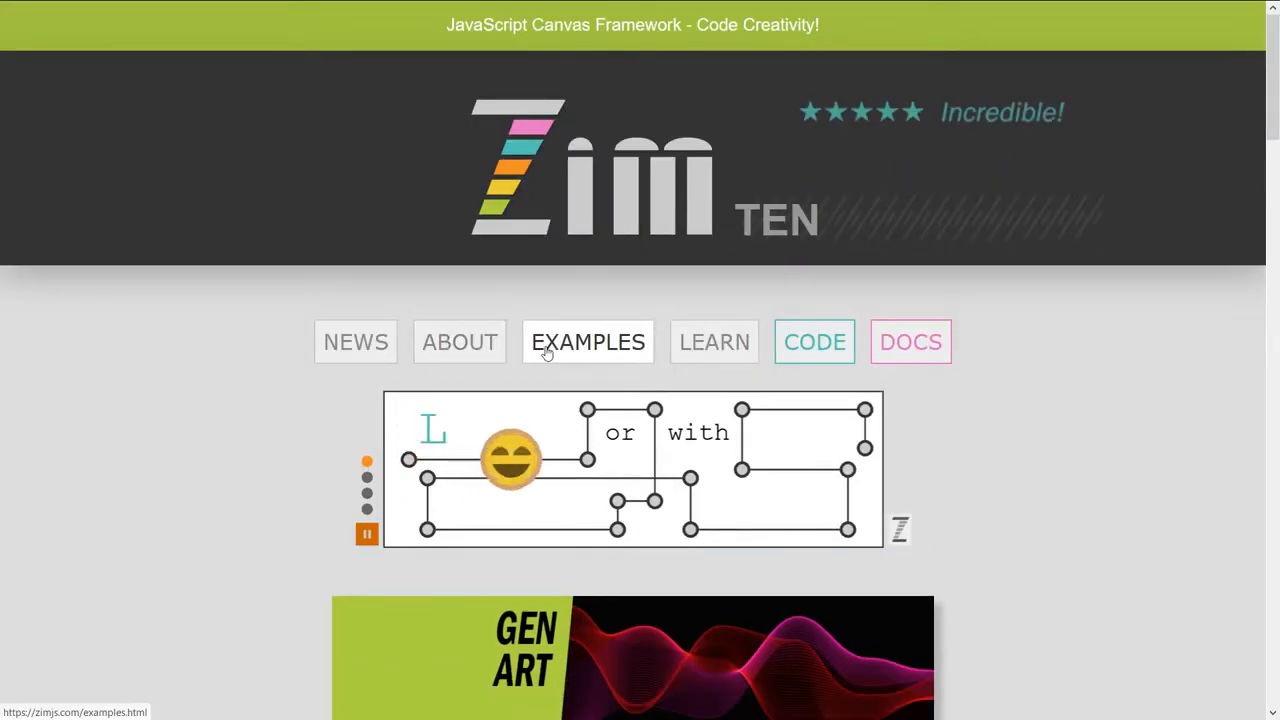
pyautogui.scroll(-3)
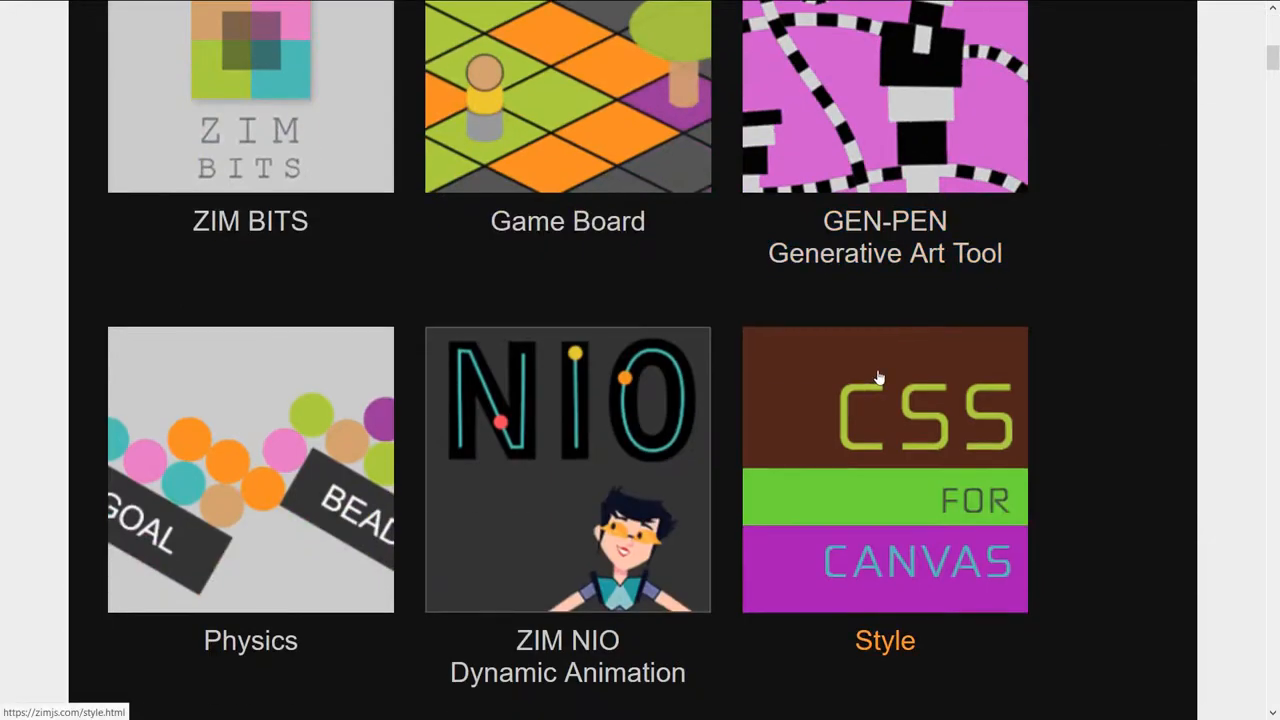
pyautogui.scroll(-3)
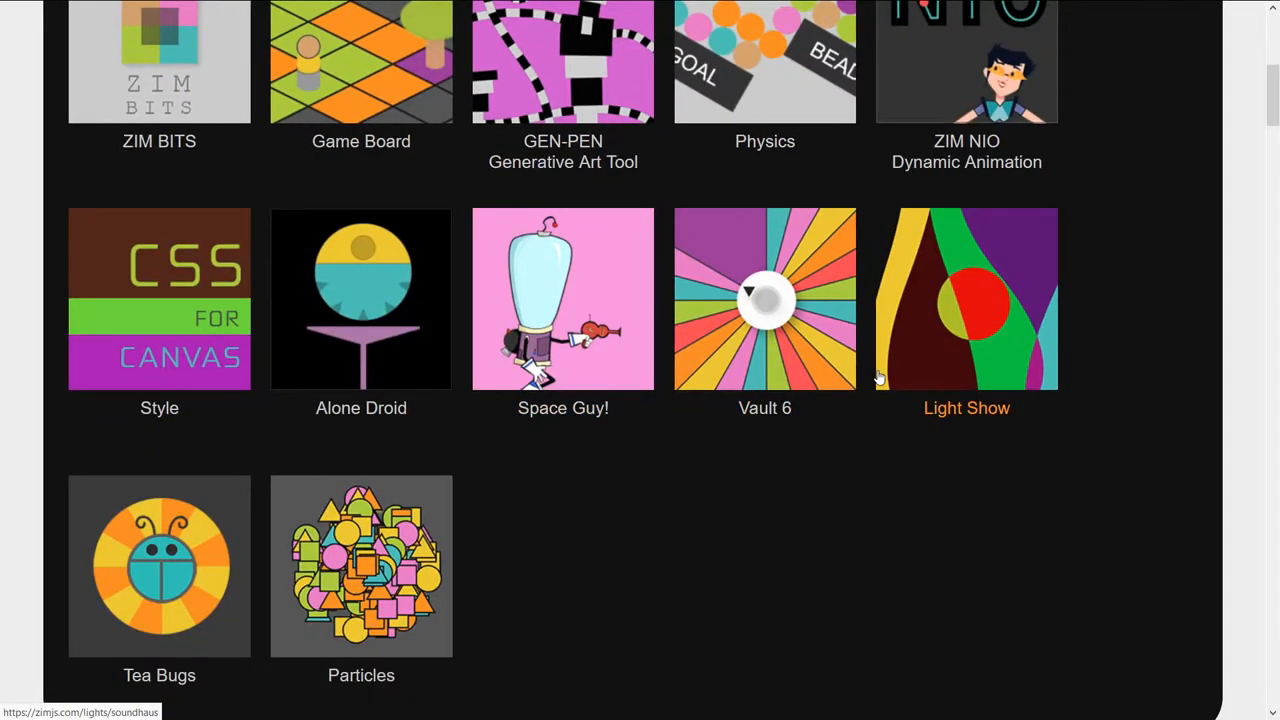
pyautogui.scroll(-3)
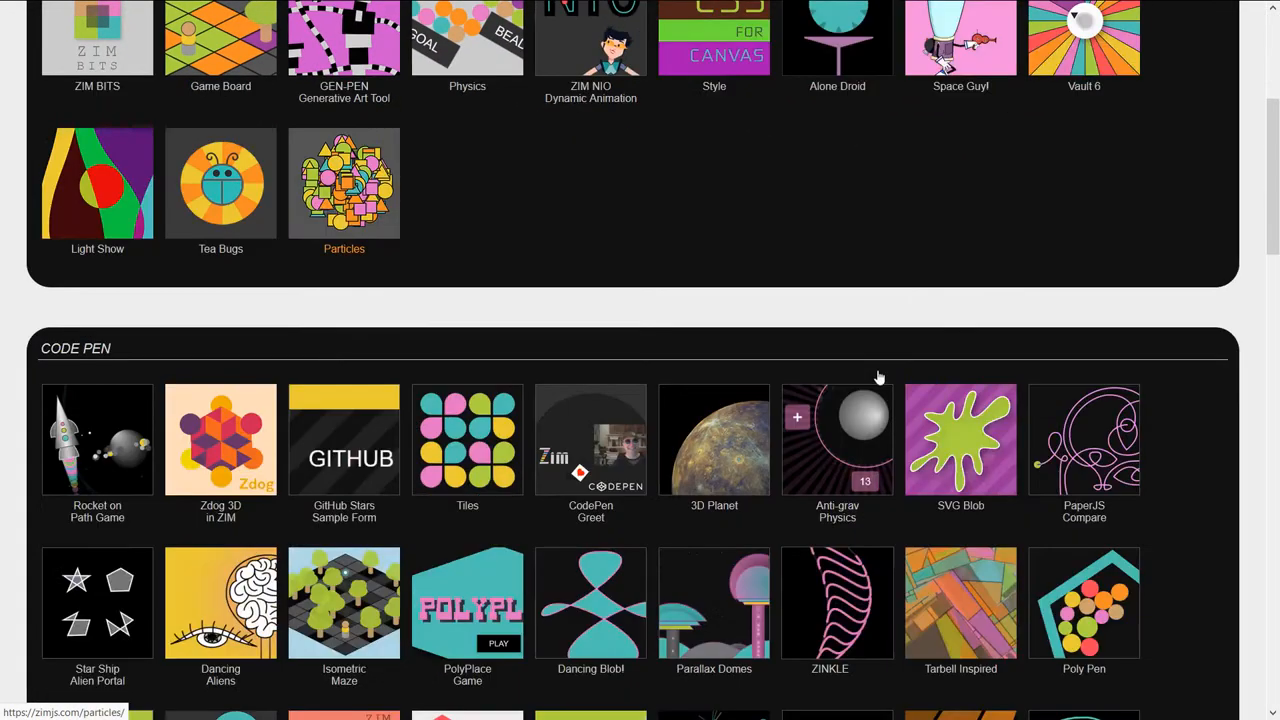
pyautogui.scroll(-3)
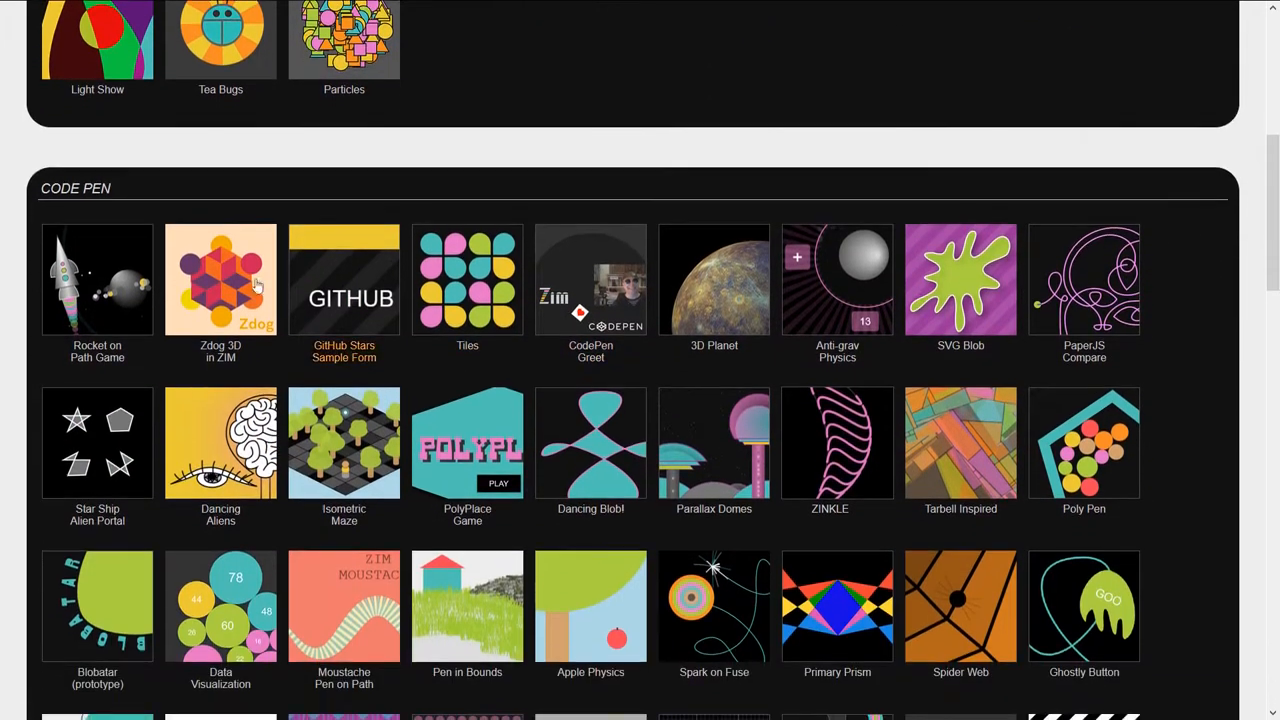
pyautogui.moveTo(212, 264)
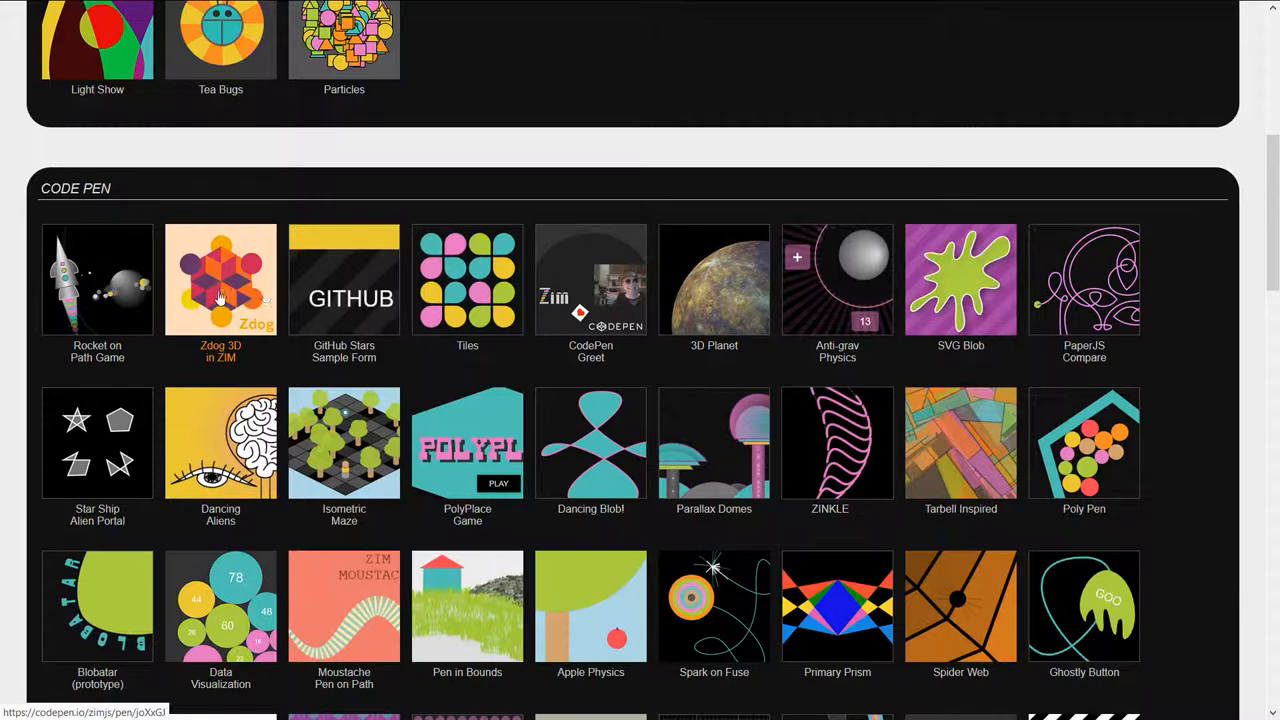
pyautogui.moveTo(96, 278)
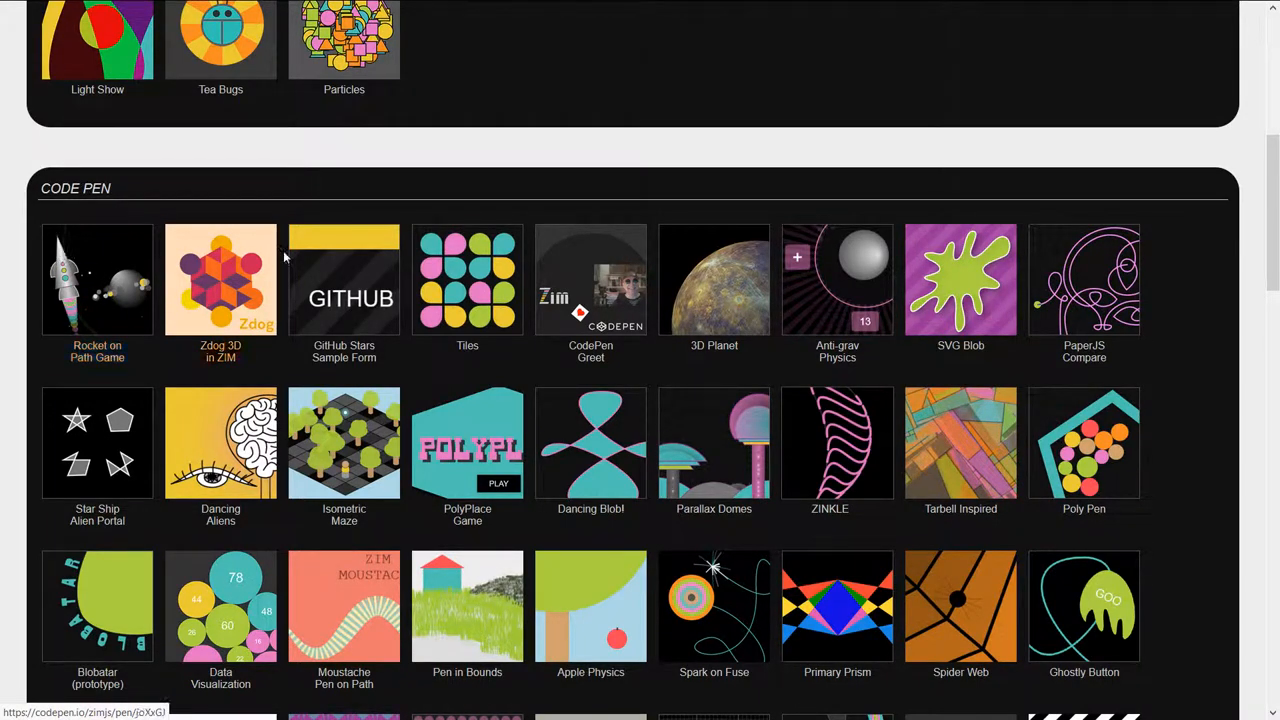
pyautogui.scroll(-3)
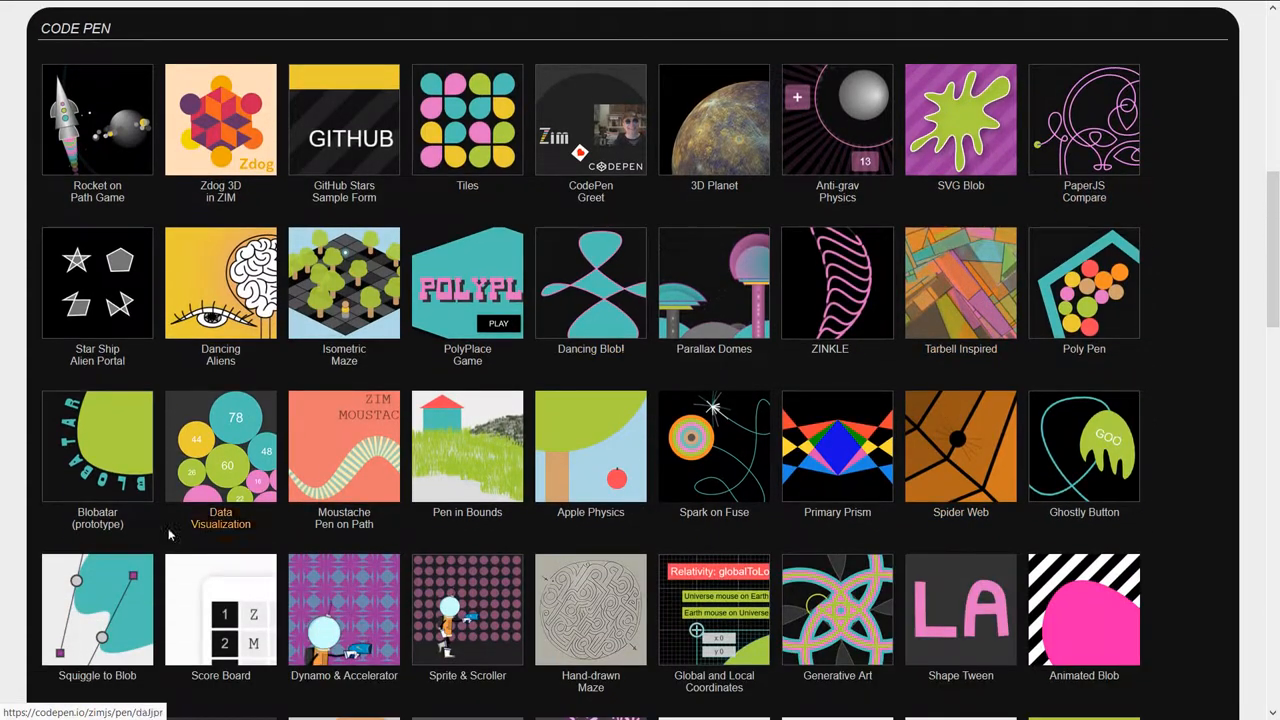
pyautogui.scroll(3)
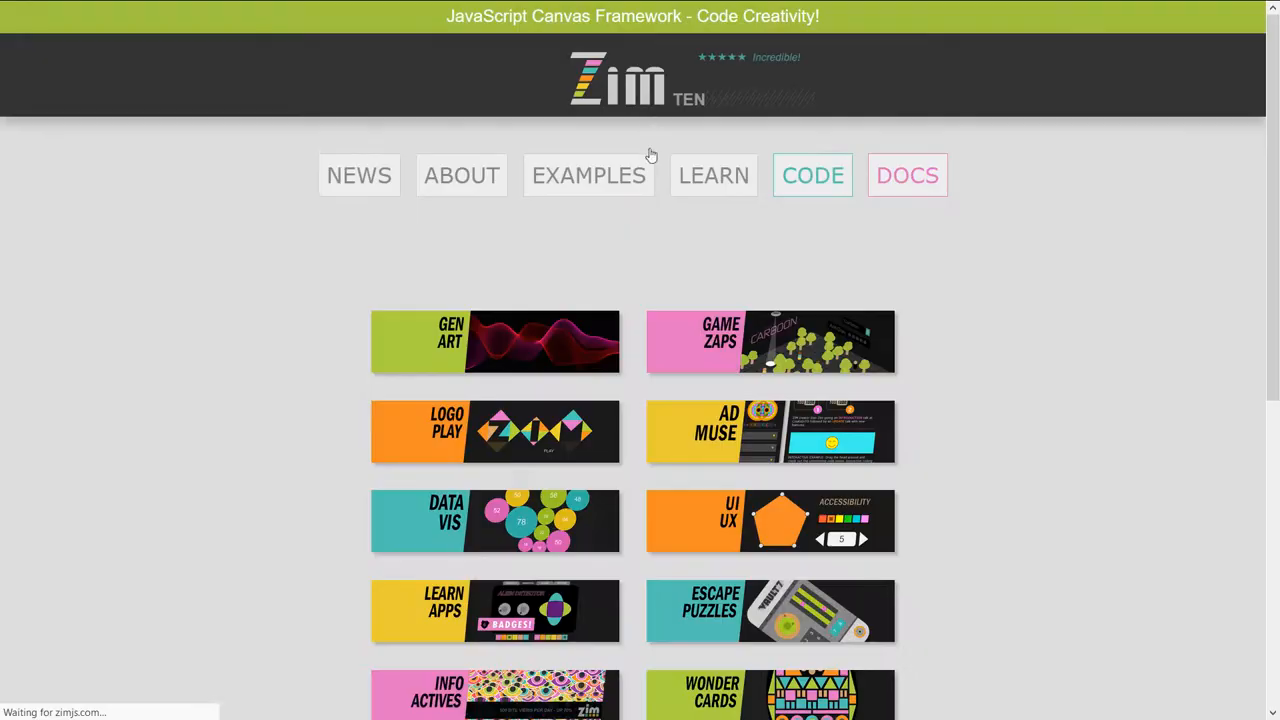
pyautogui.moveTo(790, 344)
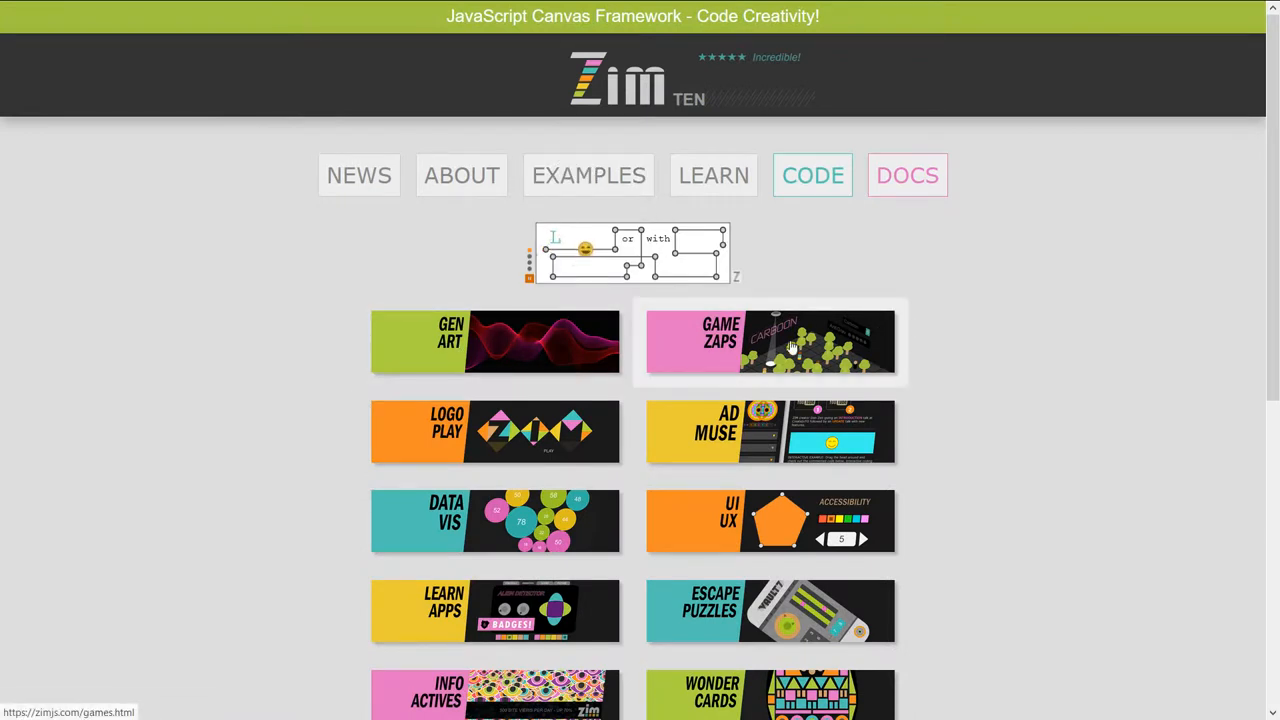
pyautogui.moveTo(756, 348)
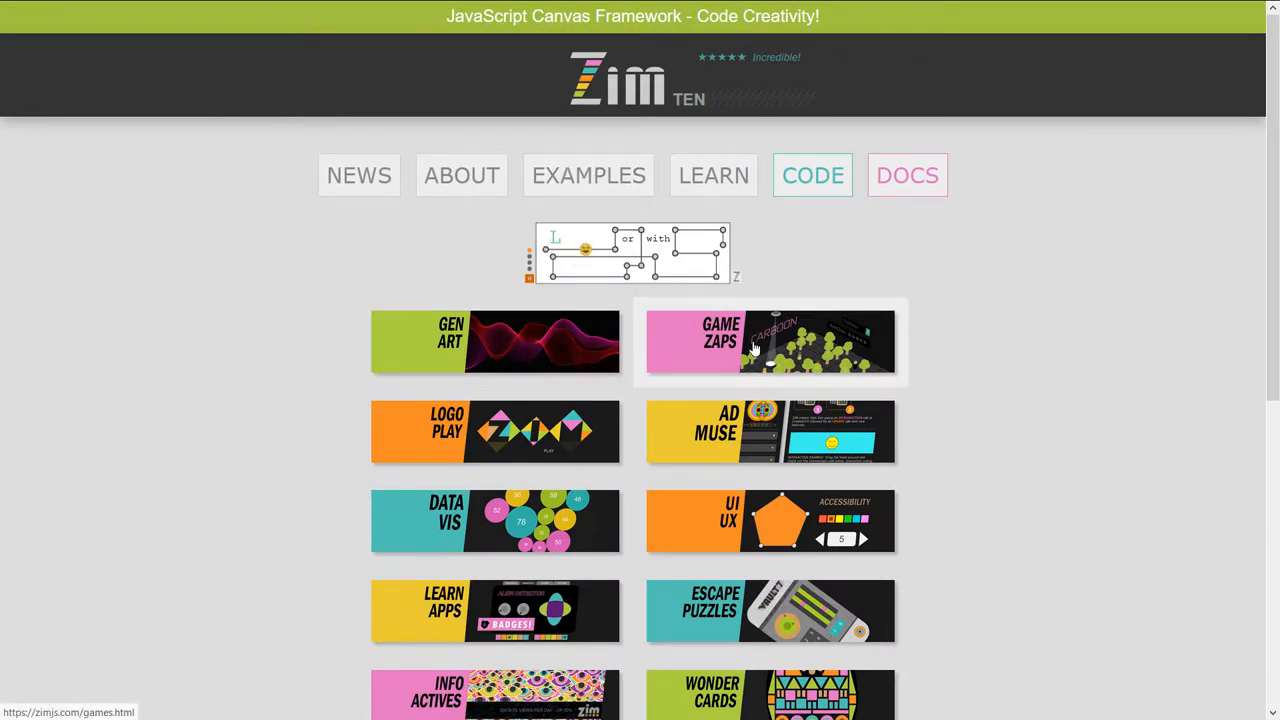
# Open the Game Zaps page and scroll down through its listed ZIM games.
pyautogui.click(770, 340)
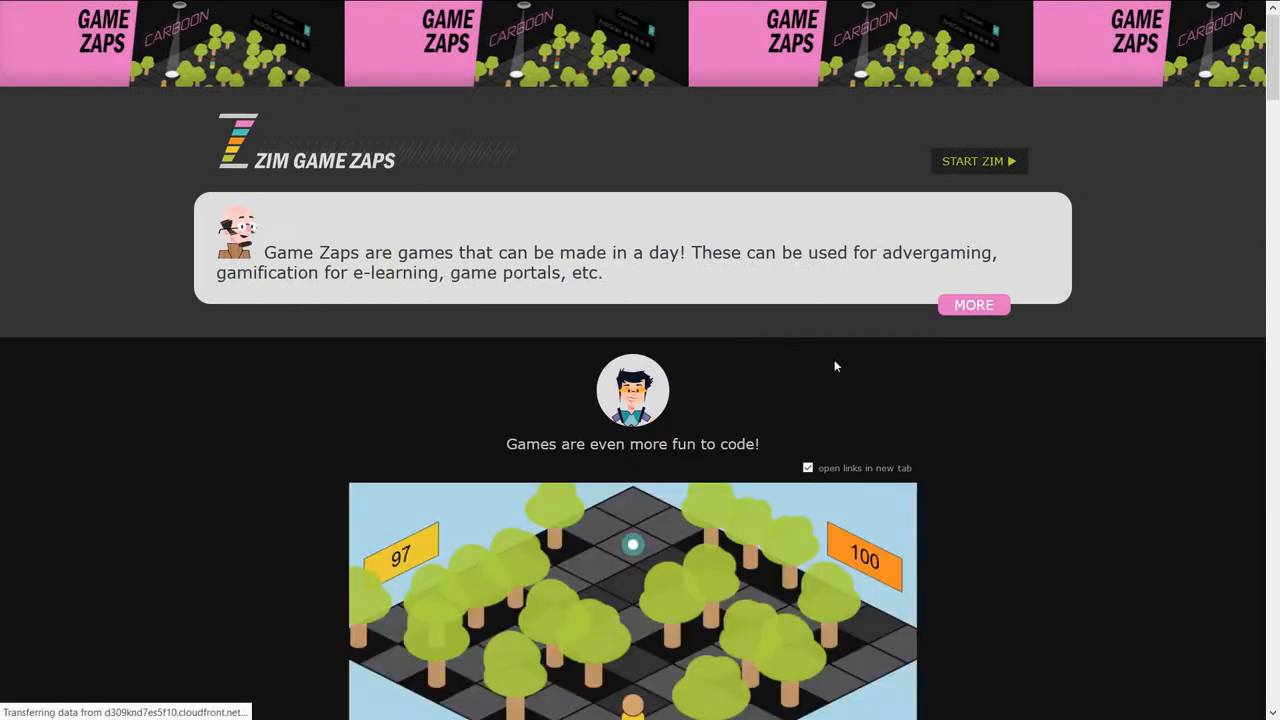
pyautogui.scroll(-3)
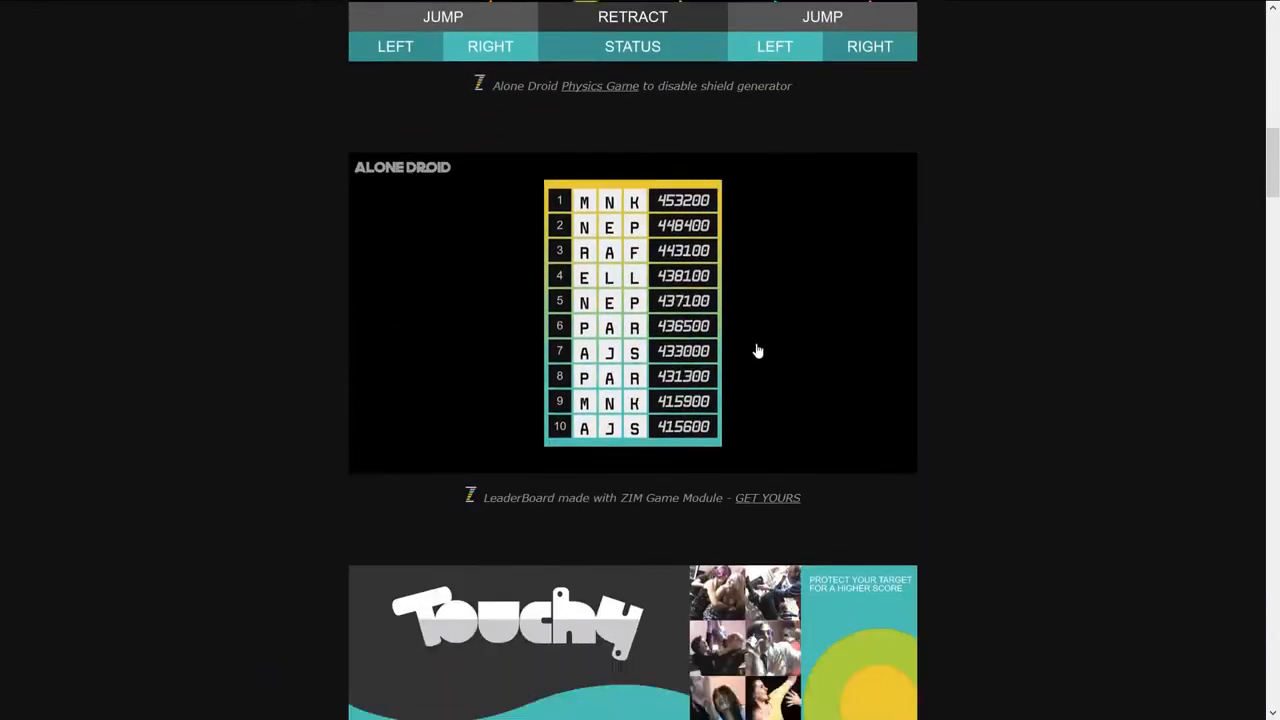
pyautogui.scroll(-3)
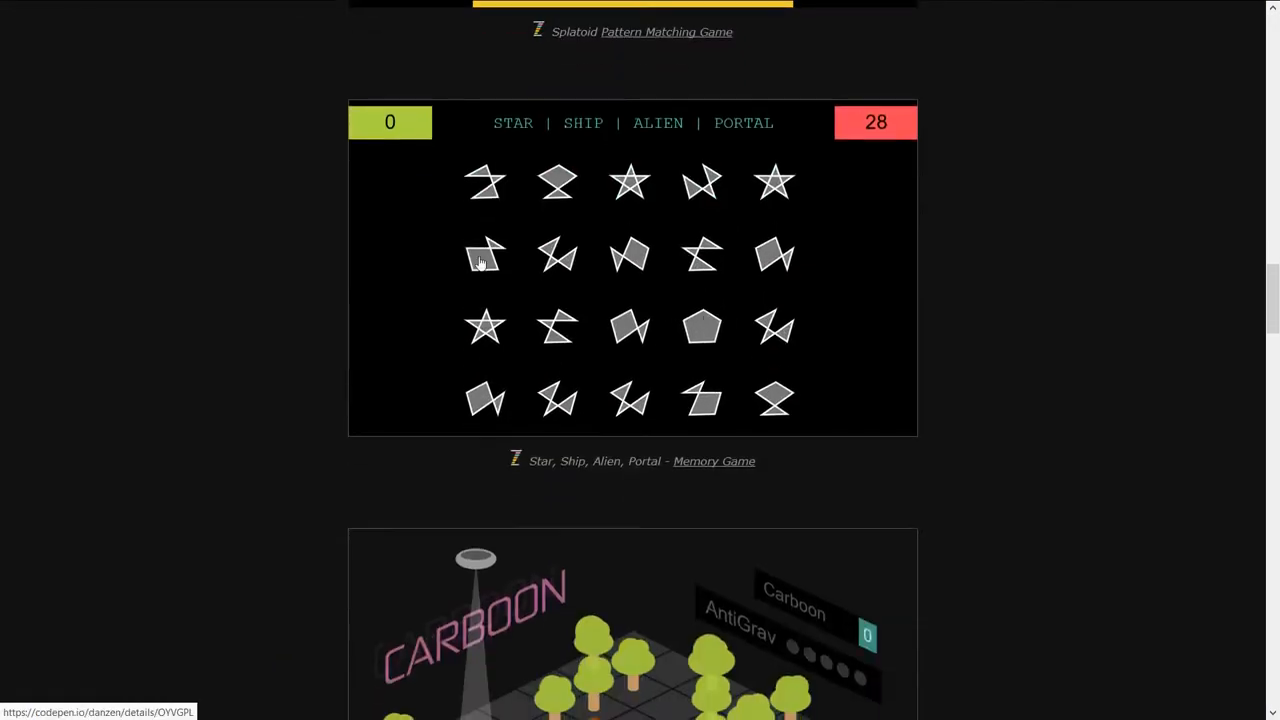
pyautogui.scroll(-3)
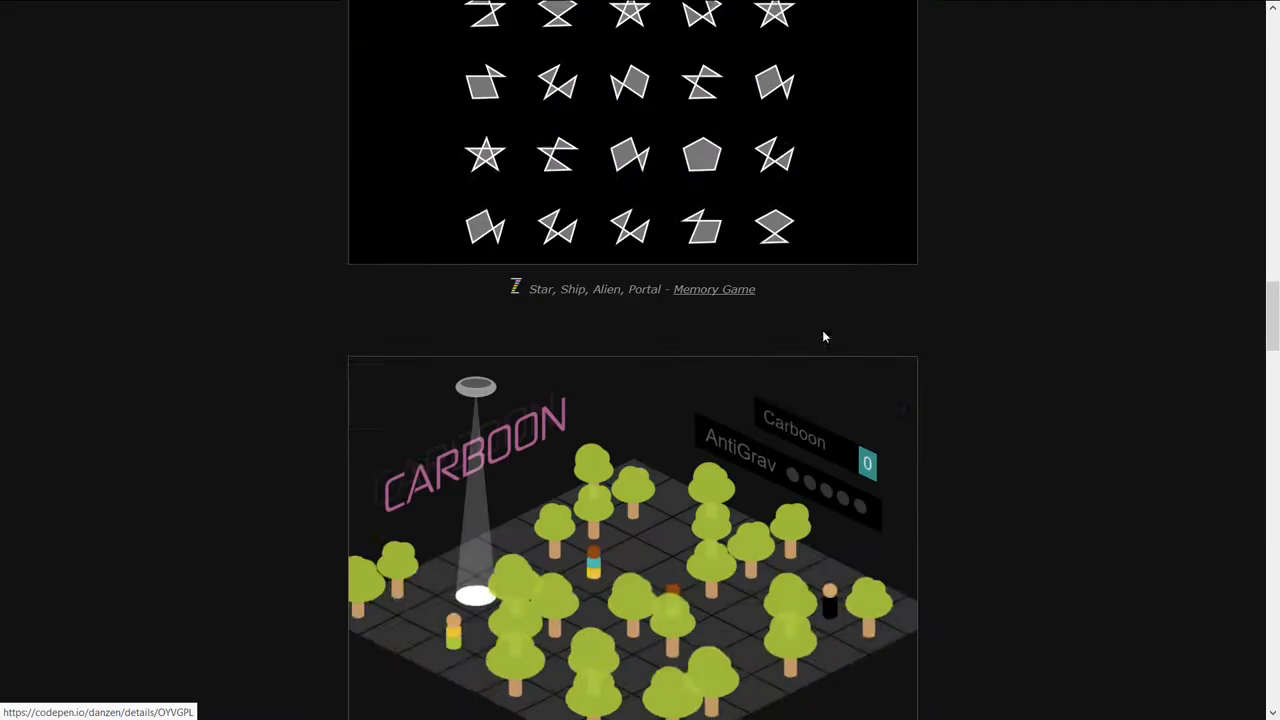
pyautogui.scroll(-3)
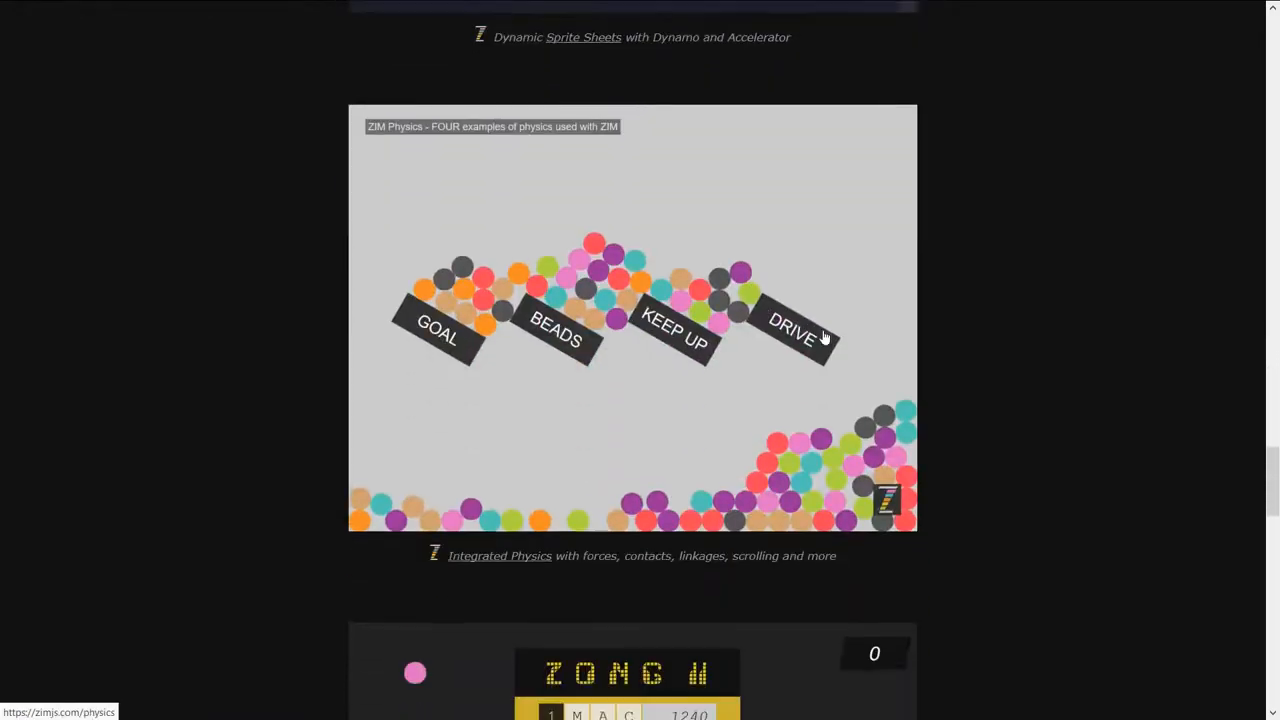
pyautogui.scroll(-3)
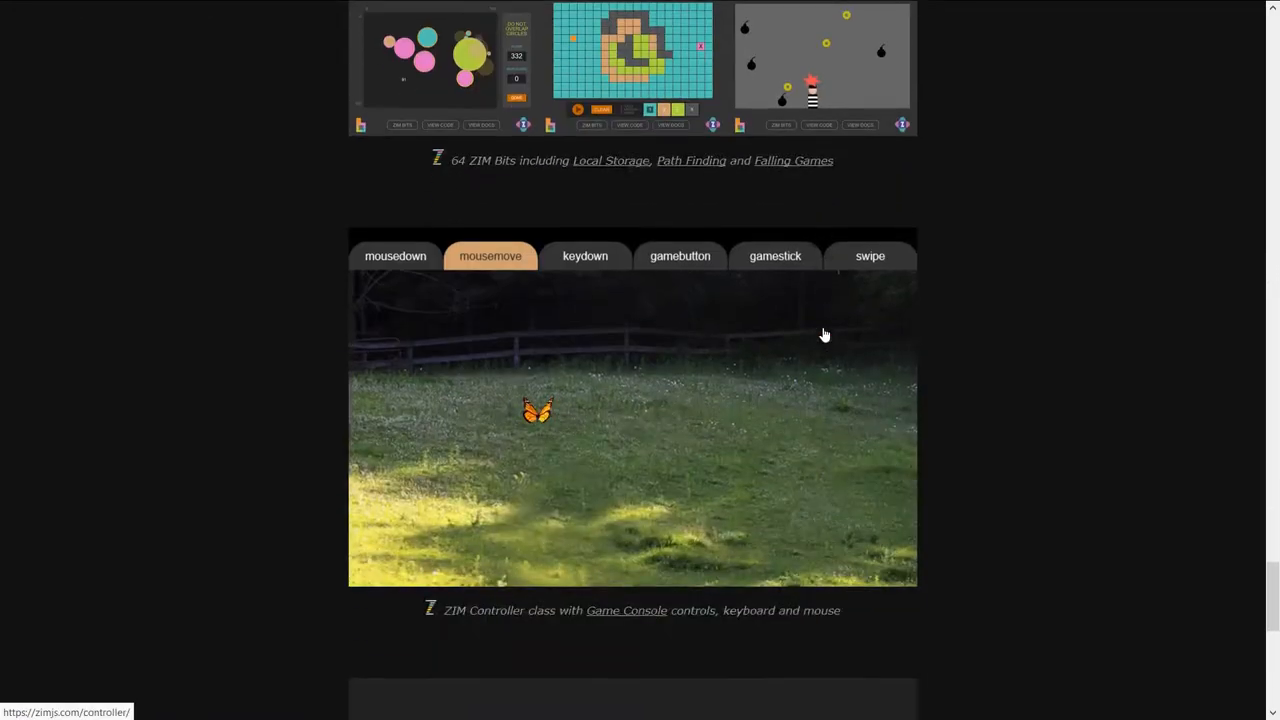
pyautogui.scroll(-3)
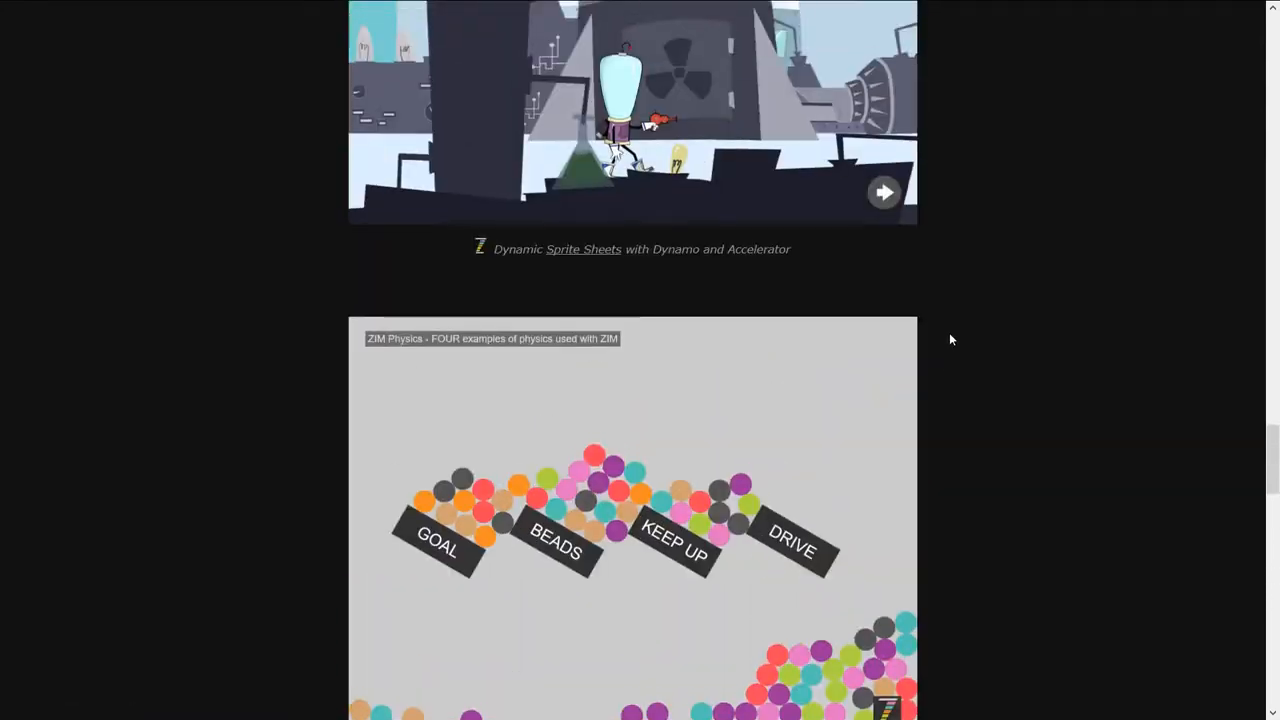
pyautogui.scroll(-3)
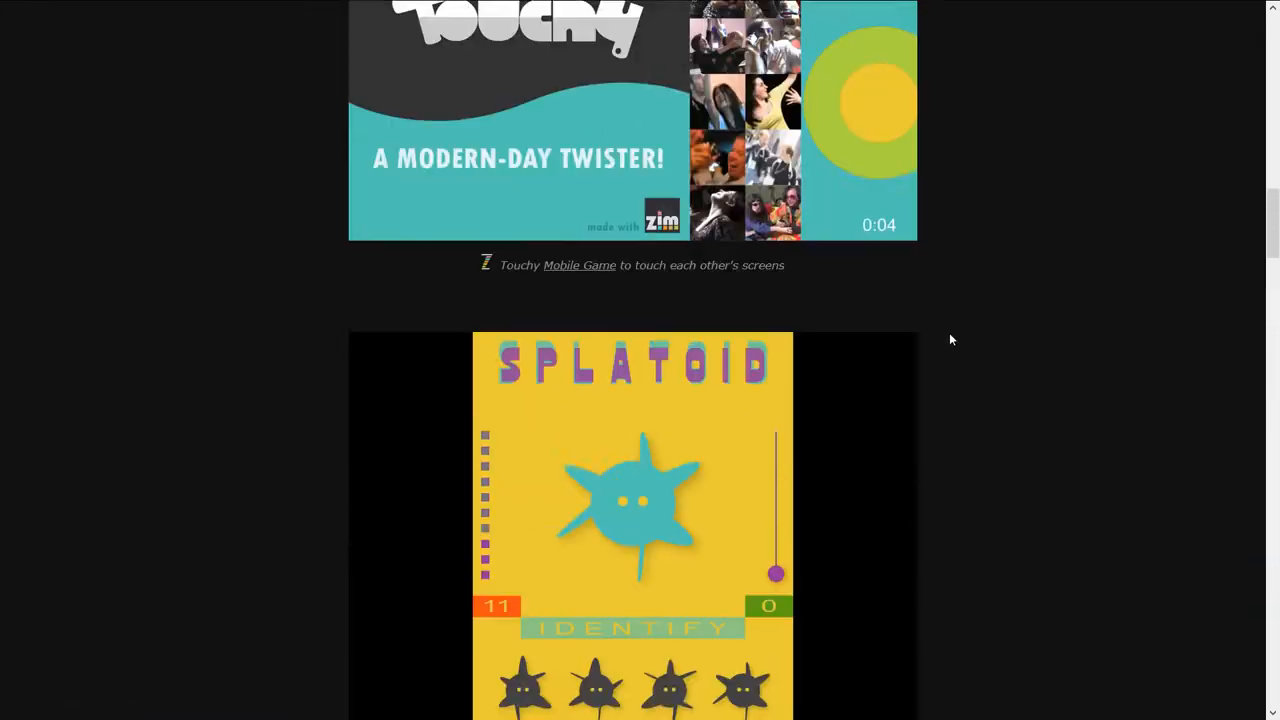
pyautogui.scroll(-3)
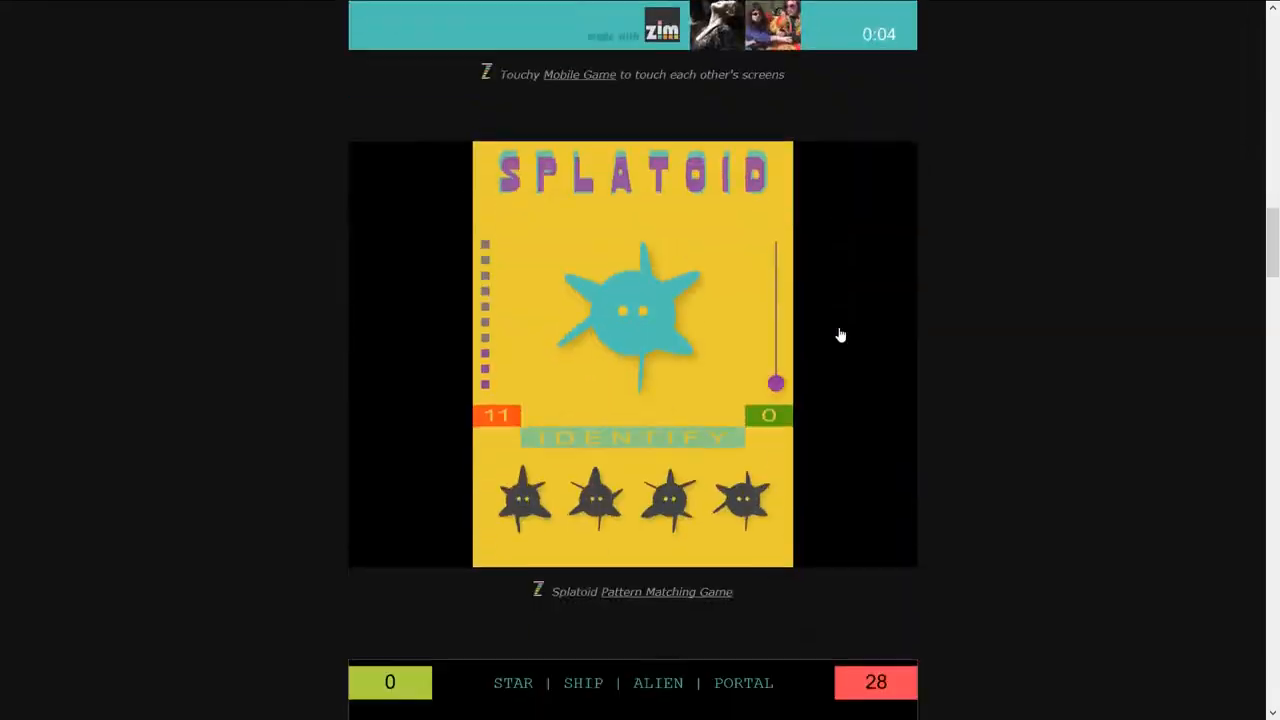
pyautogui.scroll(-3)
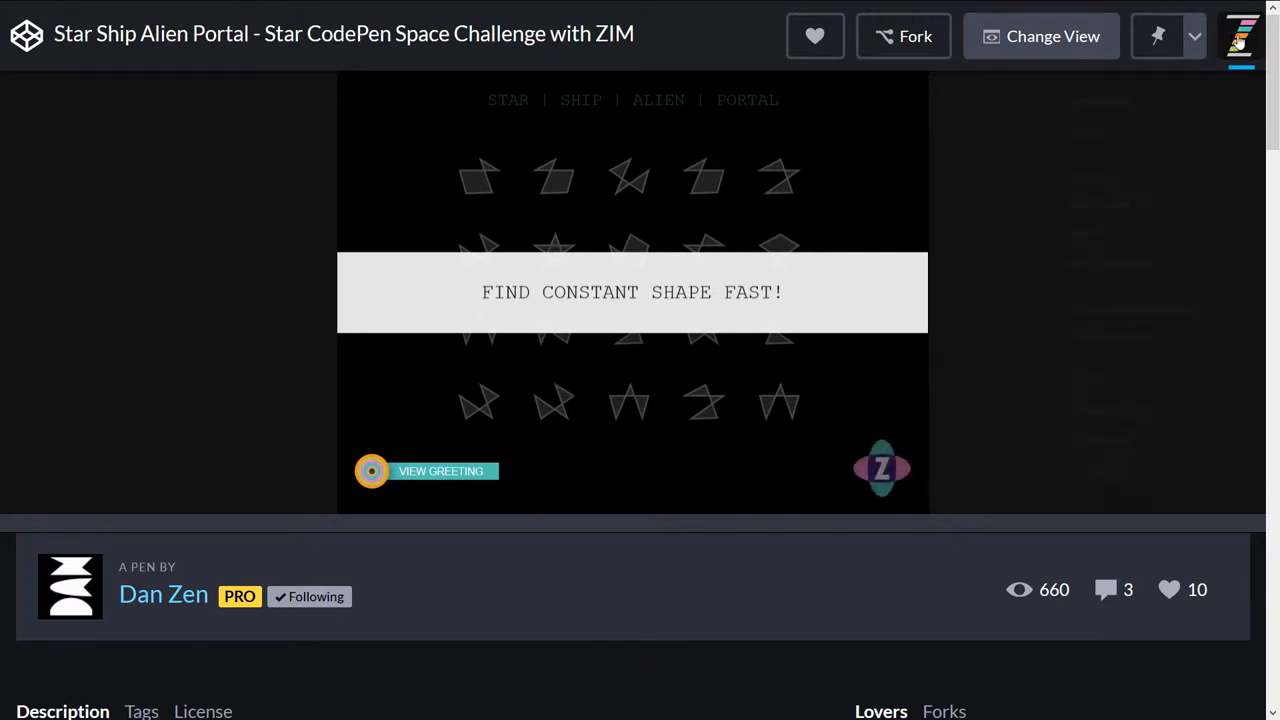
# Go to my CodePen Dashboard from the avatar menu and scroll the pens grid.
pyautogui.click(1240, 36)
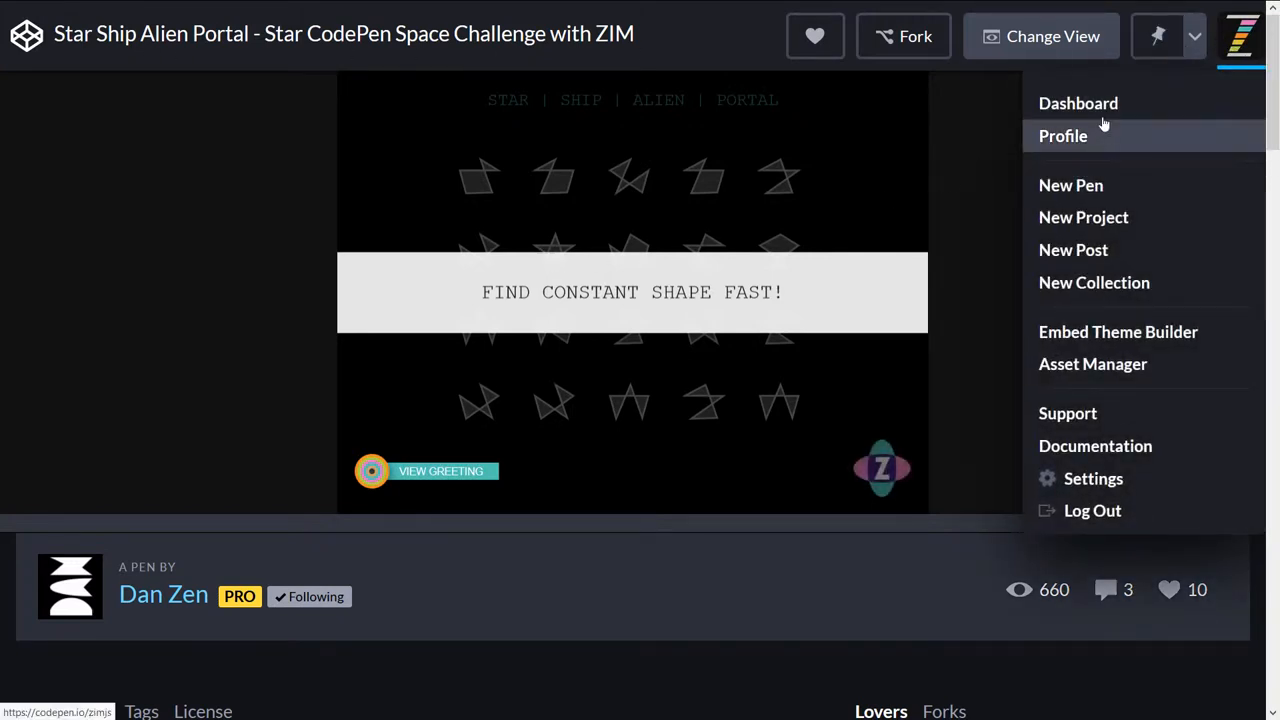
pyautogui.click(1078, 104)
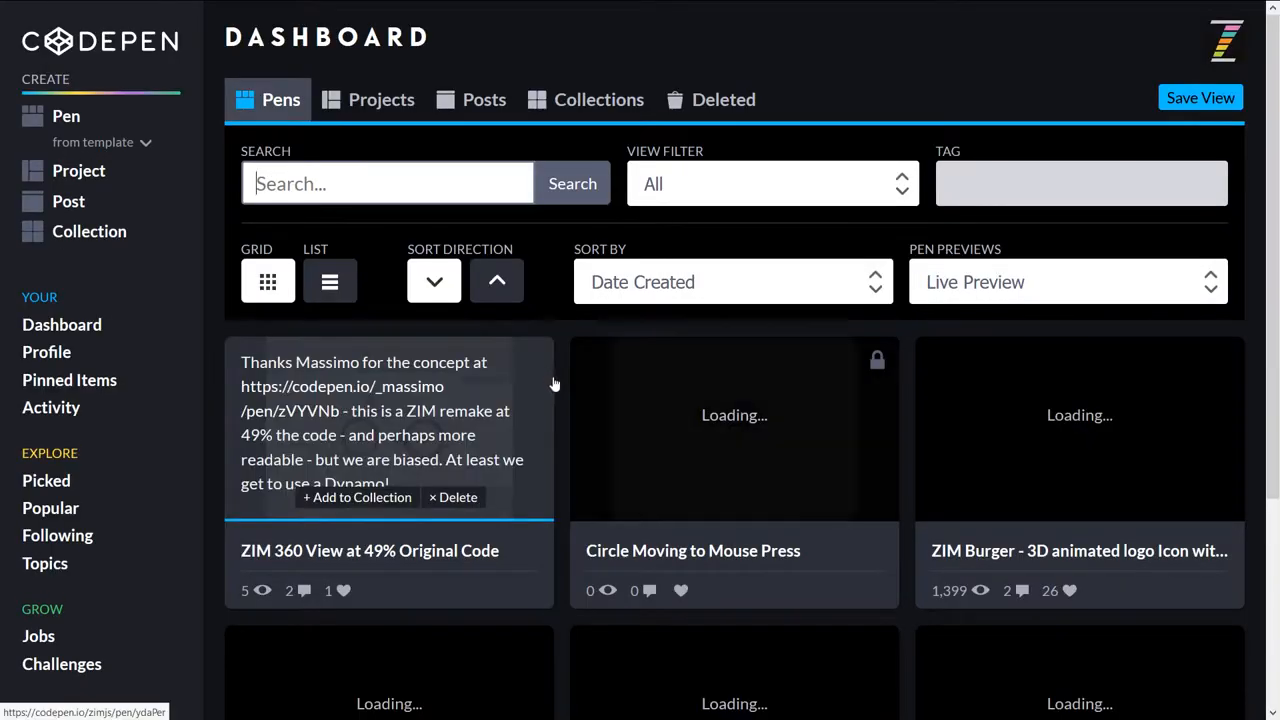
pyautogui.scroll(-3)
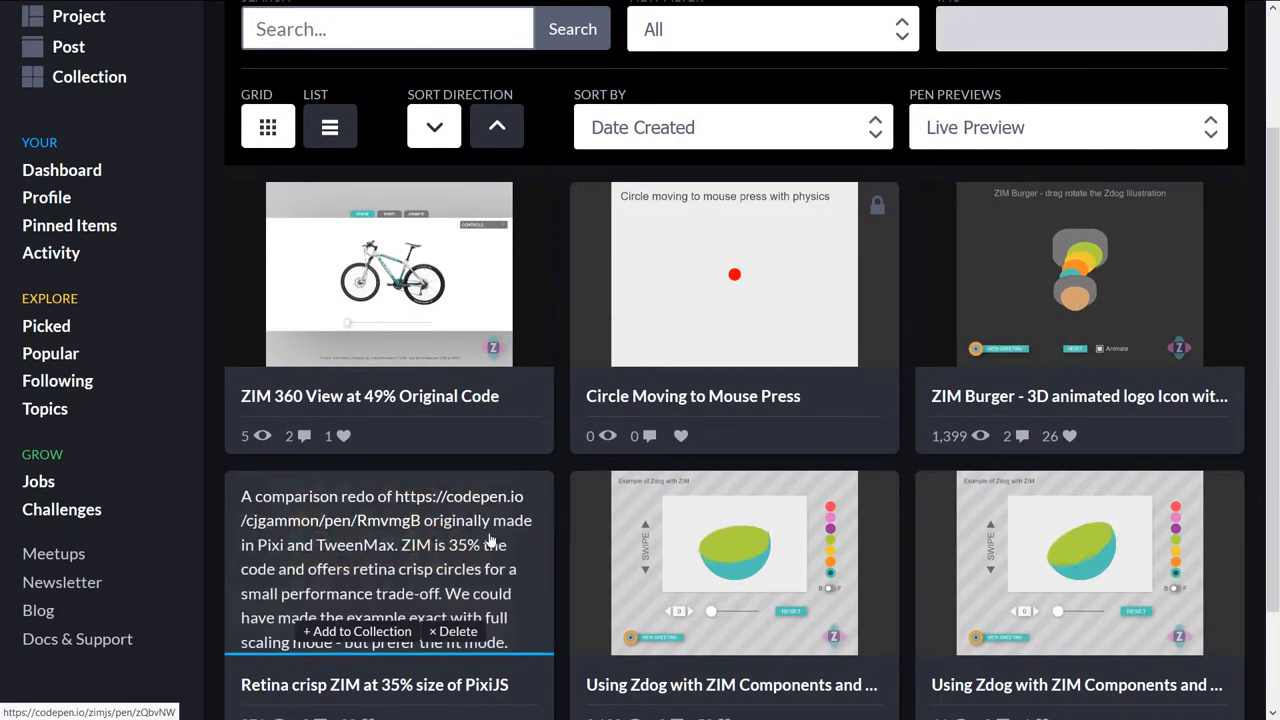
pyautogui.click(796, 670)
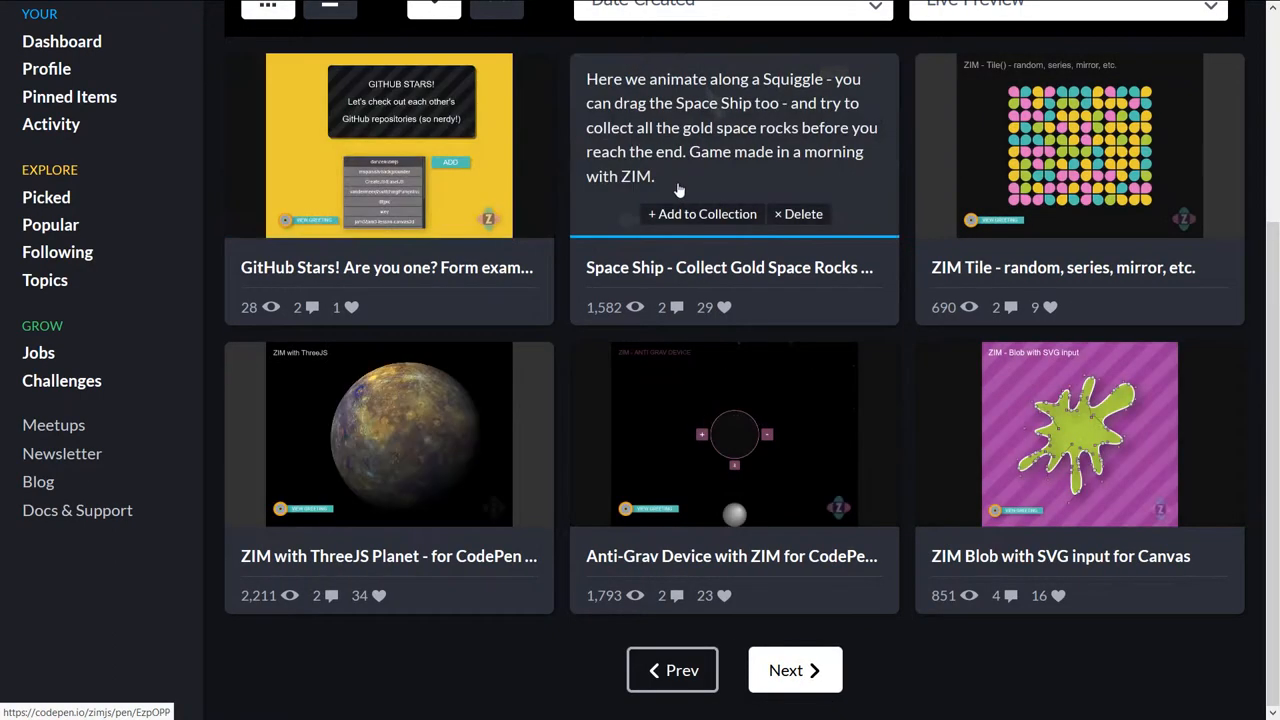
pyautogui.scroll(3)
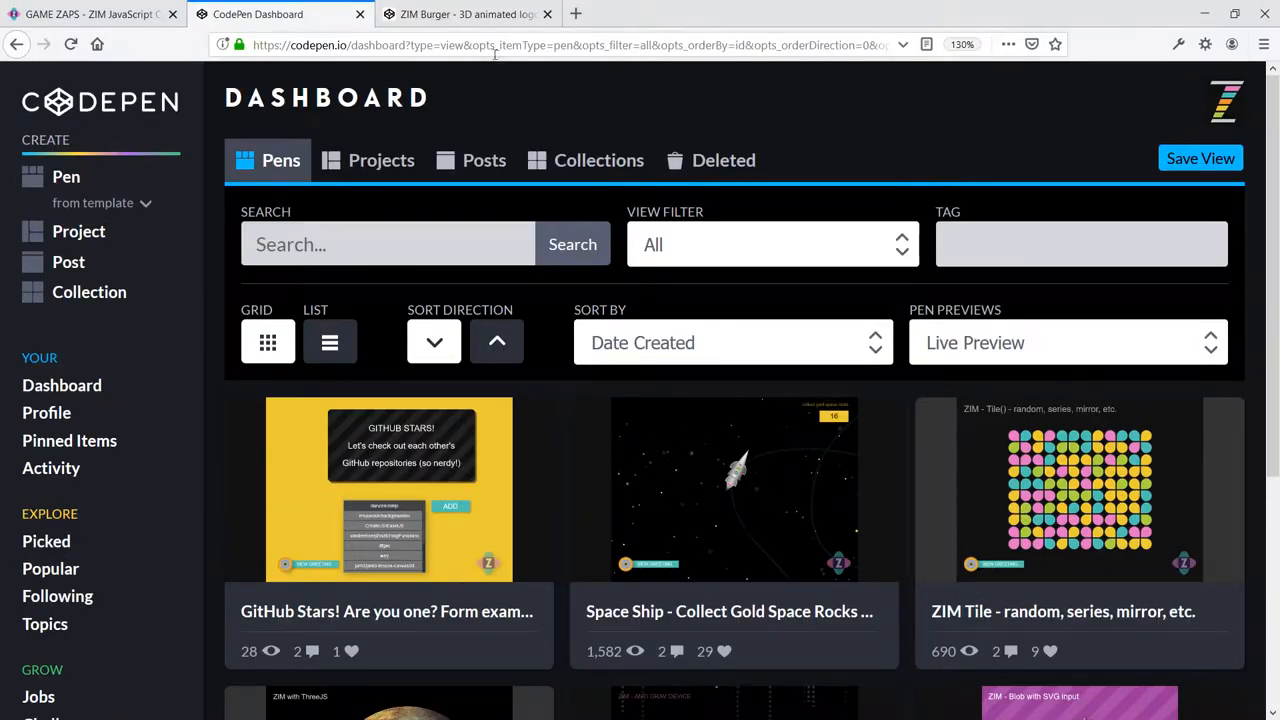
pyautogui.click(550, 44)
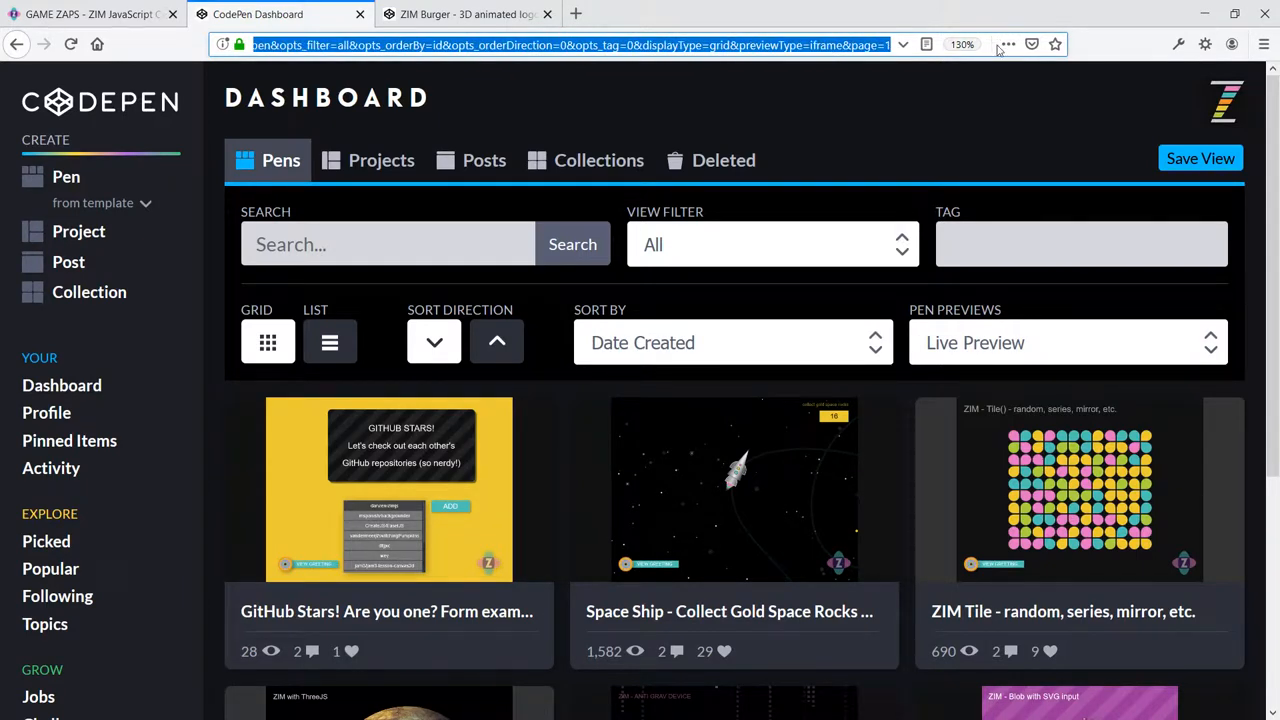
pyautogui.write('https://codepen.io/danzen/')
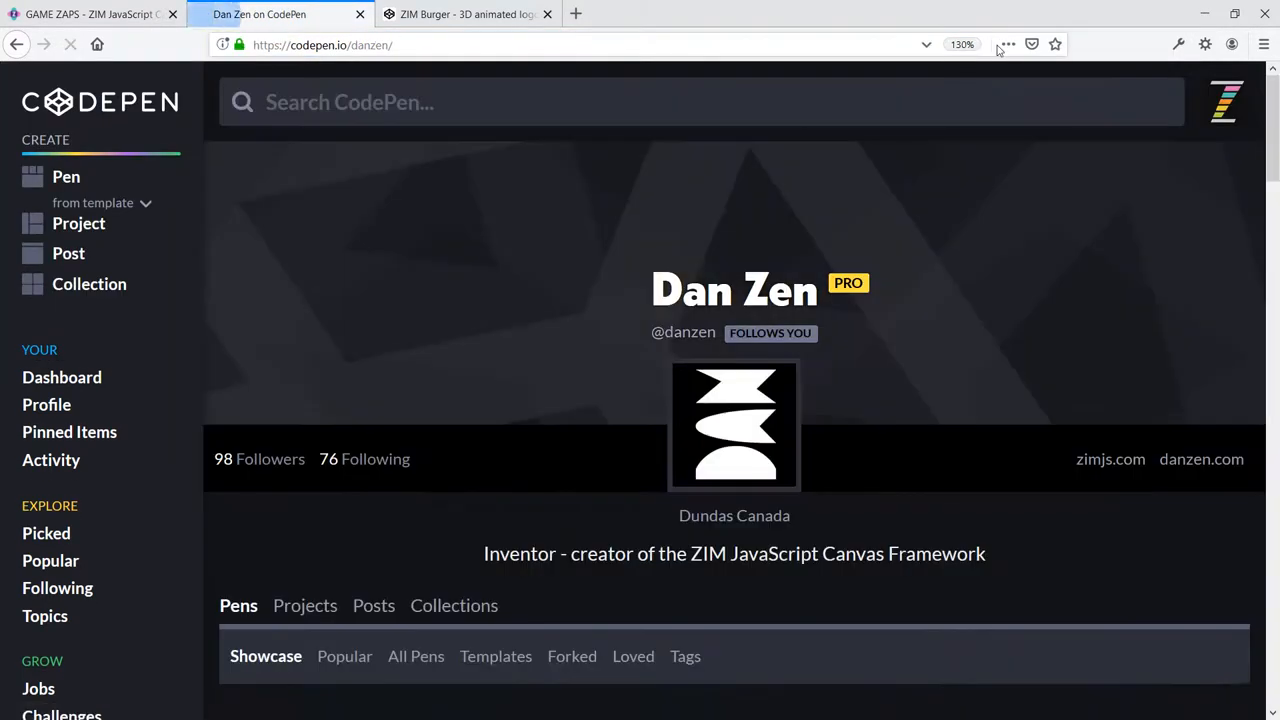
pyautogui.scroll(-3)
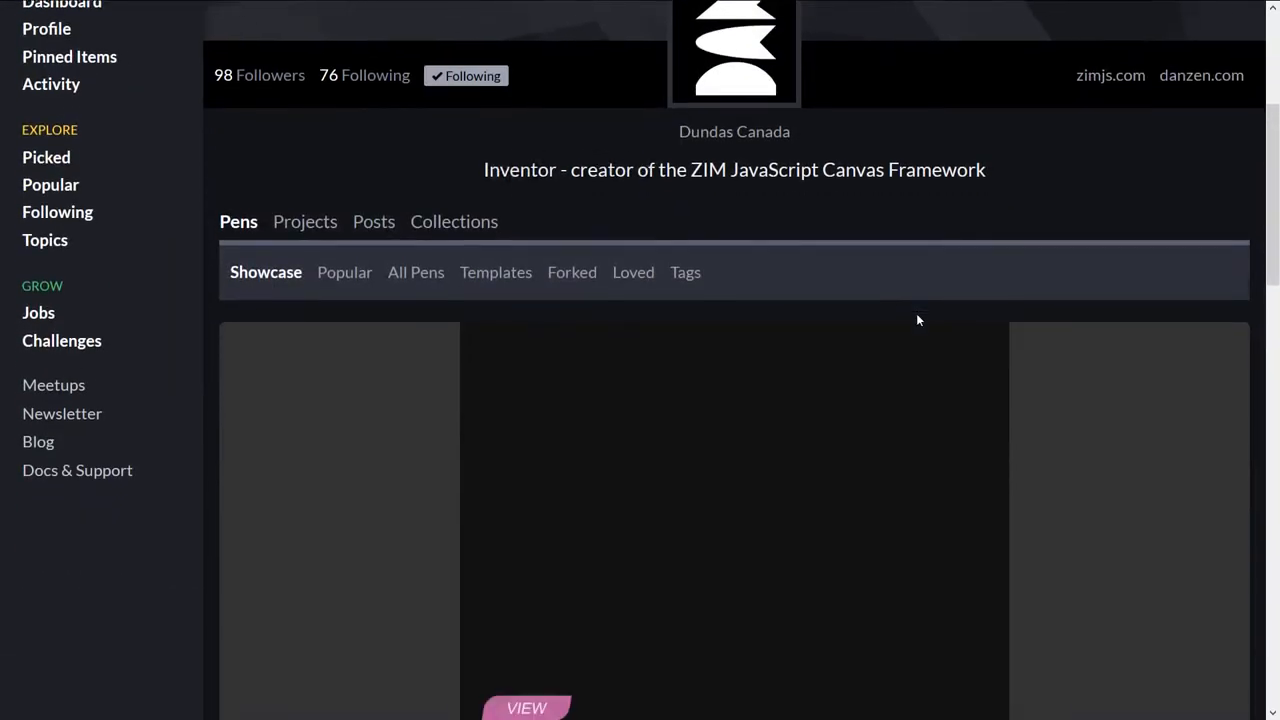
pyautogui.scroll(3)
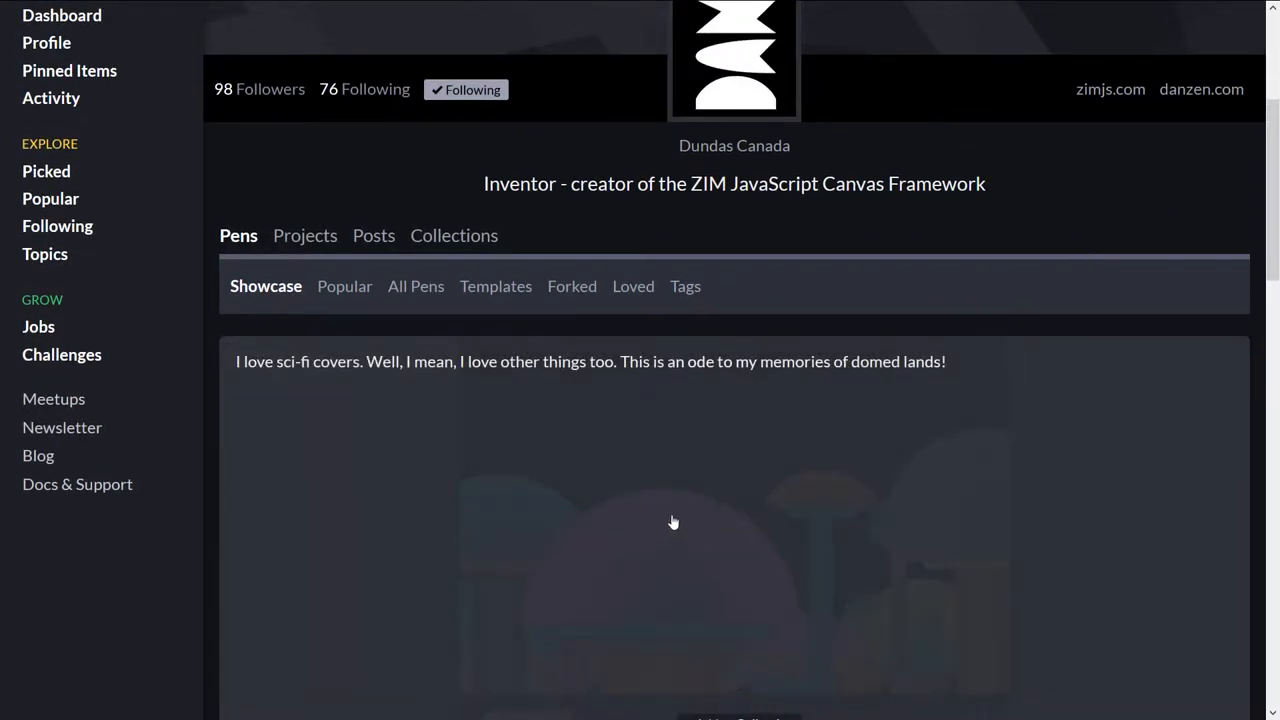
pyautogui.scroll(-3)
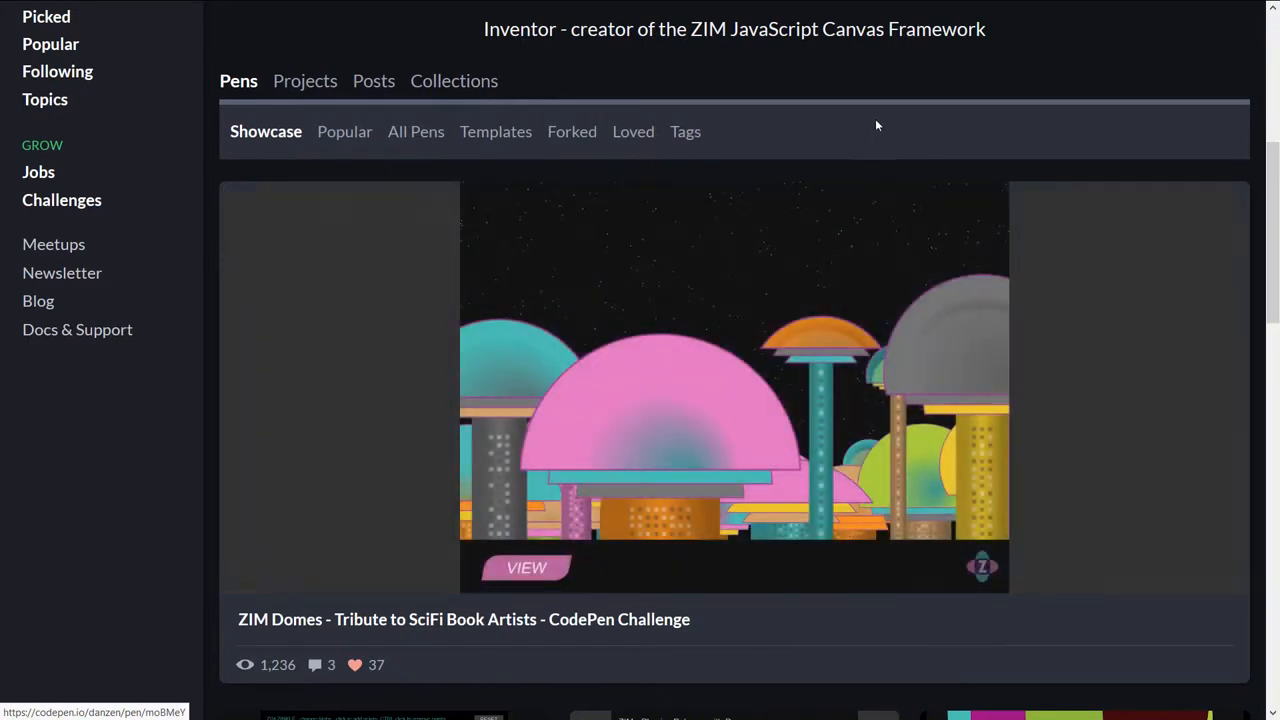
pyautogui.moveTo(840, 132)
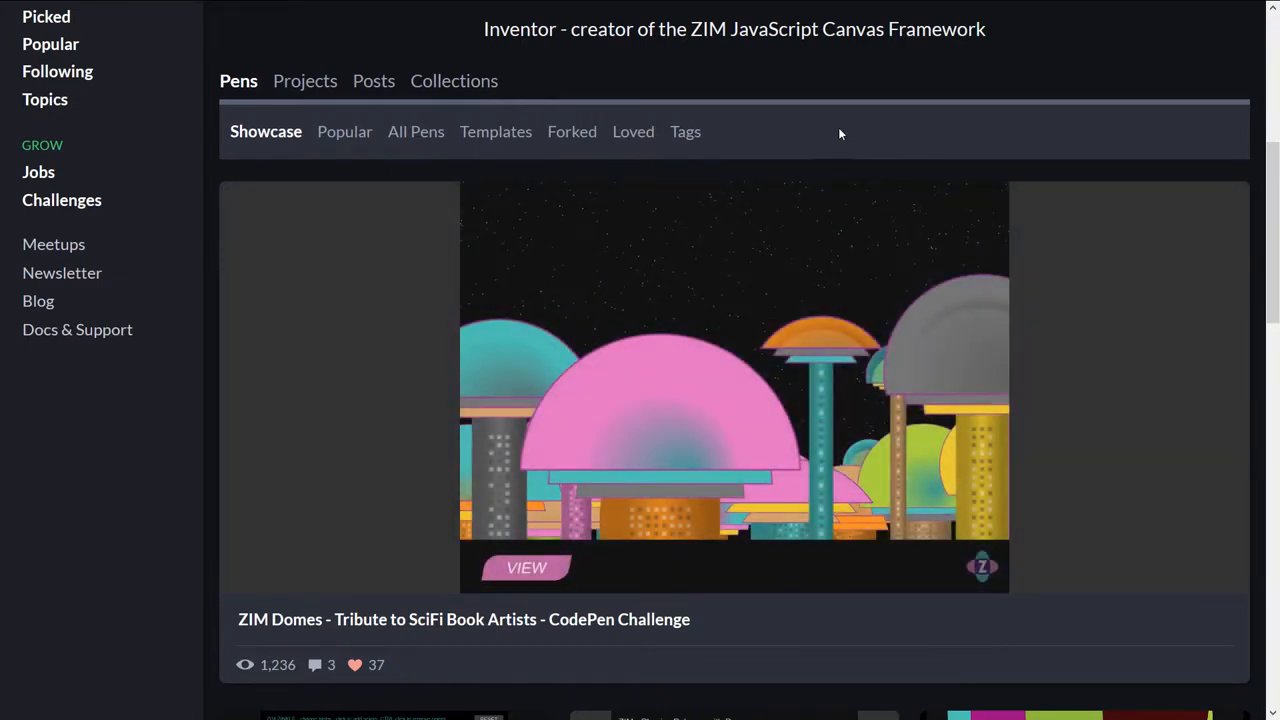
pyautogui.moveTo(416, 132)
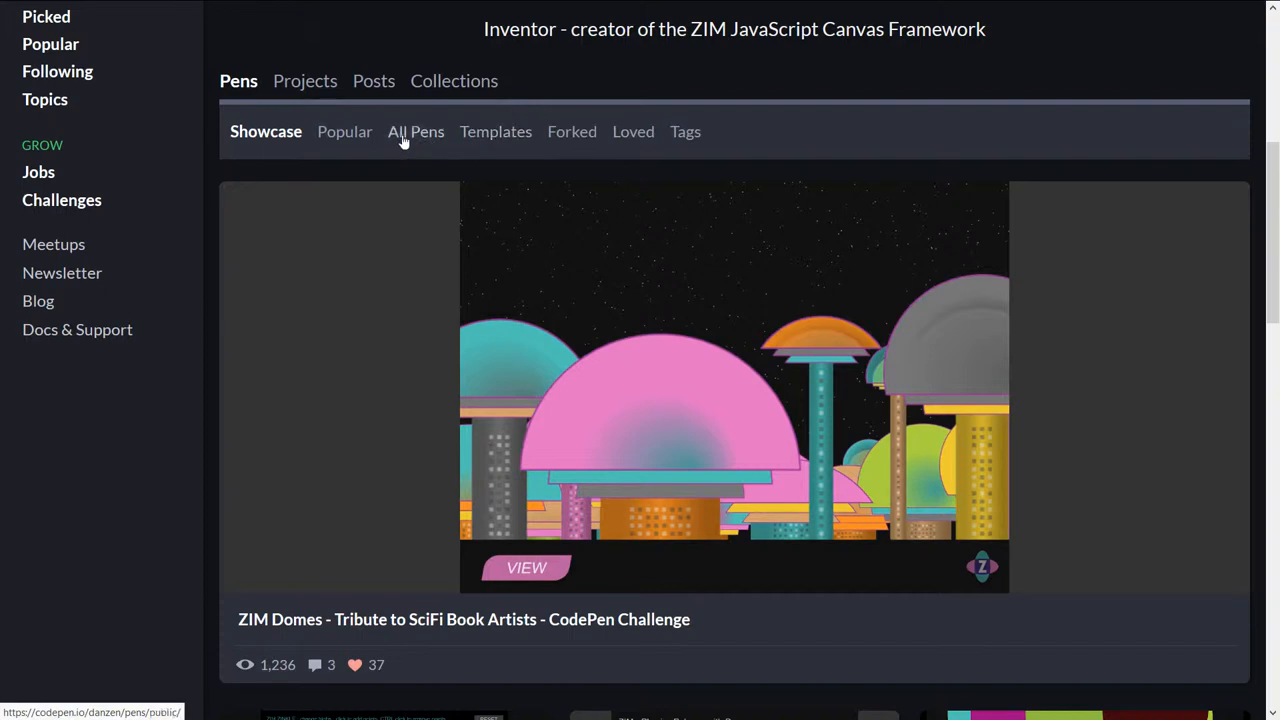
pyautogui.scroll(3)
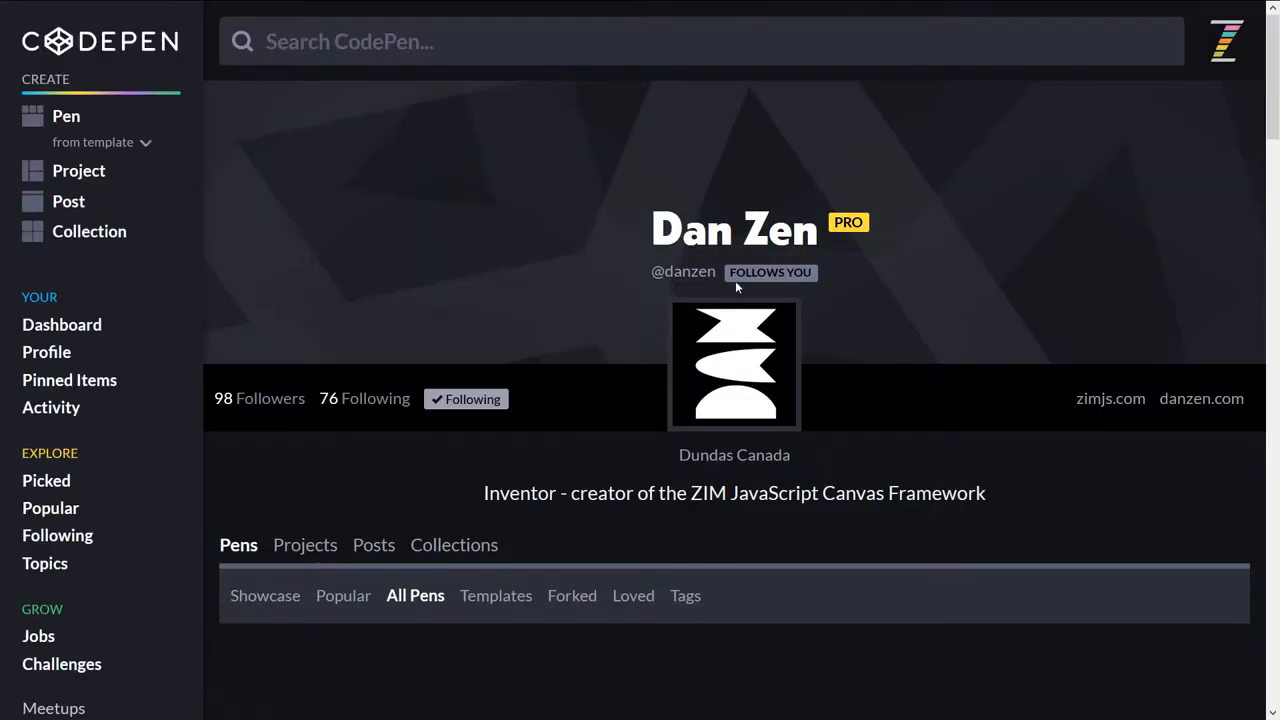
# Scroll Dan Zen's pens toward the Keep Noodle's hair on! game pen.
pyautogui.scroll(-3)
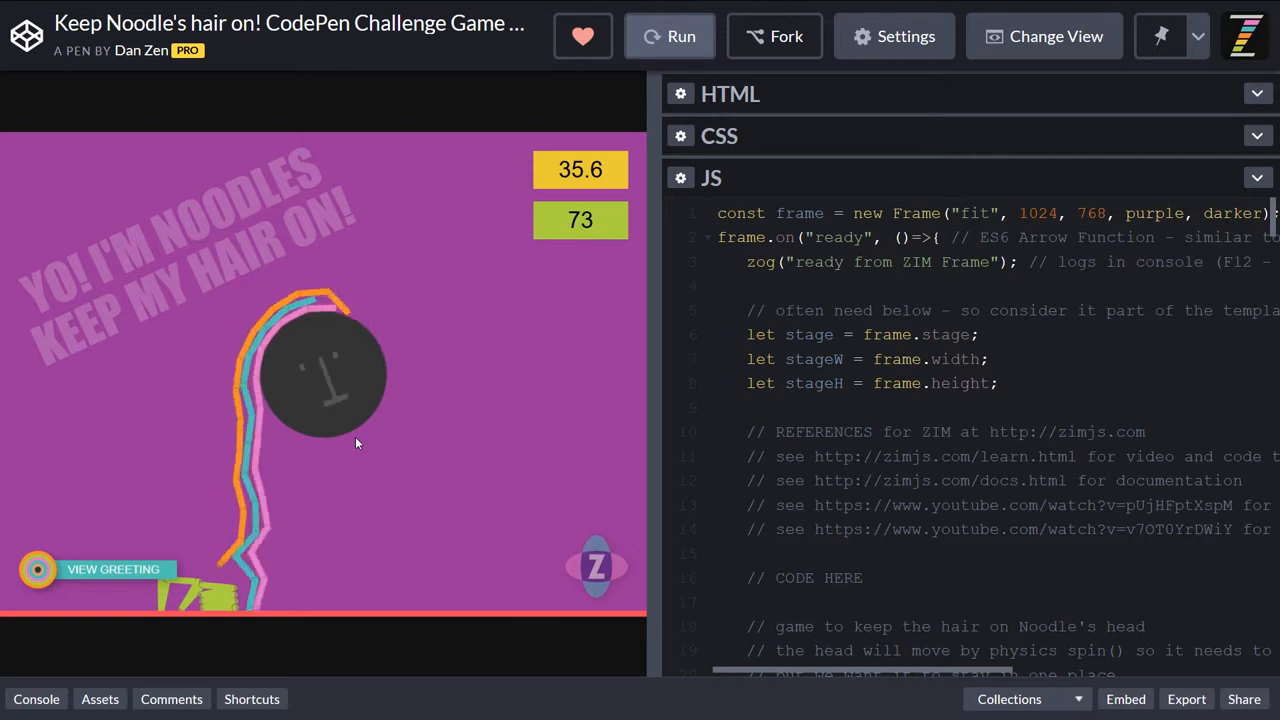
pyautogui.moveTo(474, 158)
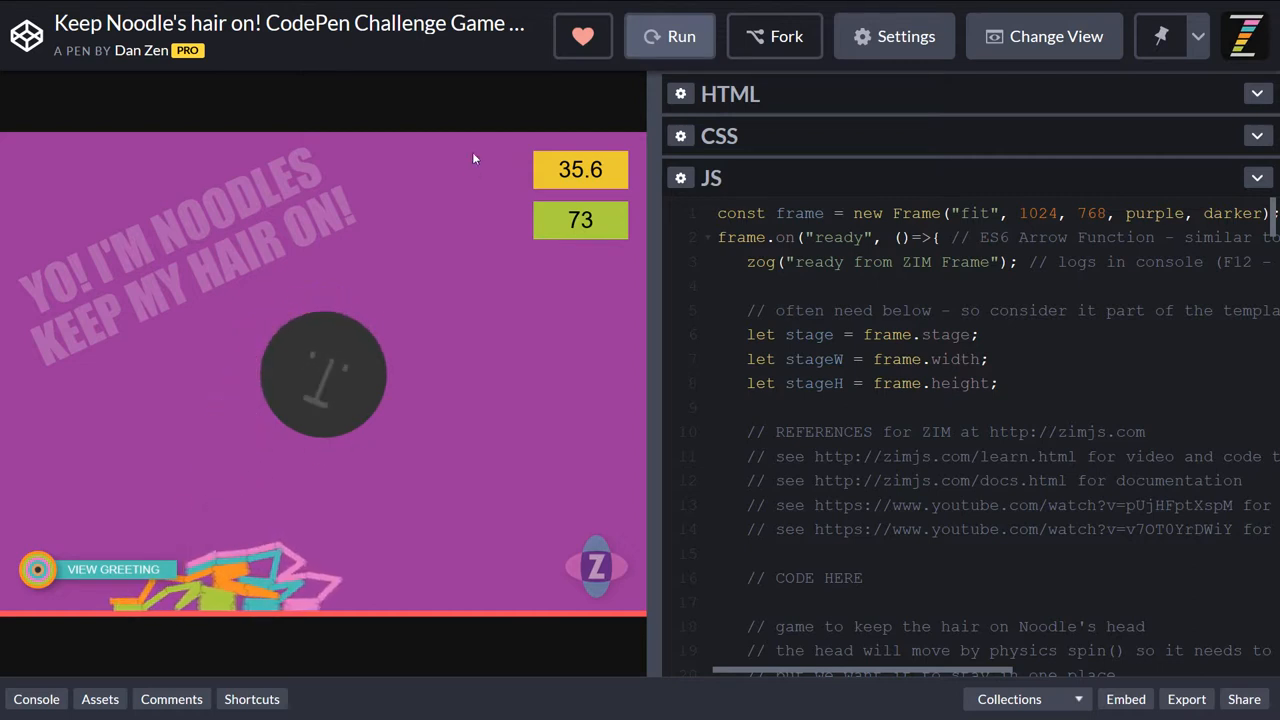